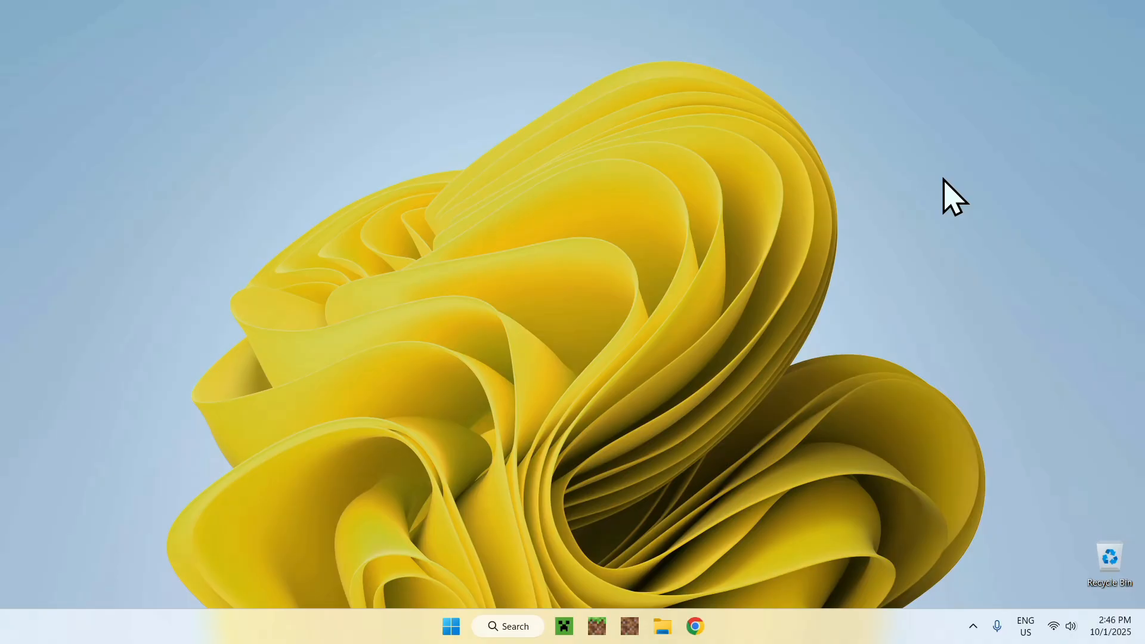
pyautogui.moveTo(1023, 290)
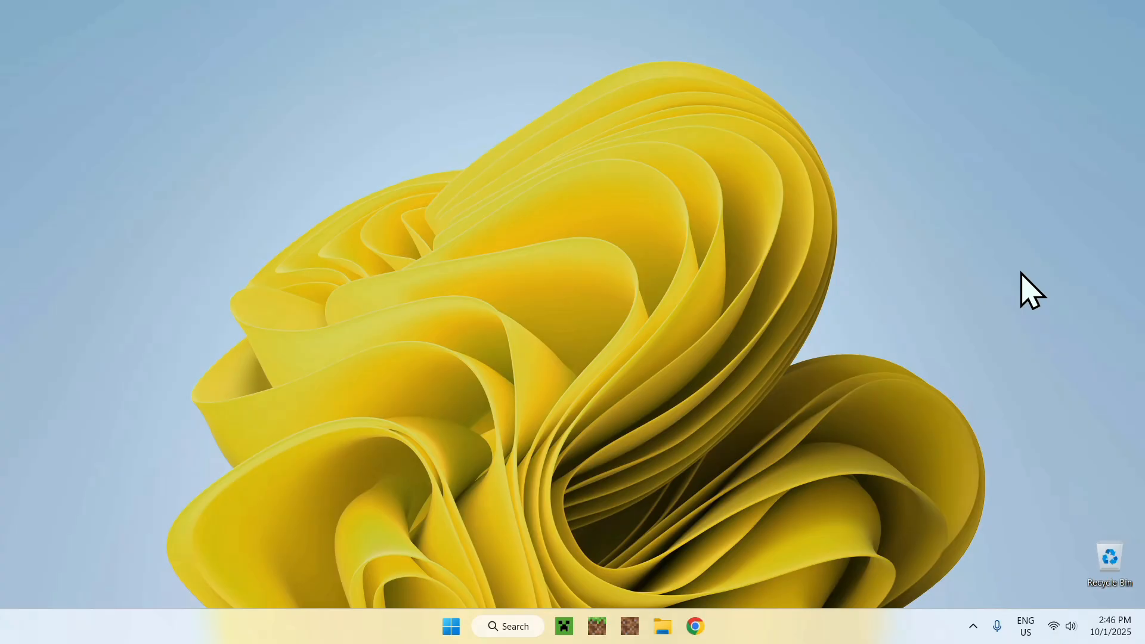
pyautogui.moveTo(614, 483)
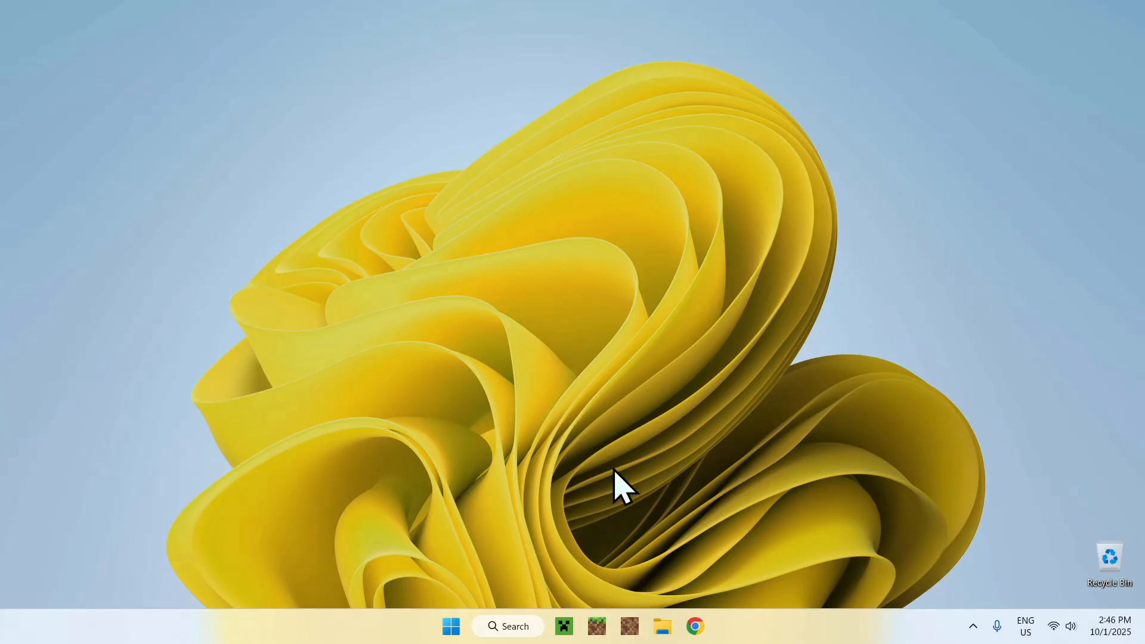
# Search Google for 'Modrinth' in Chrome and open the modrinth.com result
pyautogui.click(696, 626)
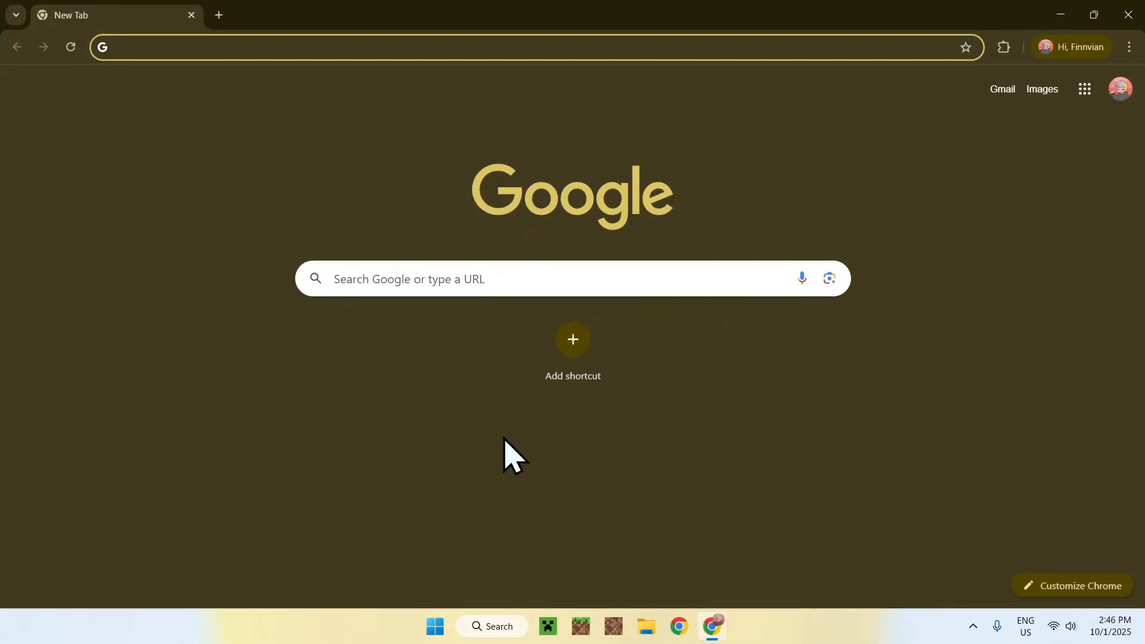
pyautogui.moveTo(528, 437)
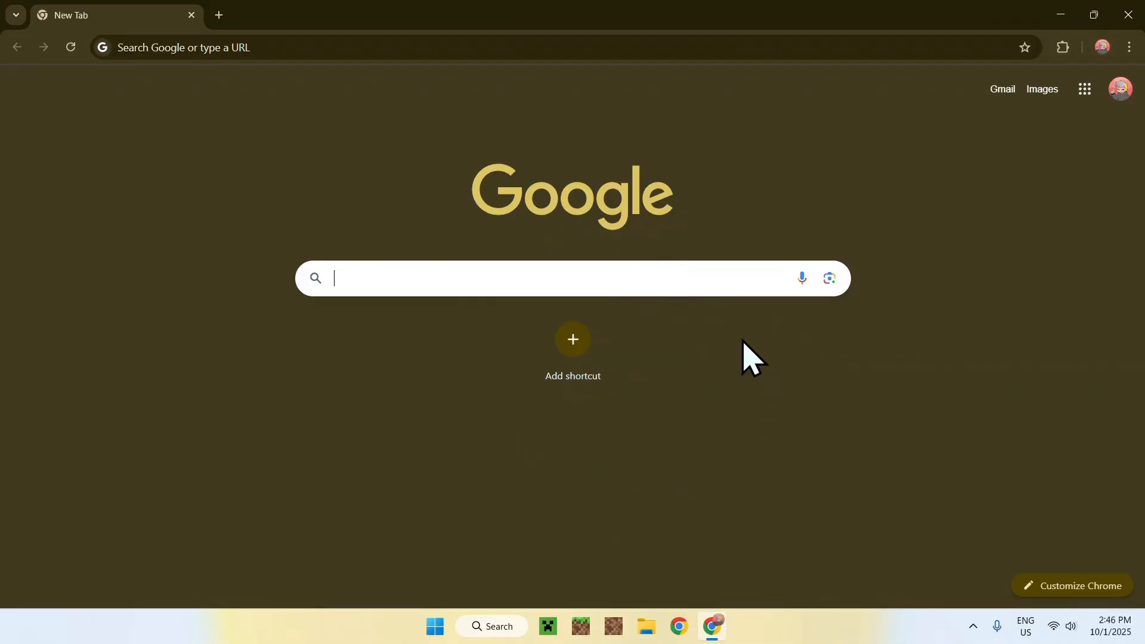
pyautogui.write('Modri')
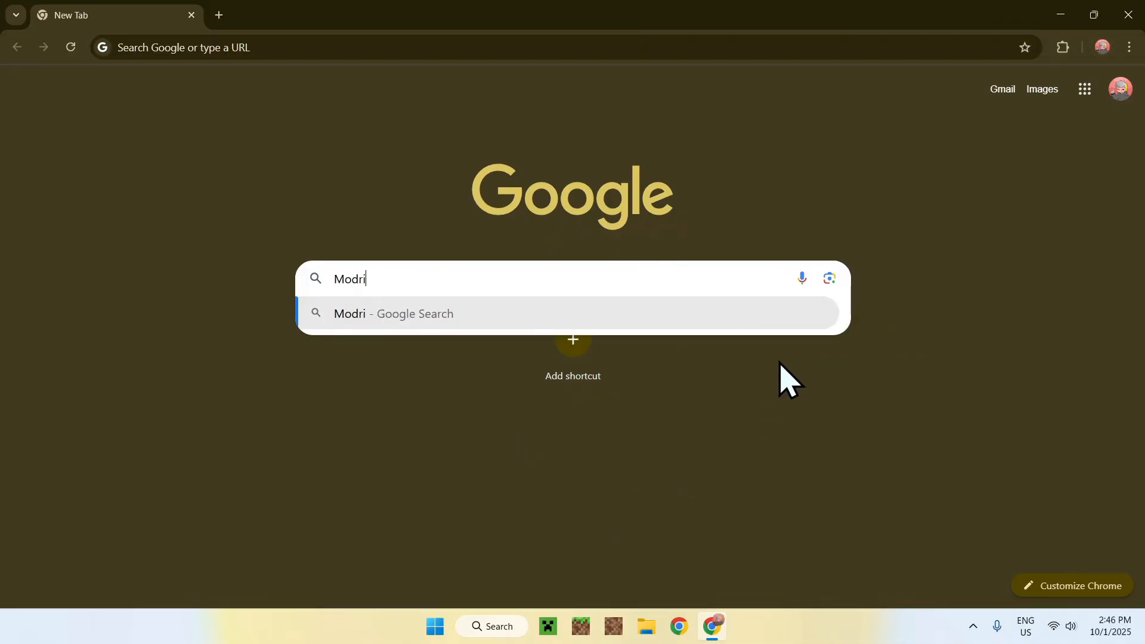
pyautogui.press('Enter')
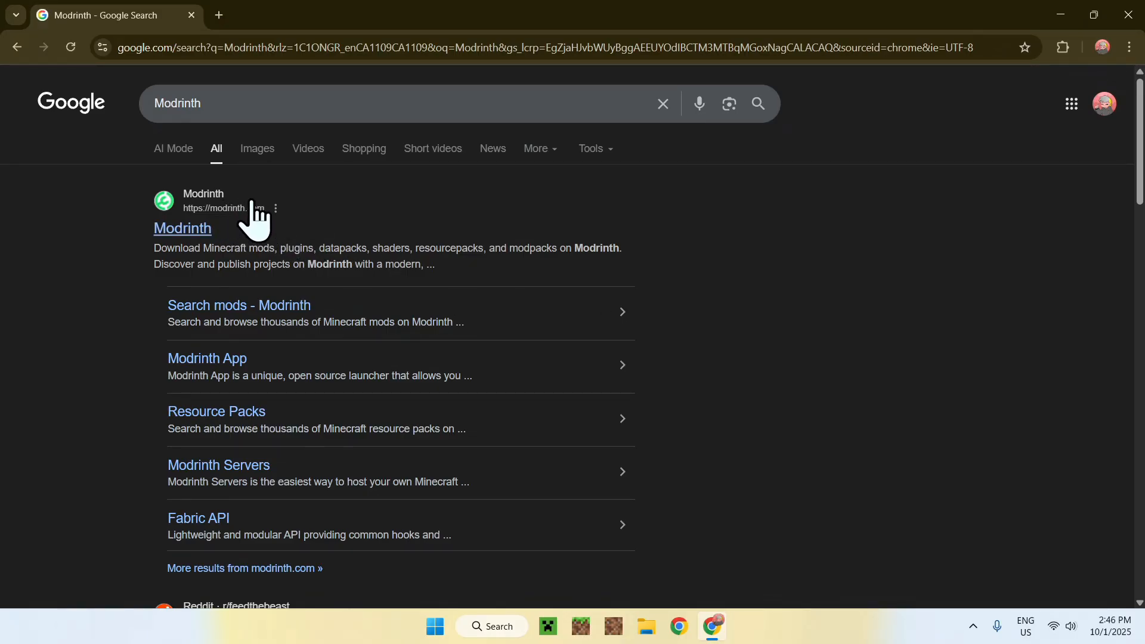
pyautogui.click(182, 229)
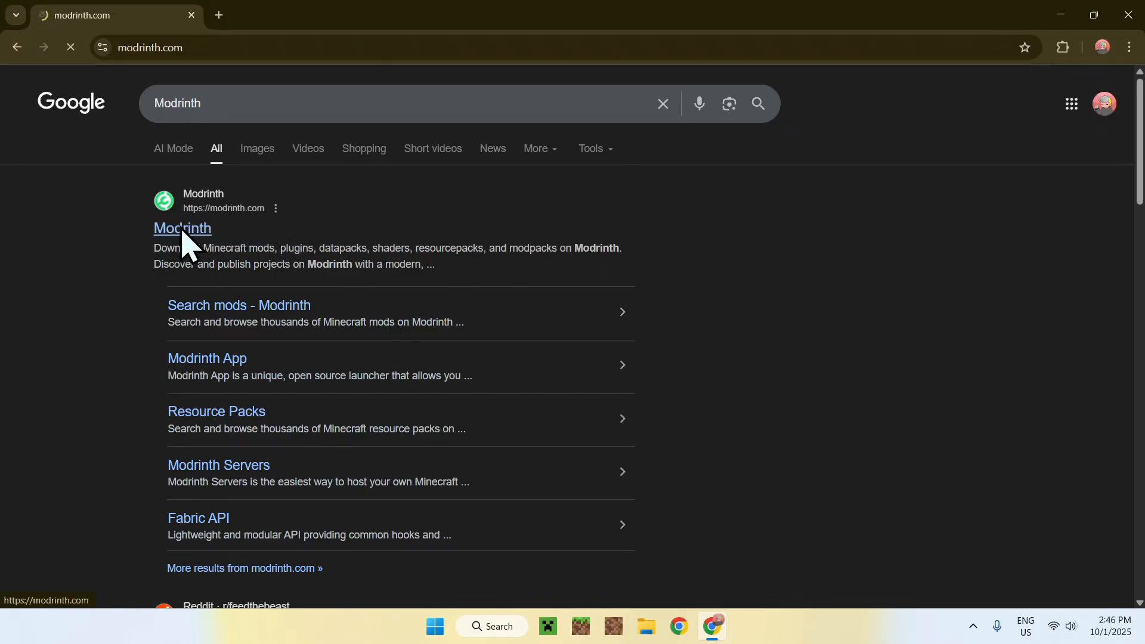
# Open Modrinth's Mods catalogue from Discover content and scroll down to the loader filters
pyautogui.click(182, 229)
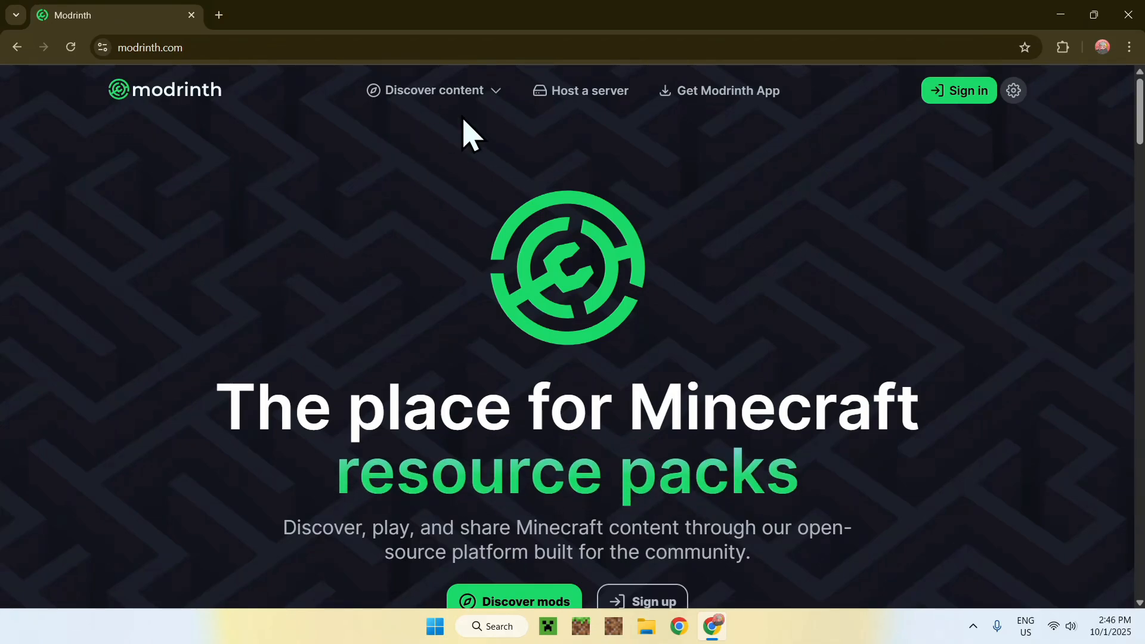
pyautogui.click(434, 90)
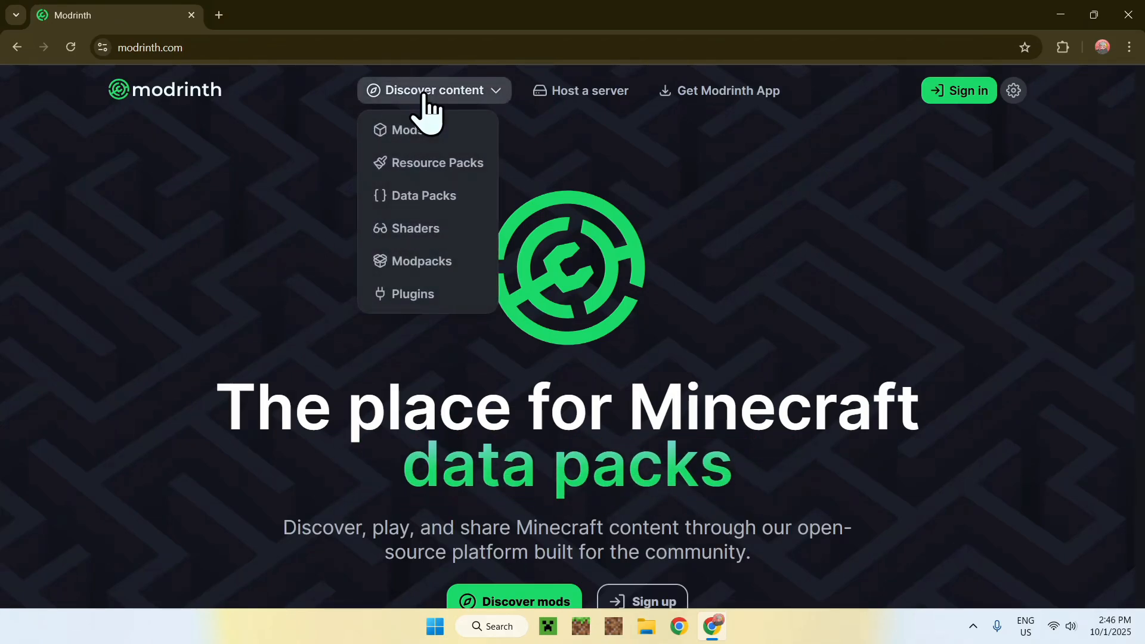
pyautogui.click(405, 130)
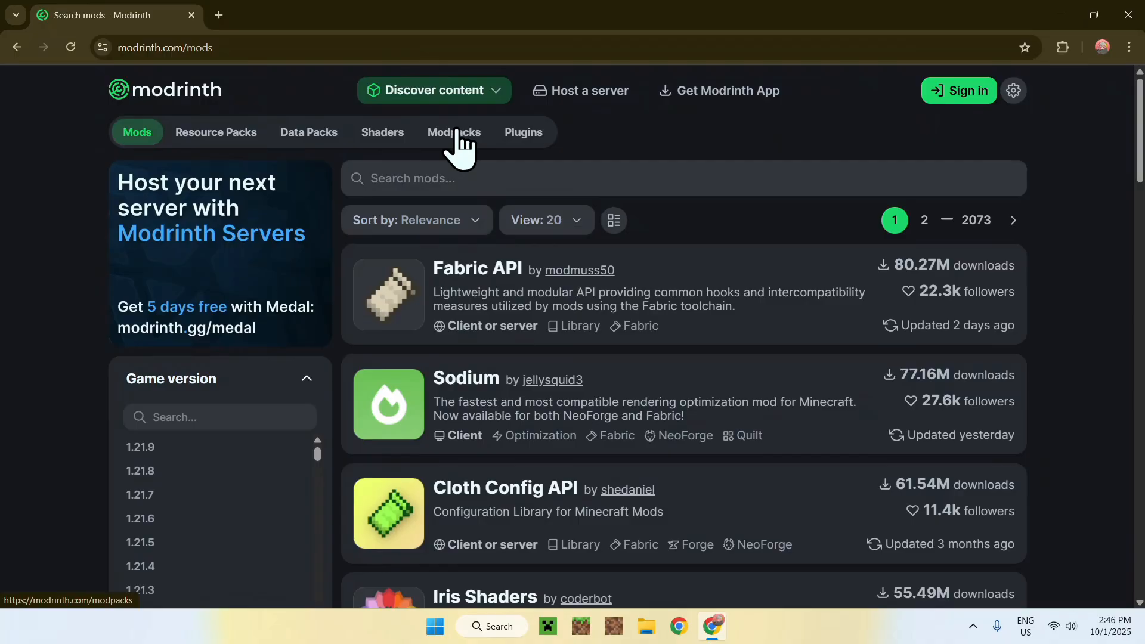
pyautogui.scroll(-3)
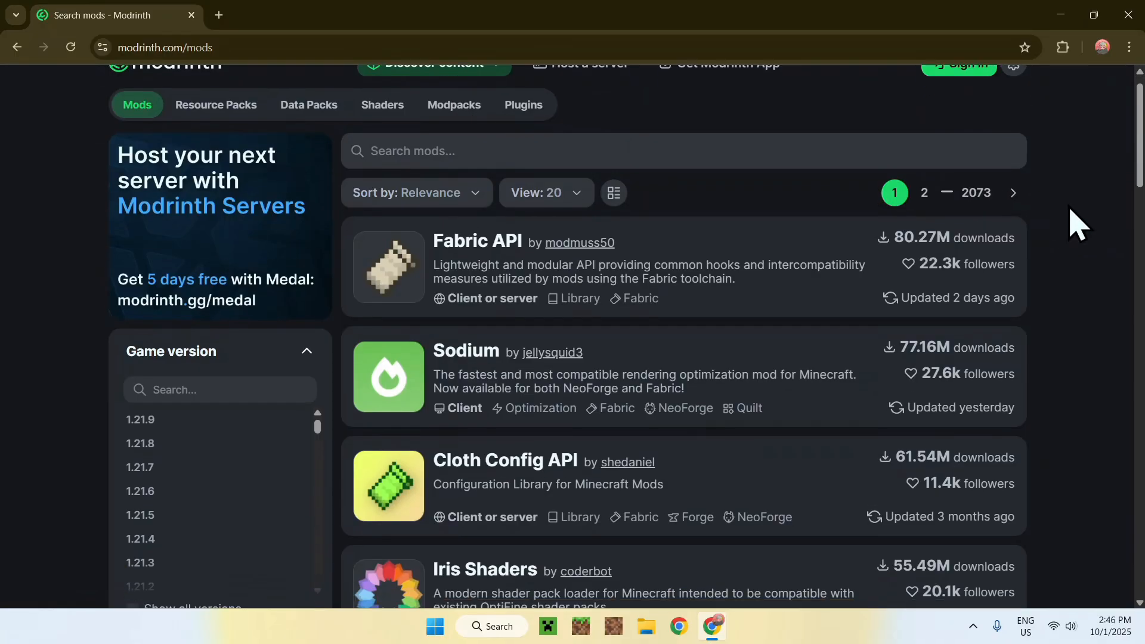
pyautogui.scroll(-3)
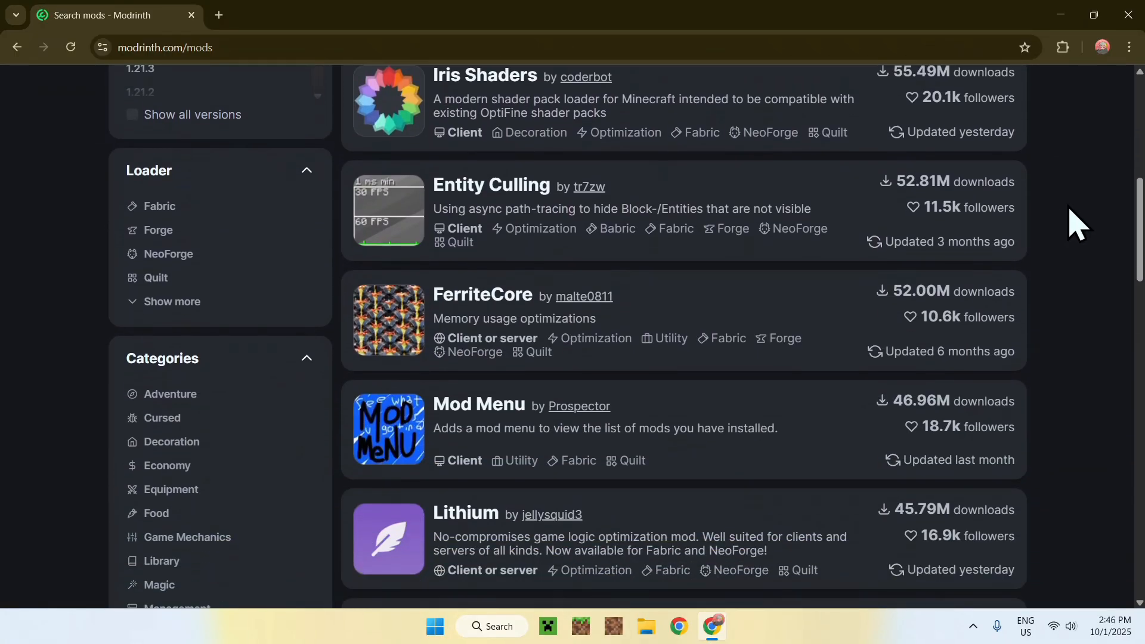
pyautogui.scroll(-3)
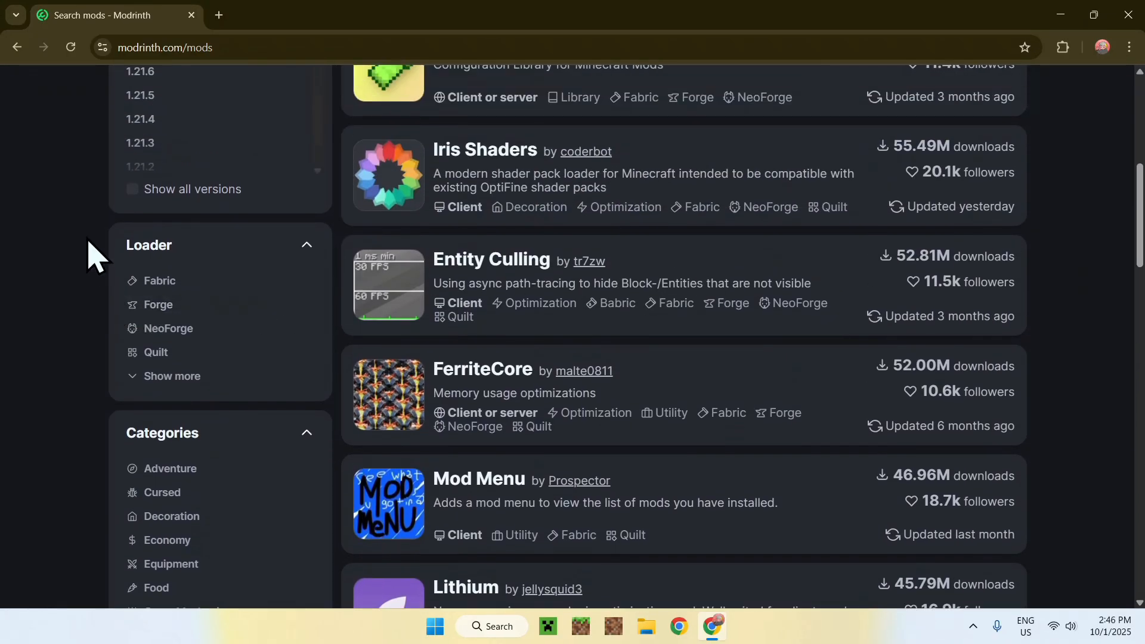
pyautogui.moveTo(87, 278)
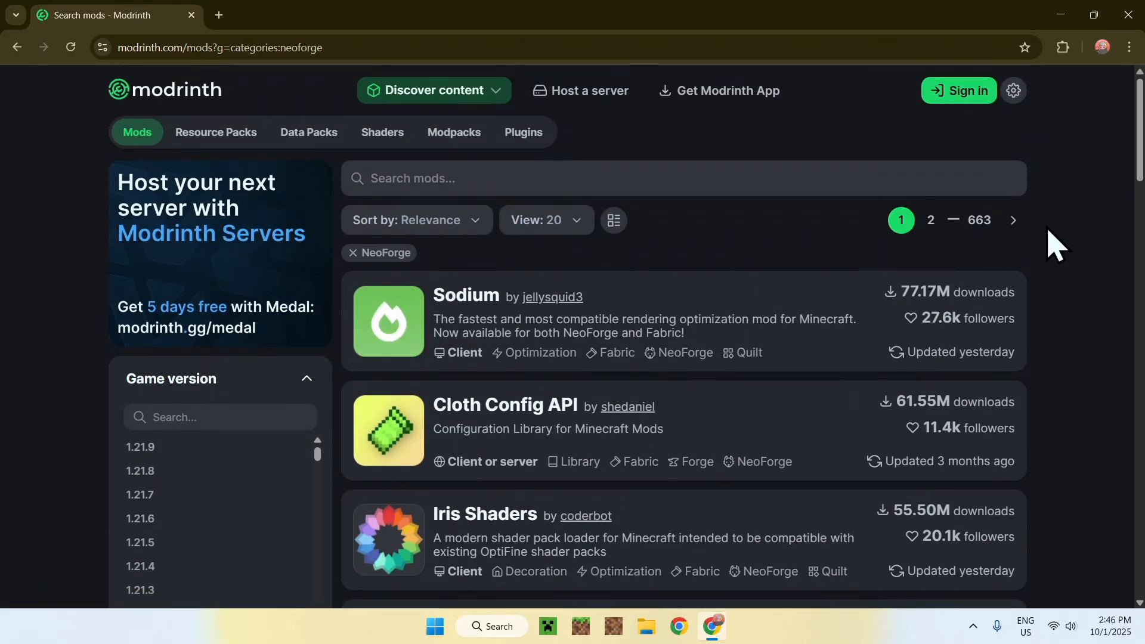
# Filter the NeoForge mod list to game version 1.21.9
pyautogui.scroll(-3)
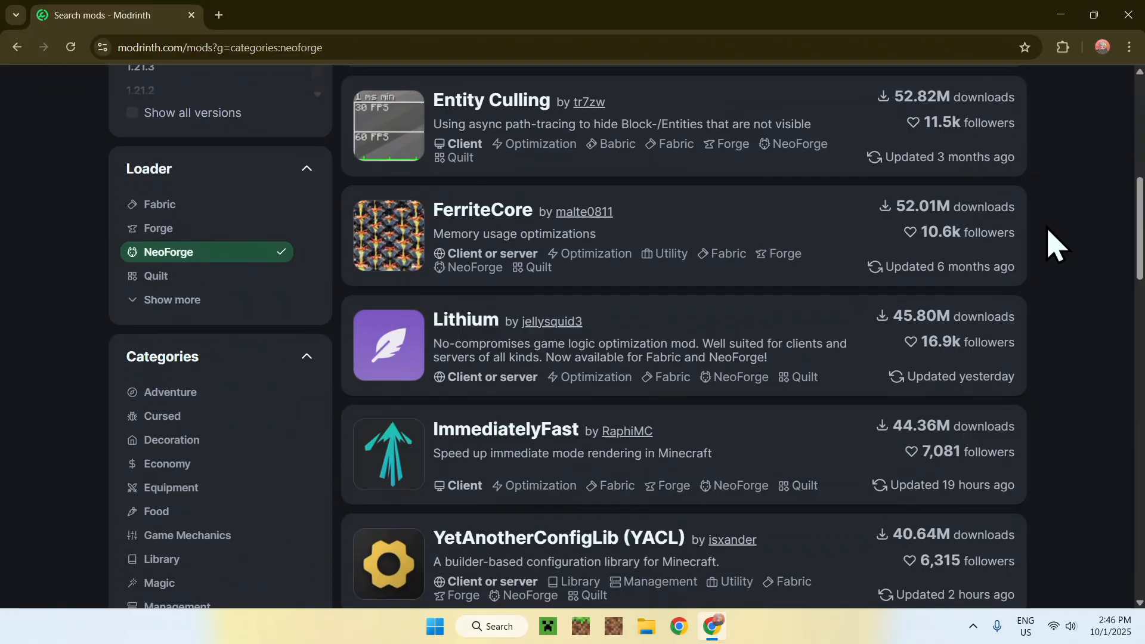
pyautogui.scroll(-3)
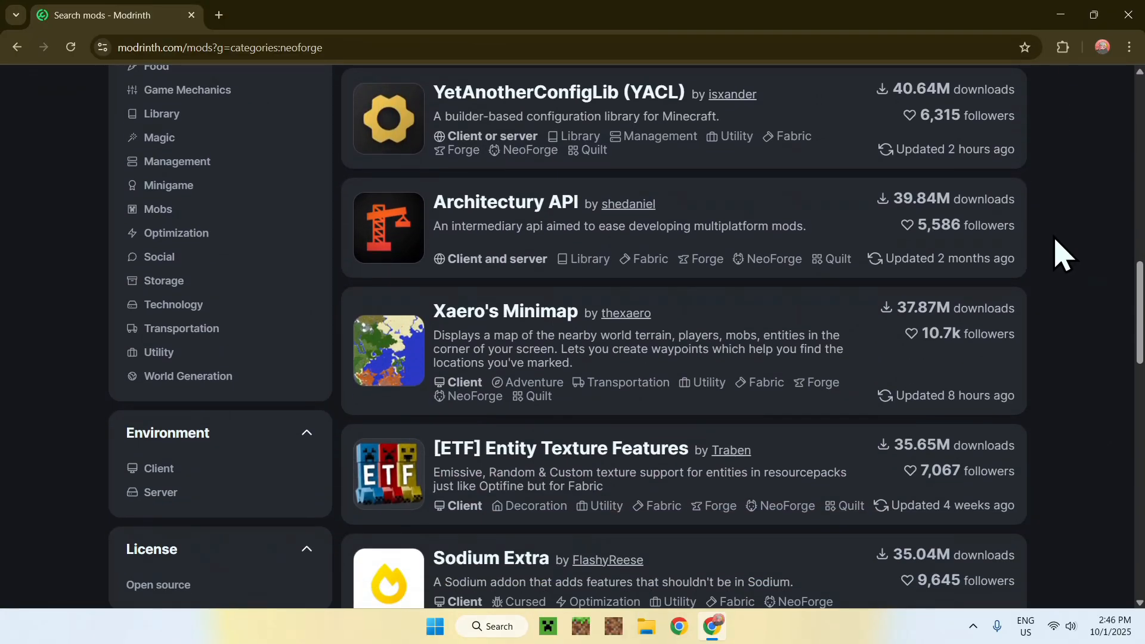
pyautogui.scroll(3)
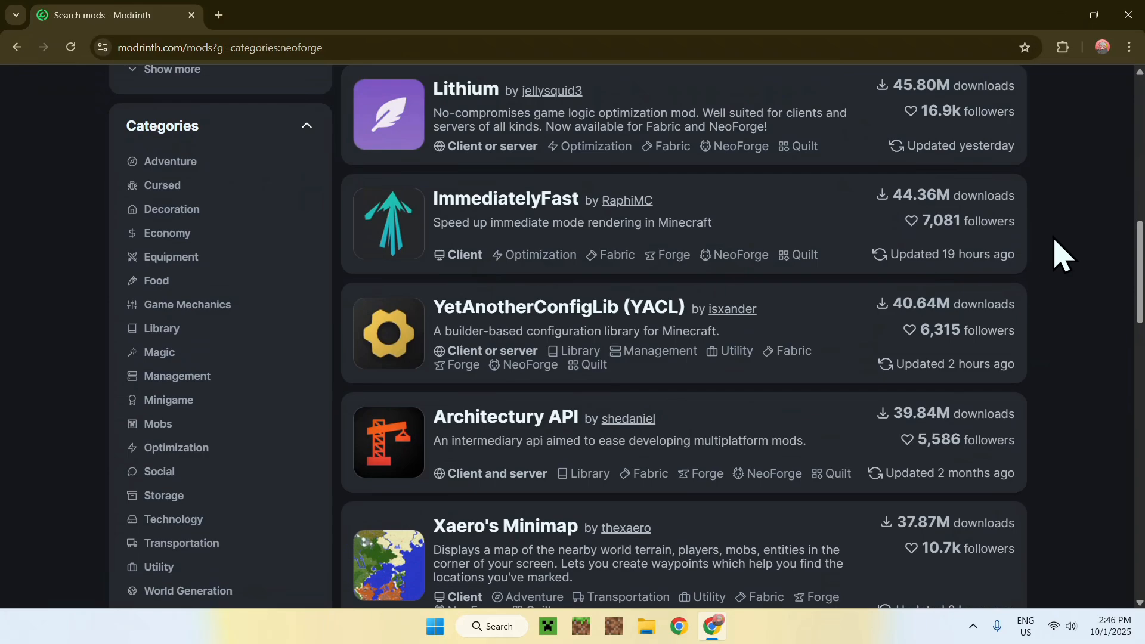
pyautogui.scroll(3)
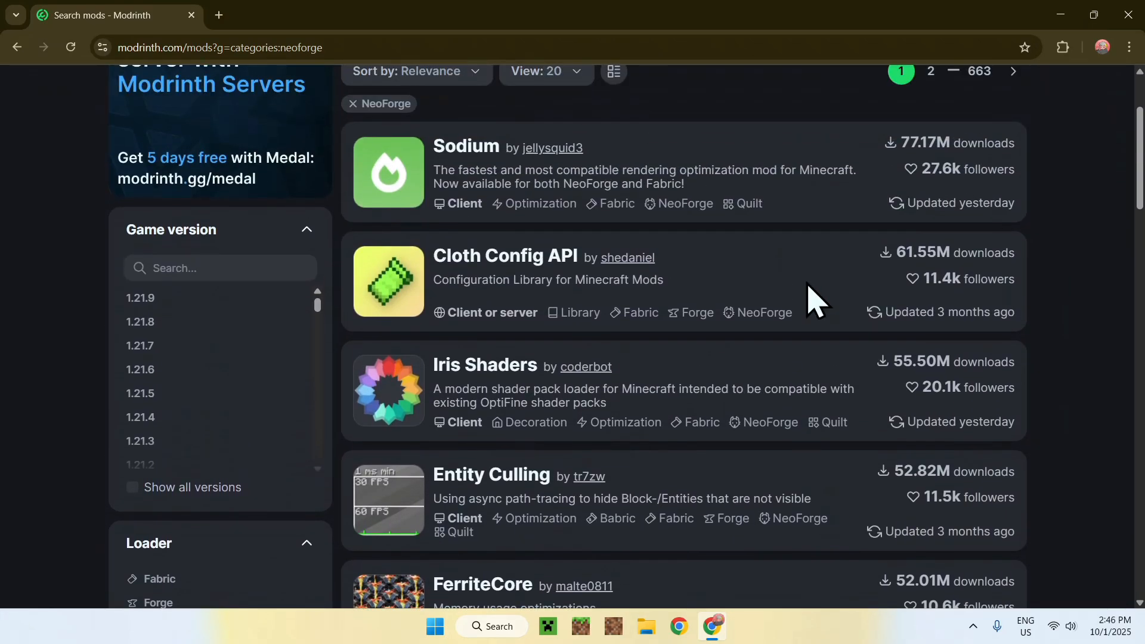
pyautogui.moveTo(72, 323)
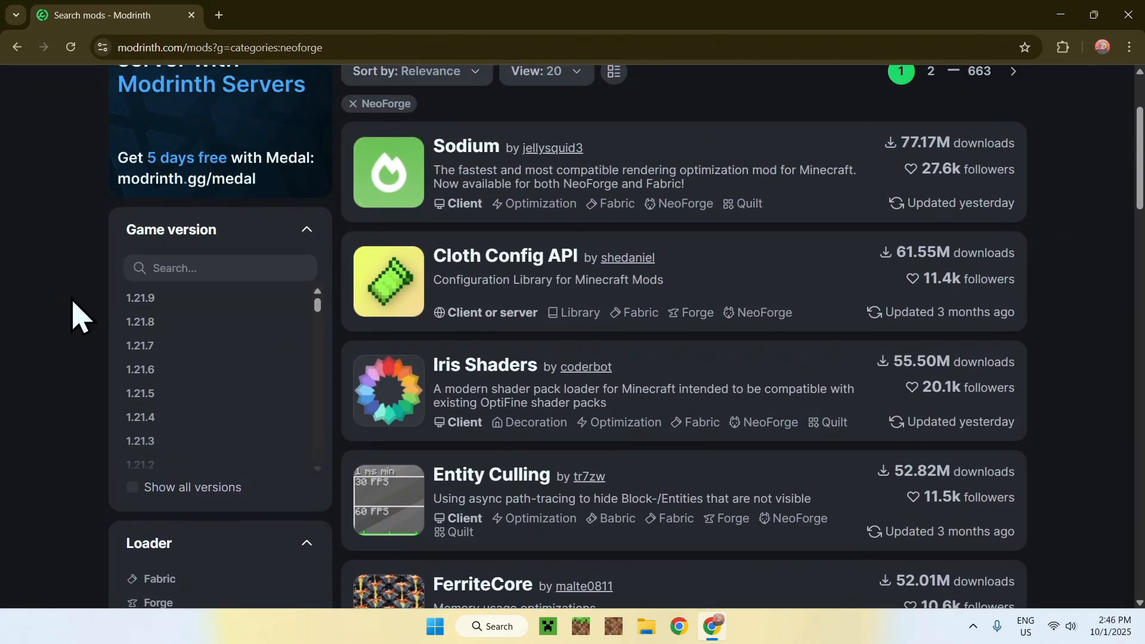
pyautogui.moveTo(95, 310)
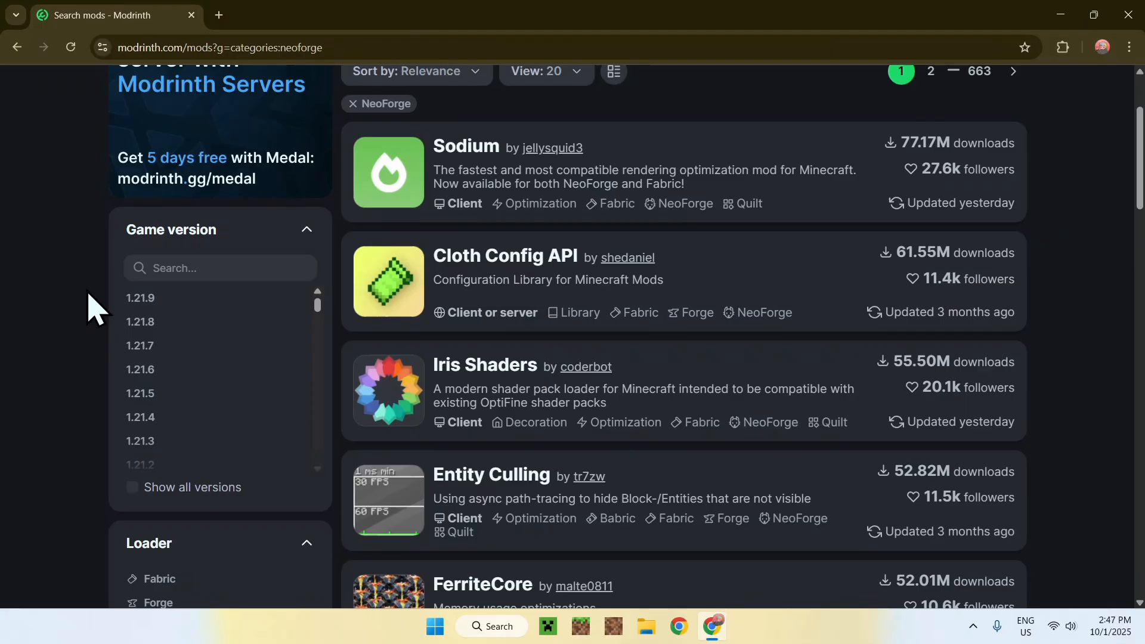
pyautogui.click(141, 298)
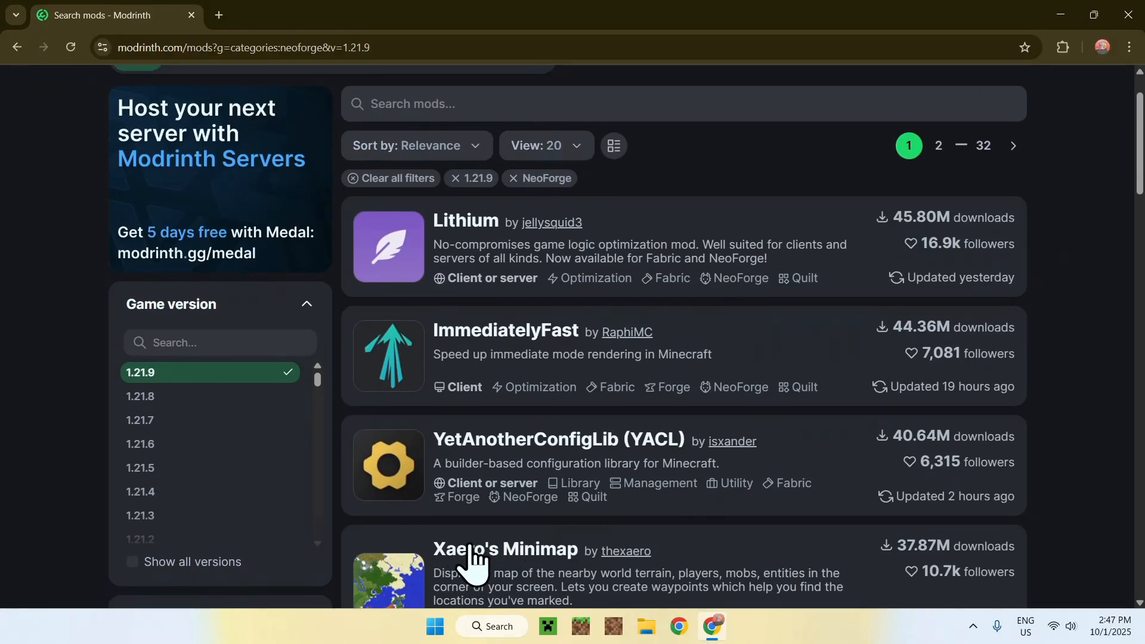
# Scroll down to Xaero's Minimap and open its project page
pyautogui.scroll(-3)
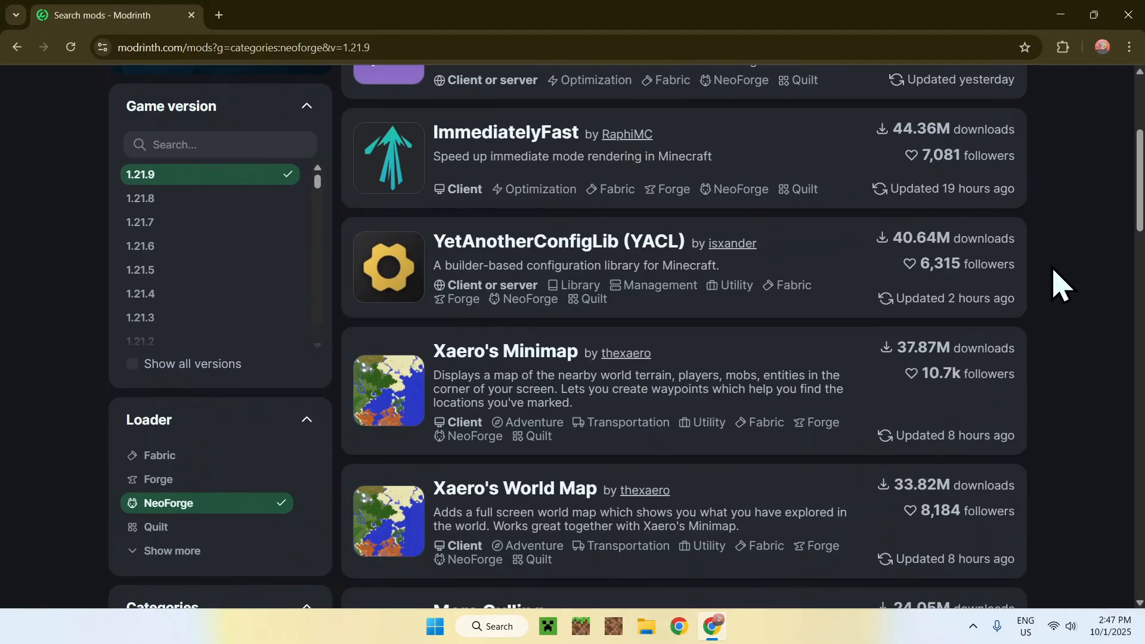
pyautogui.scroll(-3)
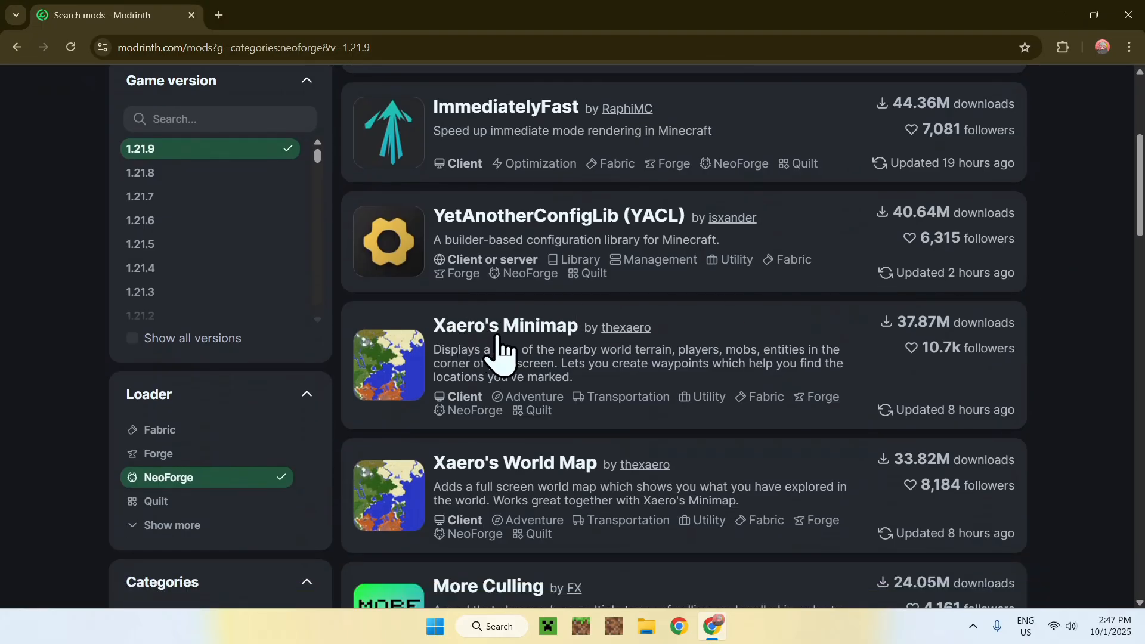
pyautogui.click(505, 325)
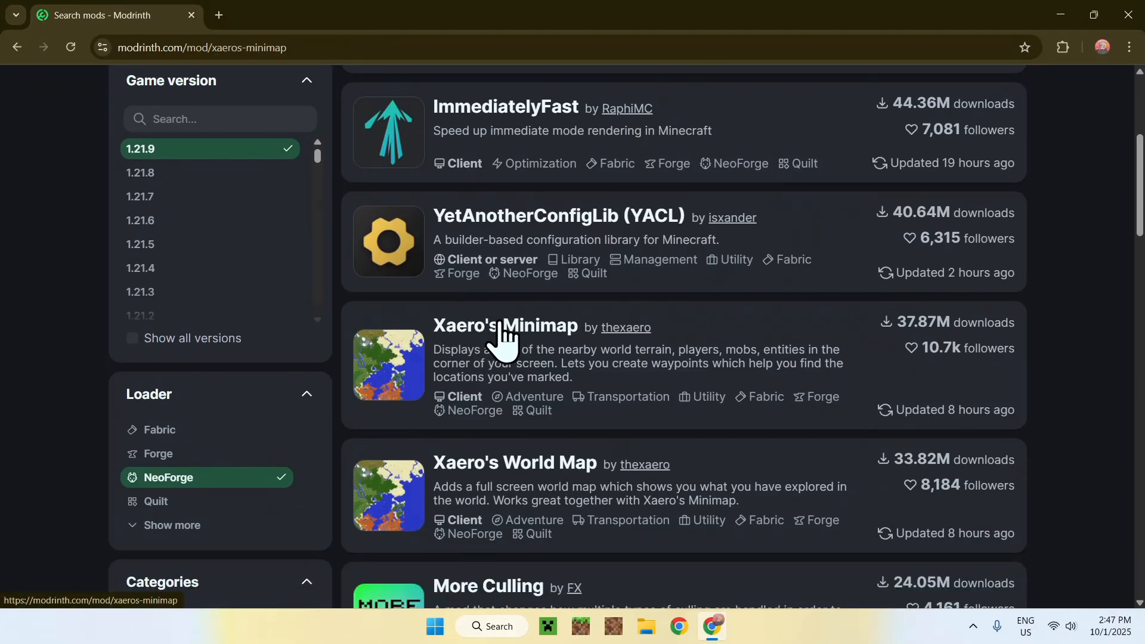
# From Xaero's Minimap Versions list, download the 25.2.14_NeoForge_1.21.9 jar
pyautogui.click(505, 325)
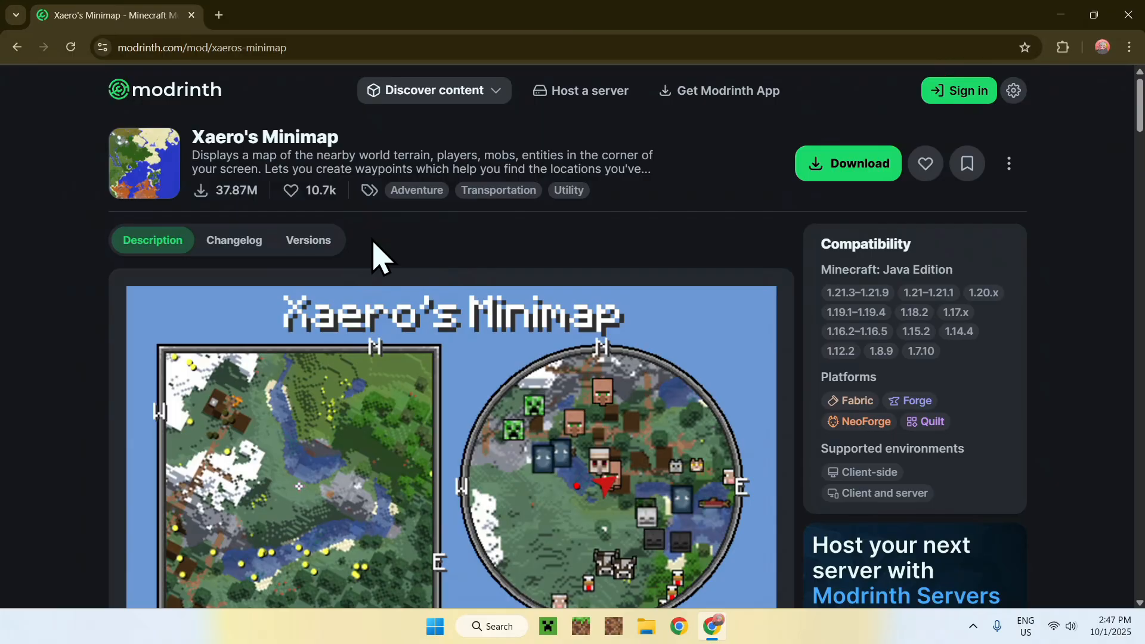
pyautogui.click(308, 240)
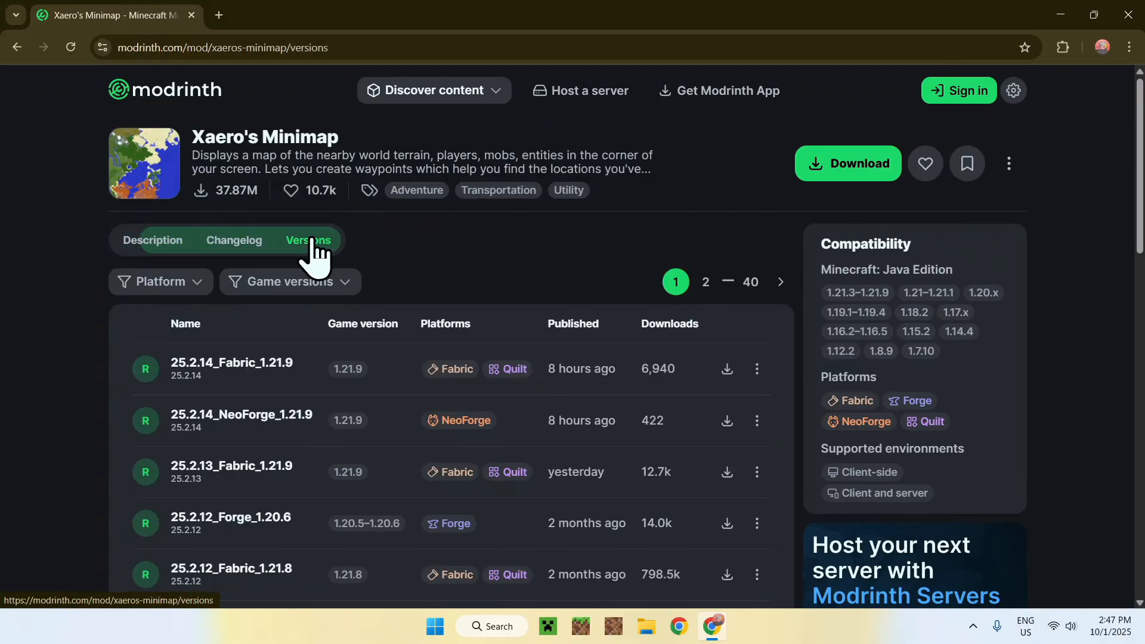
pyautogui.moveTo(426, 261)
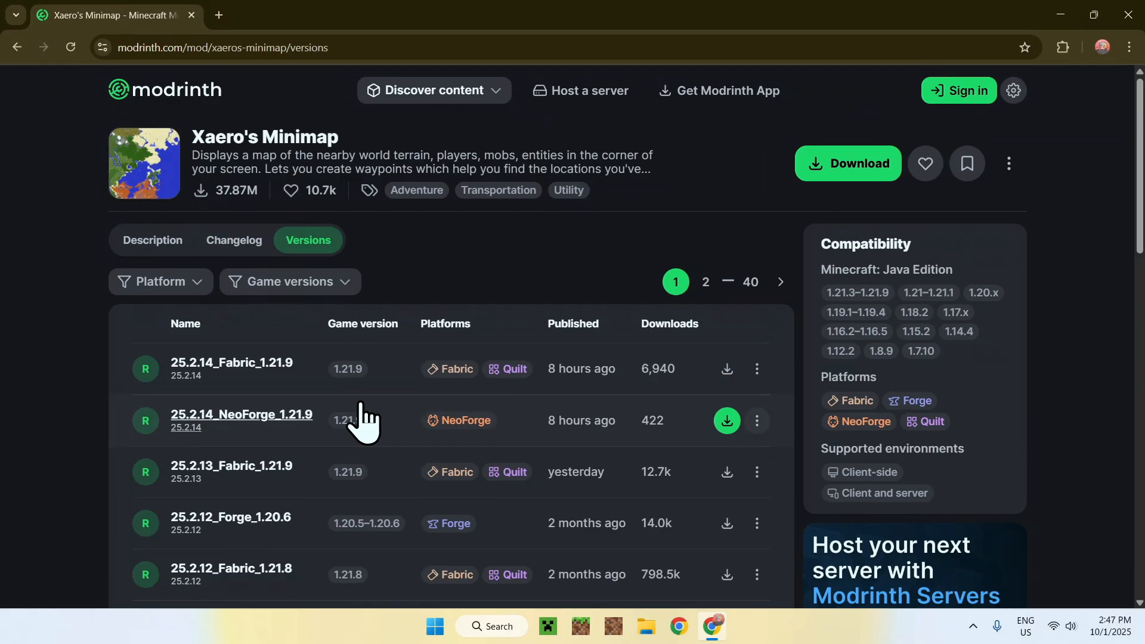
pyautogui.moveTo(328, 451)
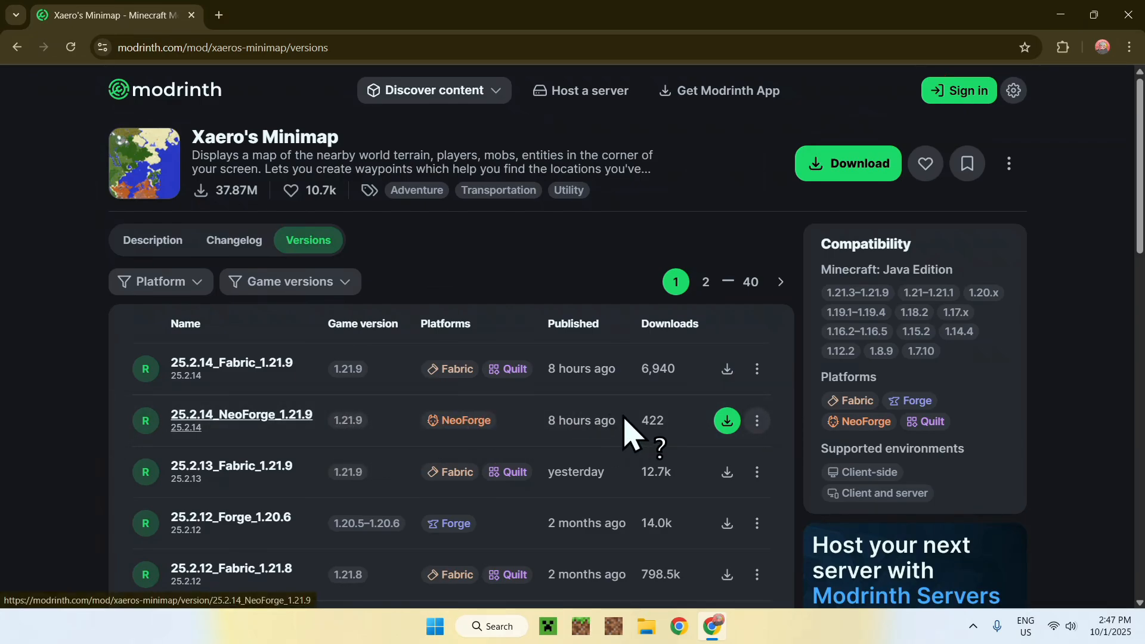
pyautogui.click(727, 420)
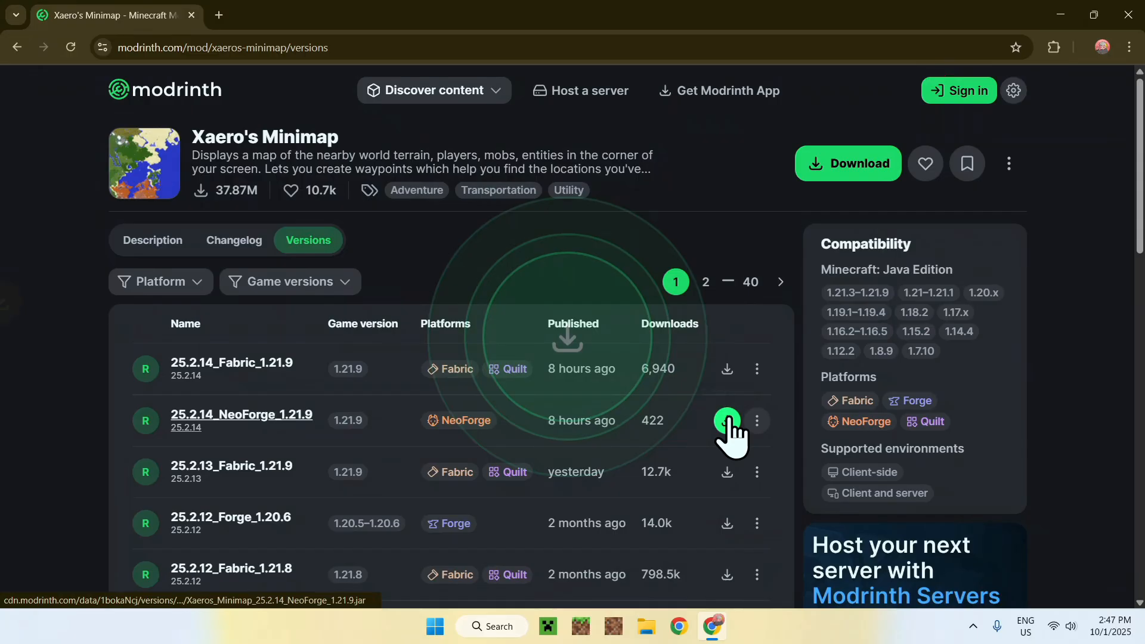
pyautogui.click(727, 420)
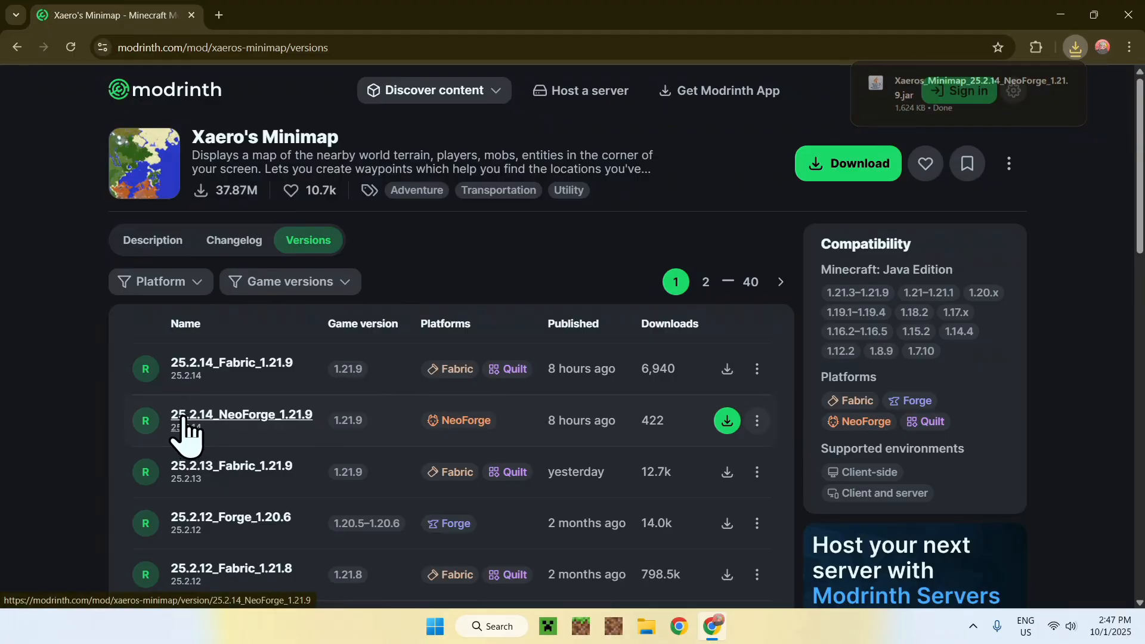
# View version 25.2.14 details, verify the minimap jar downloaded, and start a new tab
pyautogui.click(241, 414)
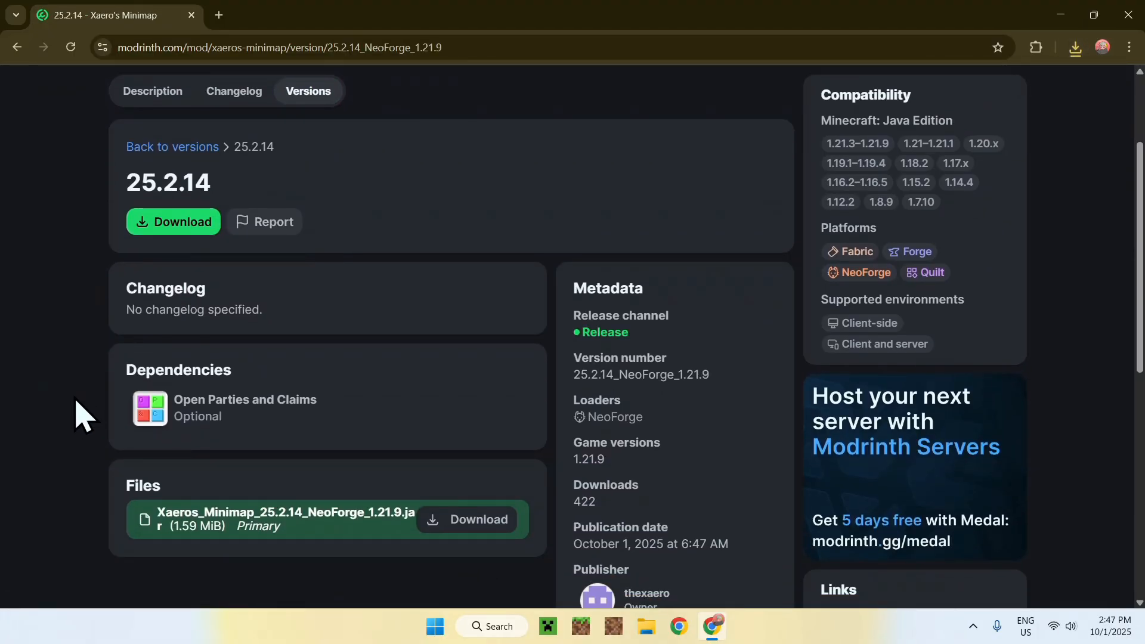
pyautogui.moveTo(240, 424)
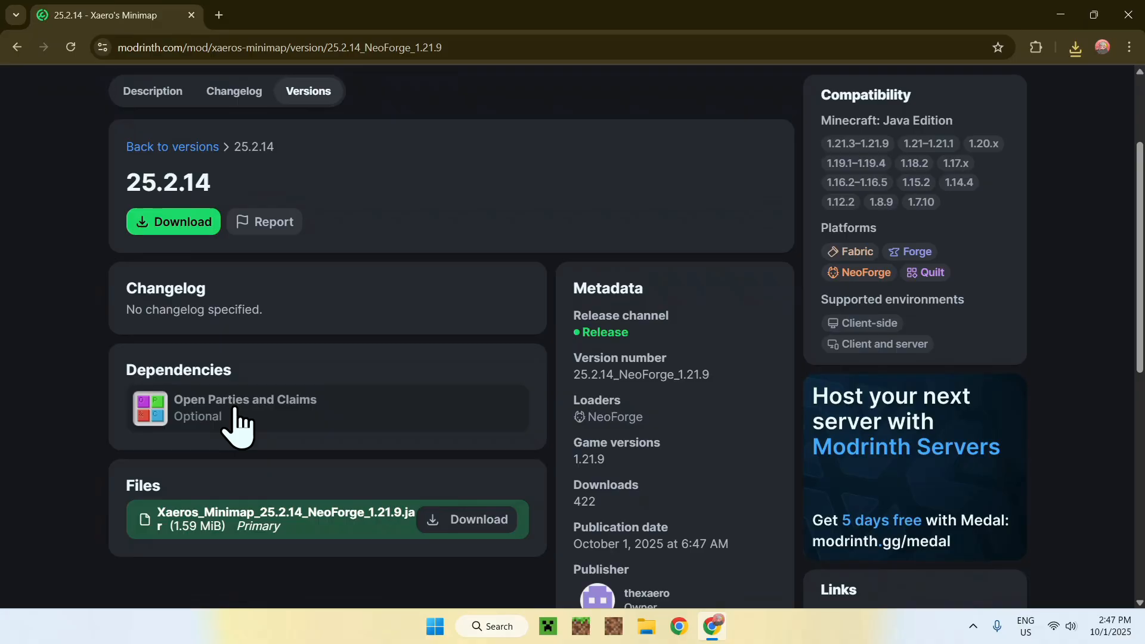
pyautogui.moveTo(57, 420)
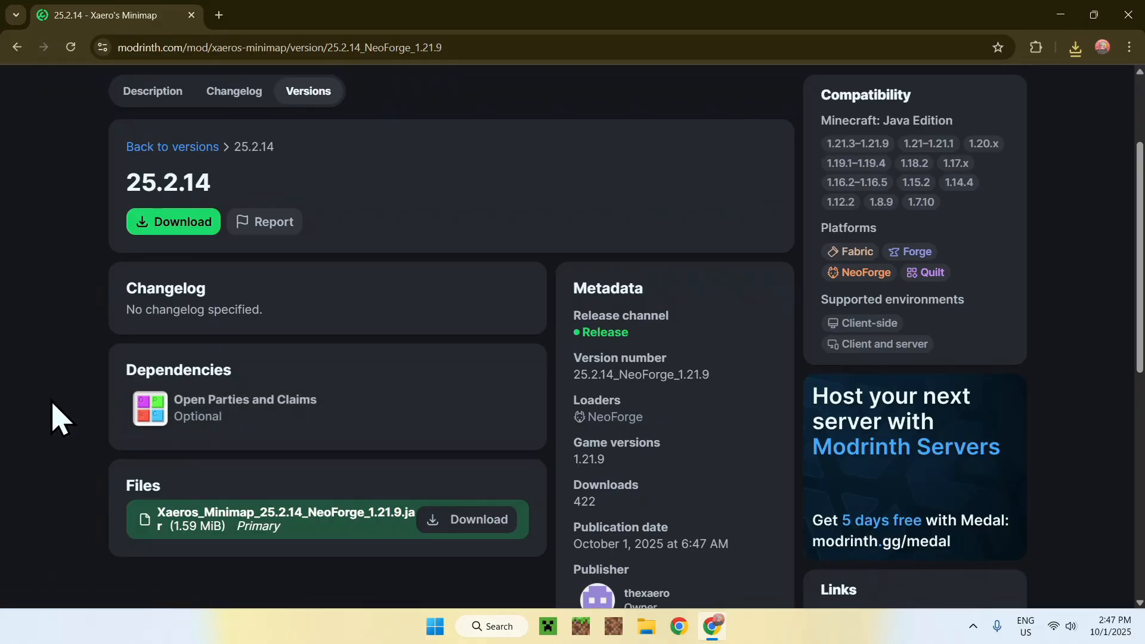
pyautogui.moveTo(66, 418)
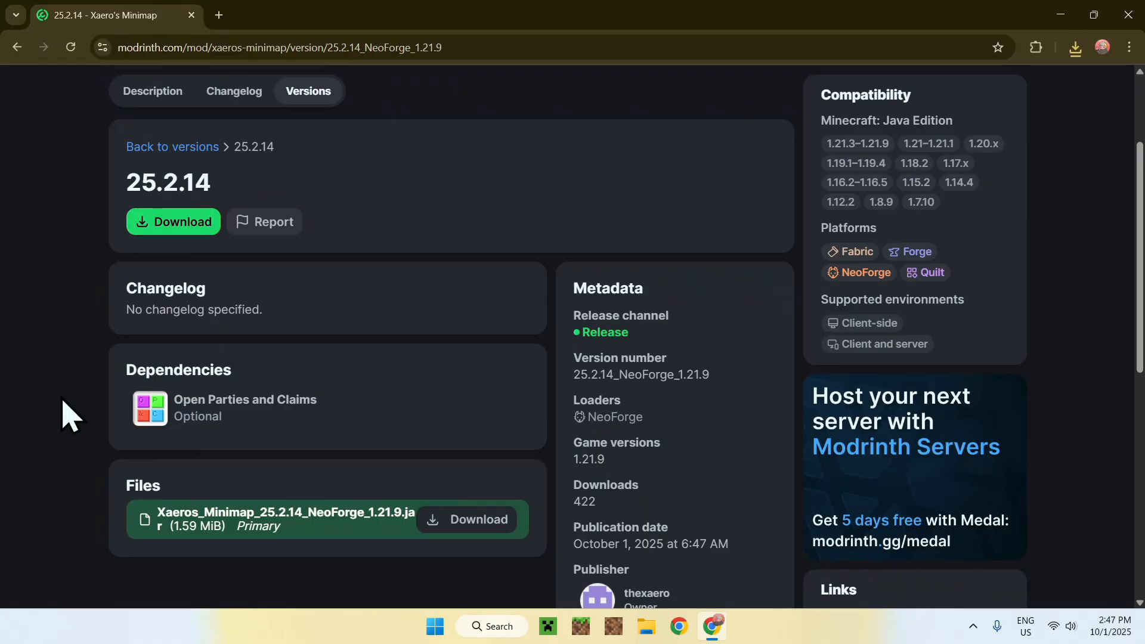
pyautogui.moveTo(78, 401)
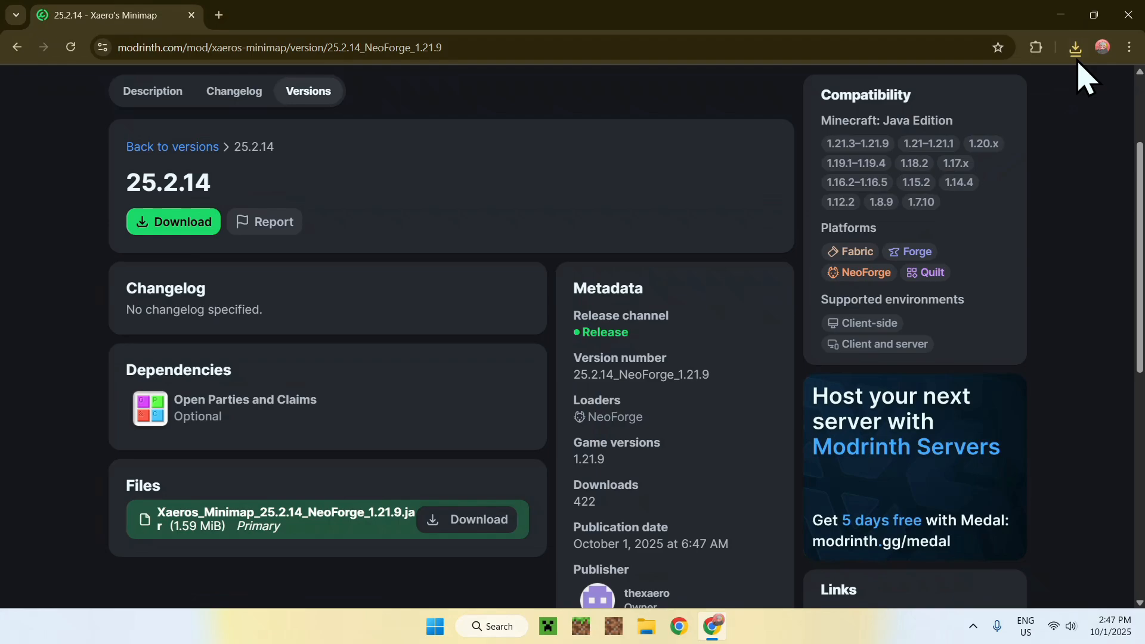
pyautogui.click(1075, 47)
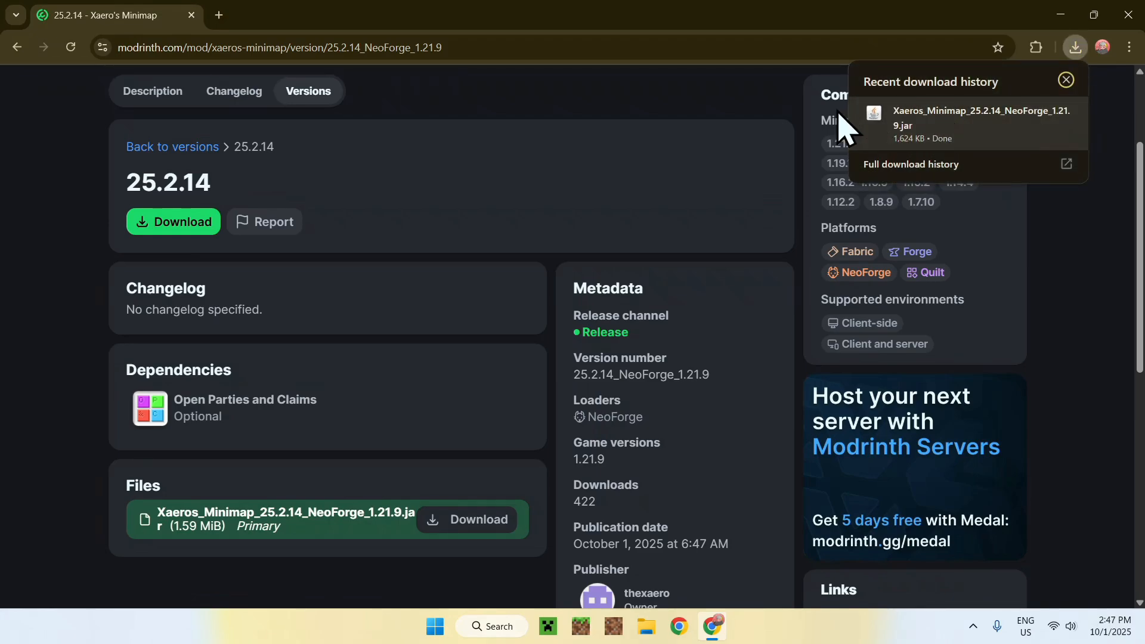
pyautogui.moveTo(610, 89)
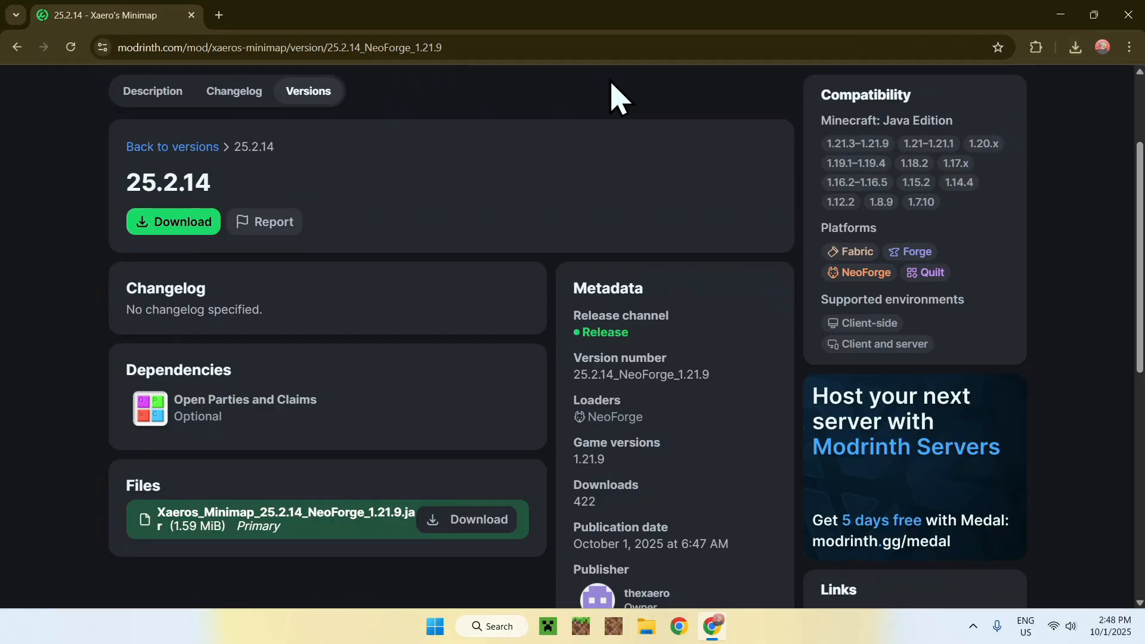
pyautogui.moveTo(250, 40)
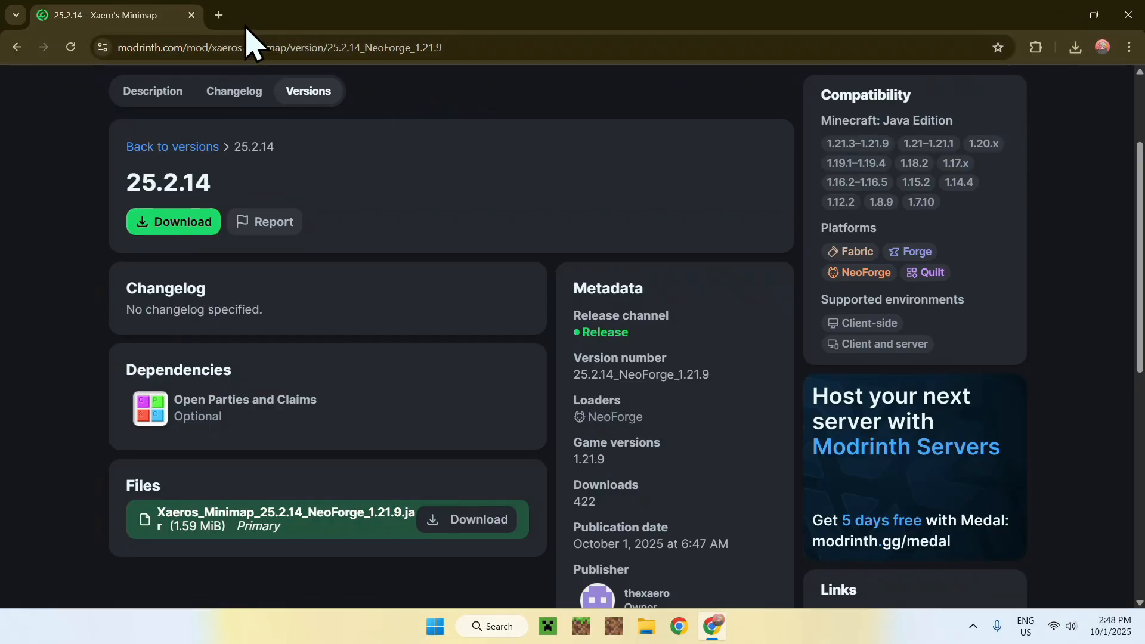
pyautogui.click(219, 16)
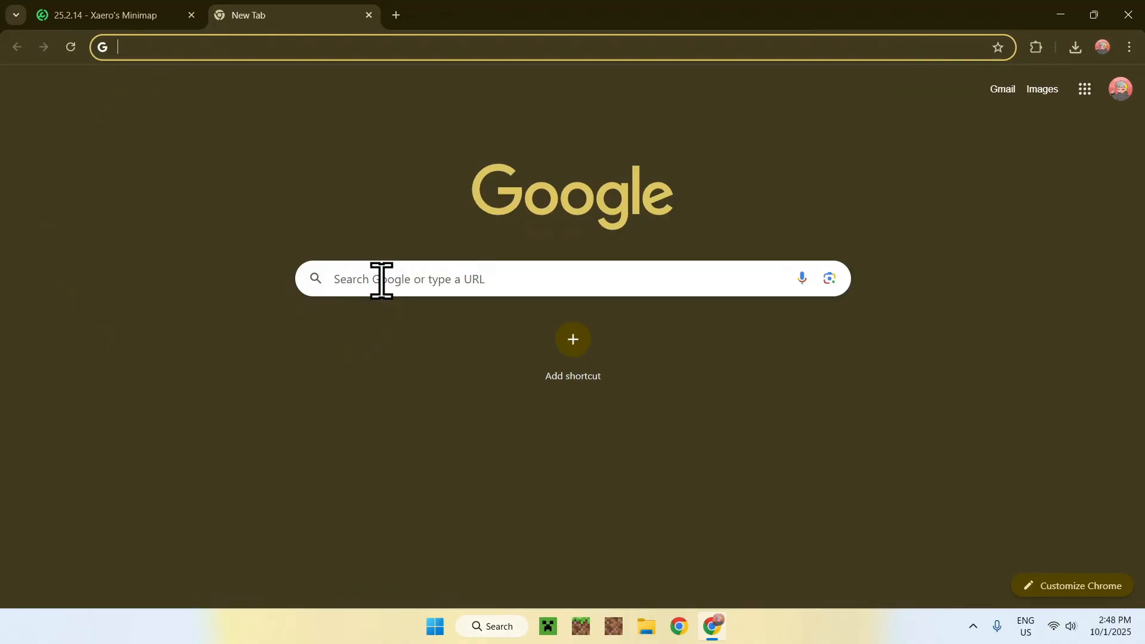
# Search Google for 'NeoForge' and open the neoforged.net site
pyautogui.write('Neo')
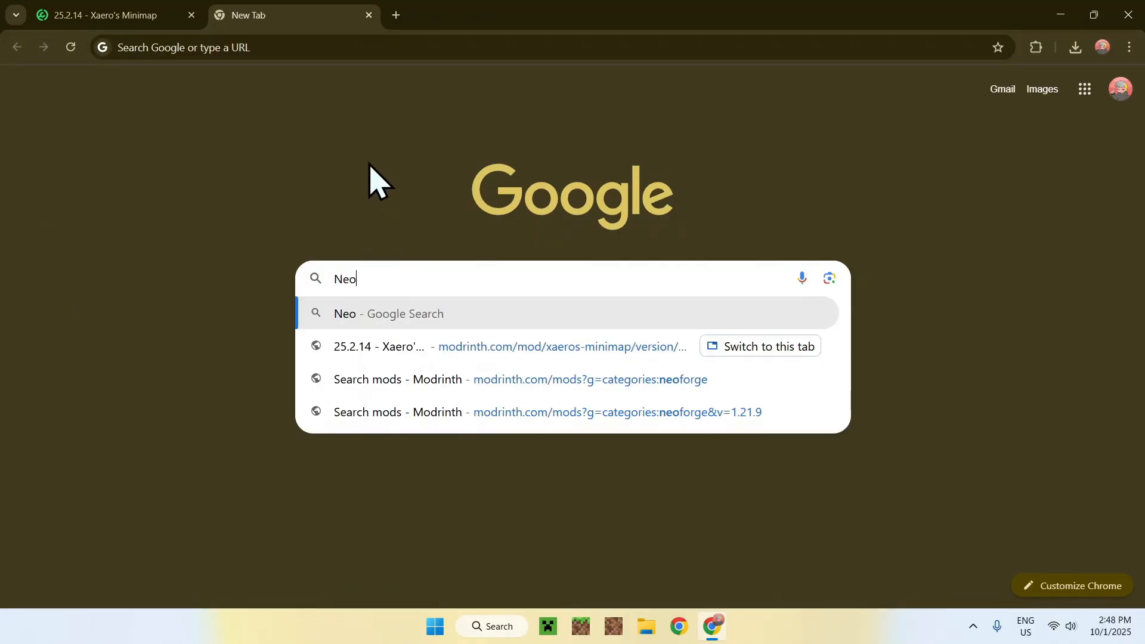
pyautogui.write('NeoForge')
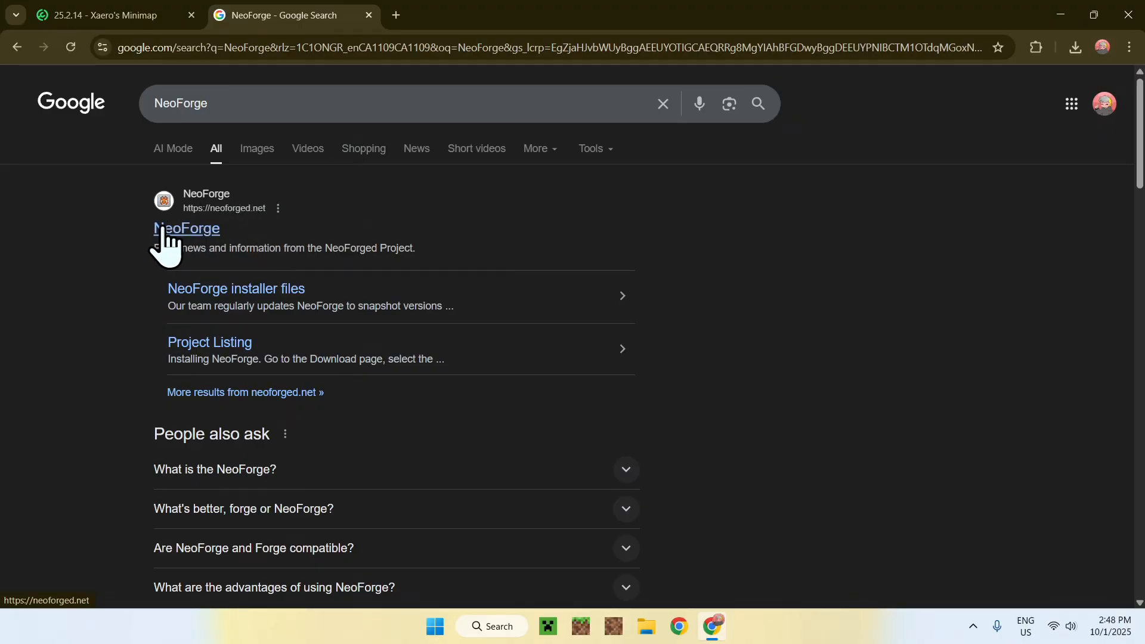
pyautogui.click(186, 228)
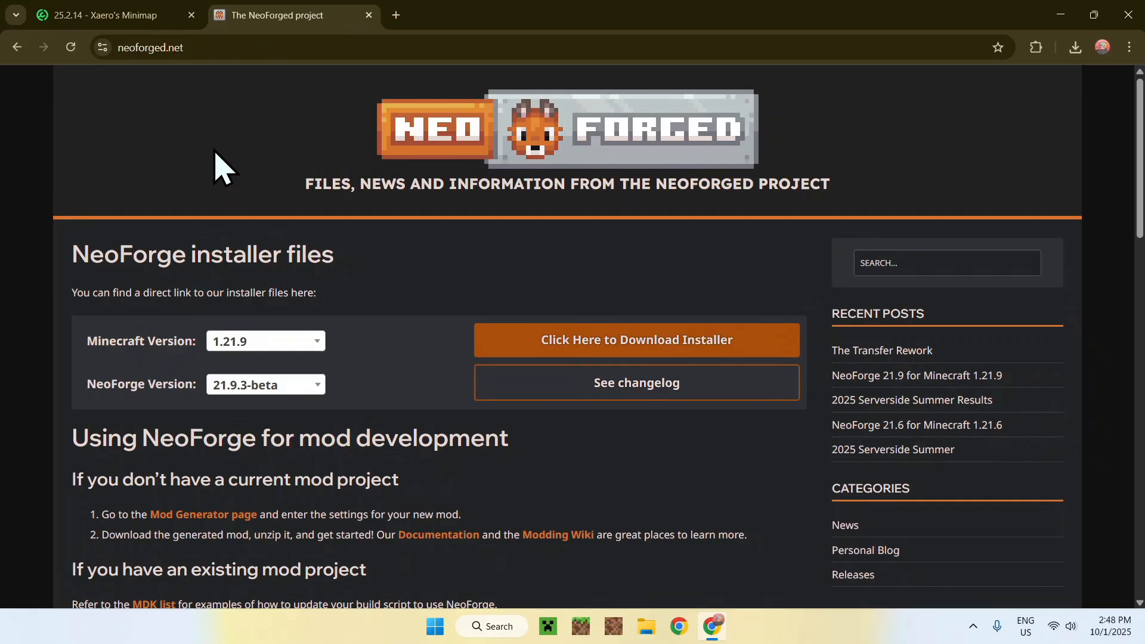
pyautogui.moveTo(329, 337)
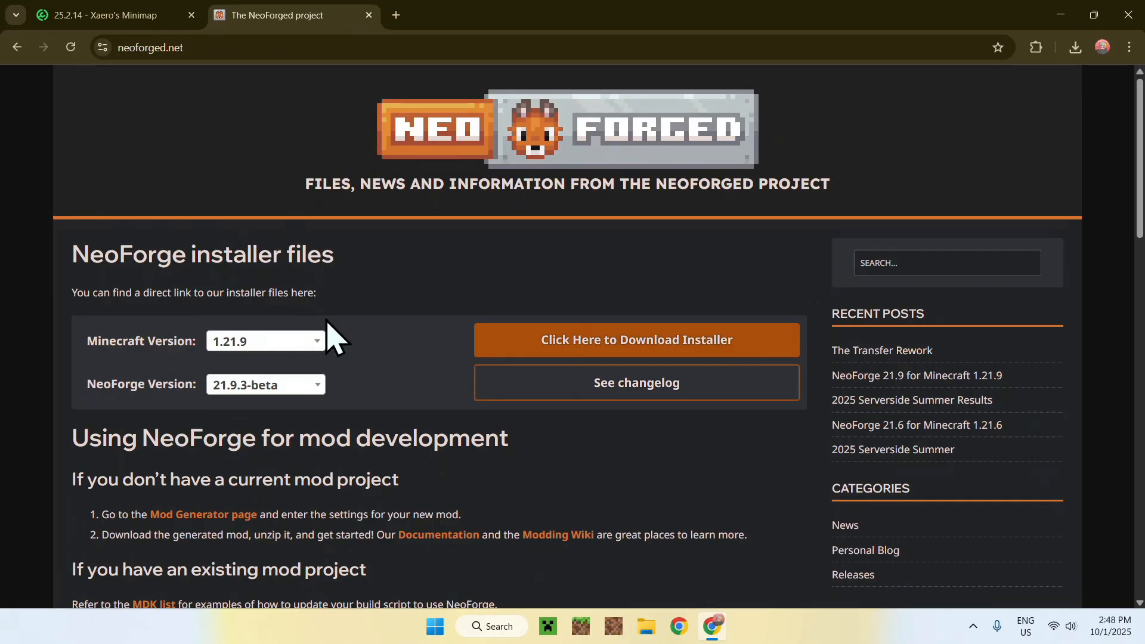
pyautogui.moveTo(356, 367)
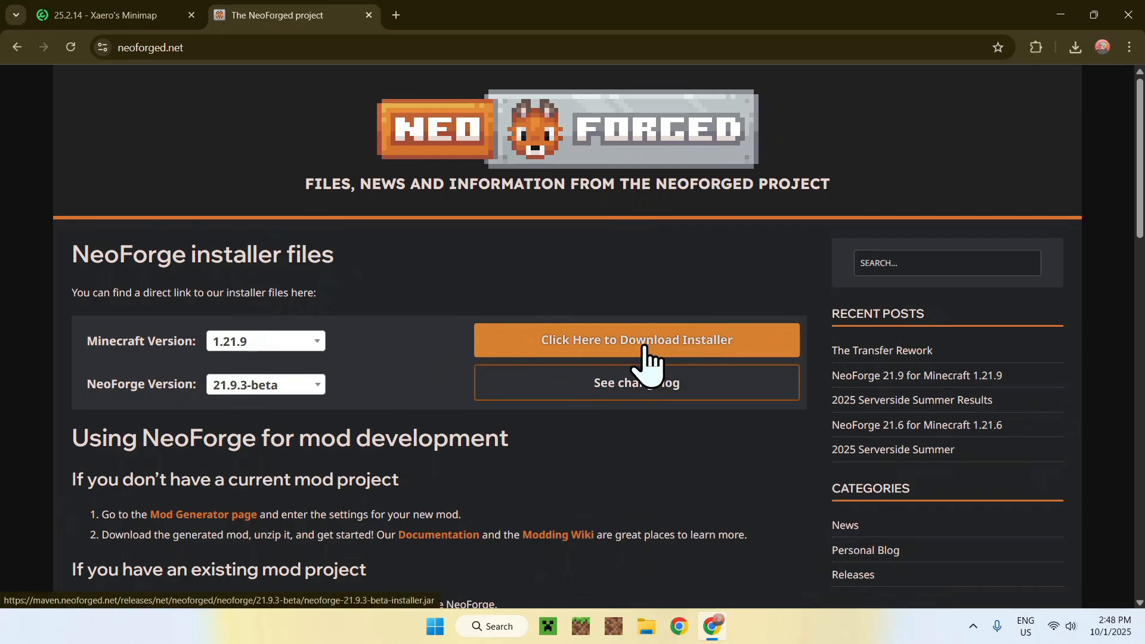
# Download the NeoForge 21.9.3-beta installer for Minecraft 1.21.9 and verify it finished
pyautogui.click(637, 340)
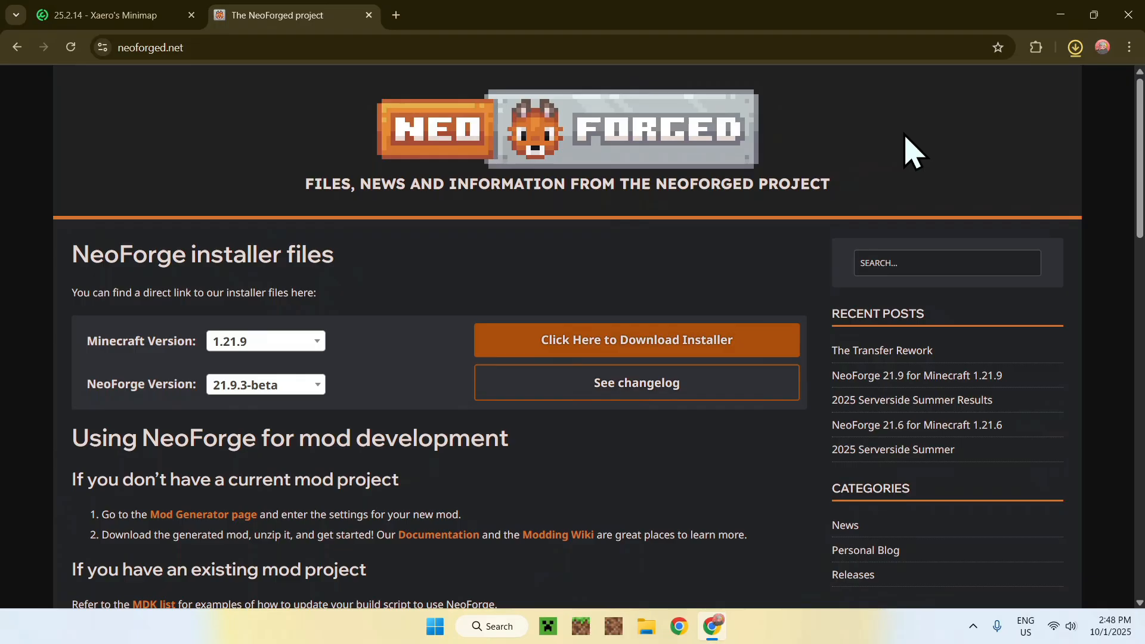
pyautogui.click(1075, 47)
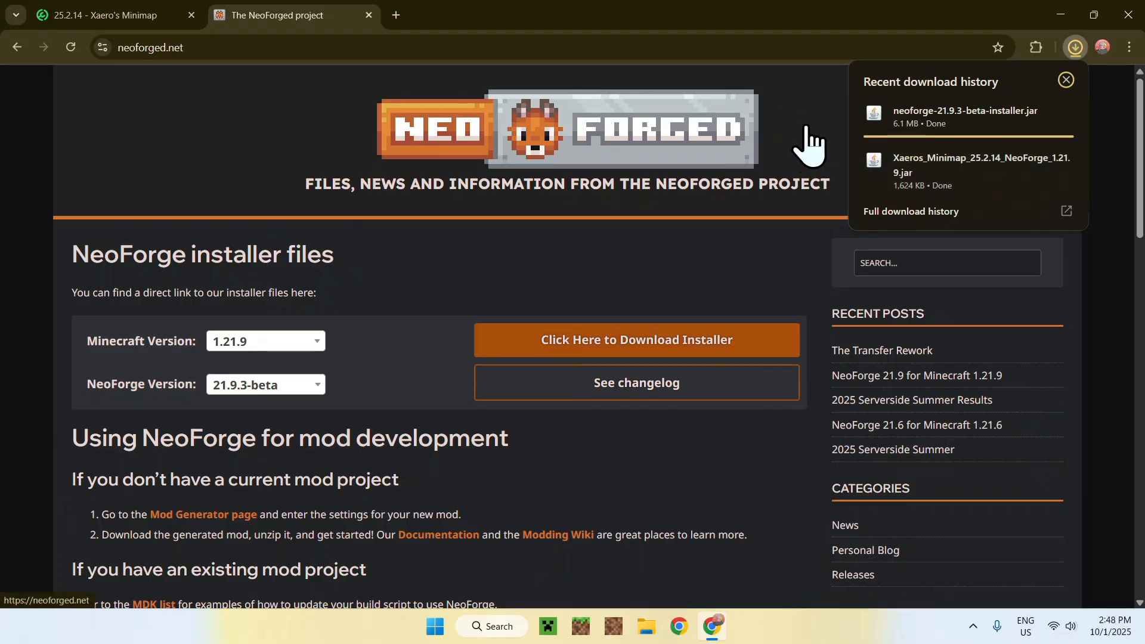
pyautogui.moveTo(593, 275)
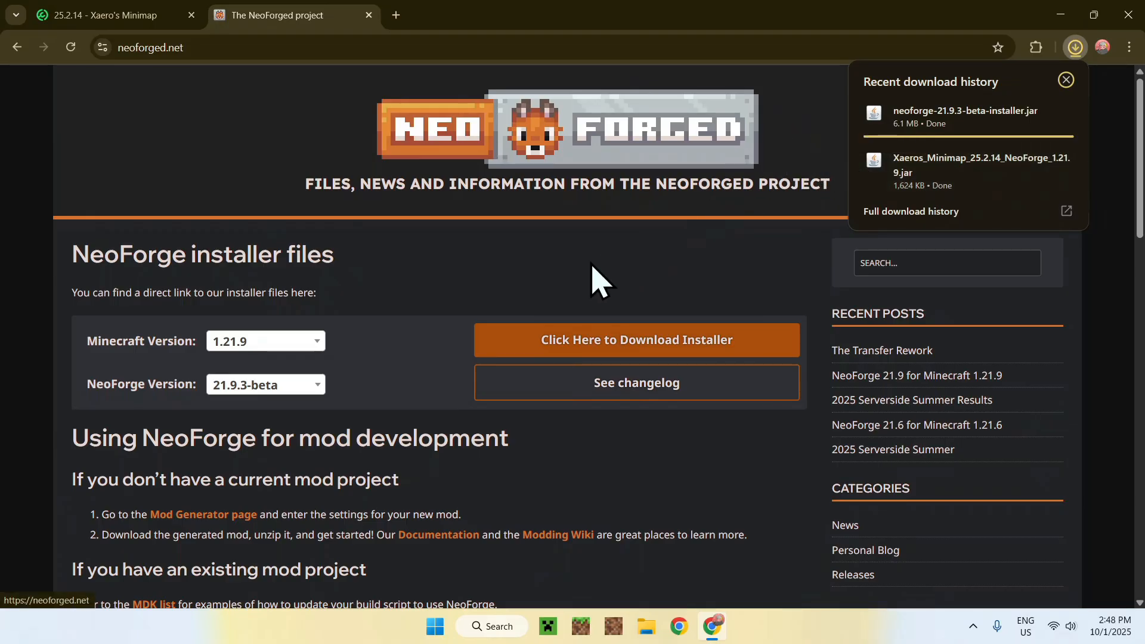
pyautogui.moveTo(618, 278)
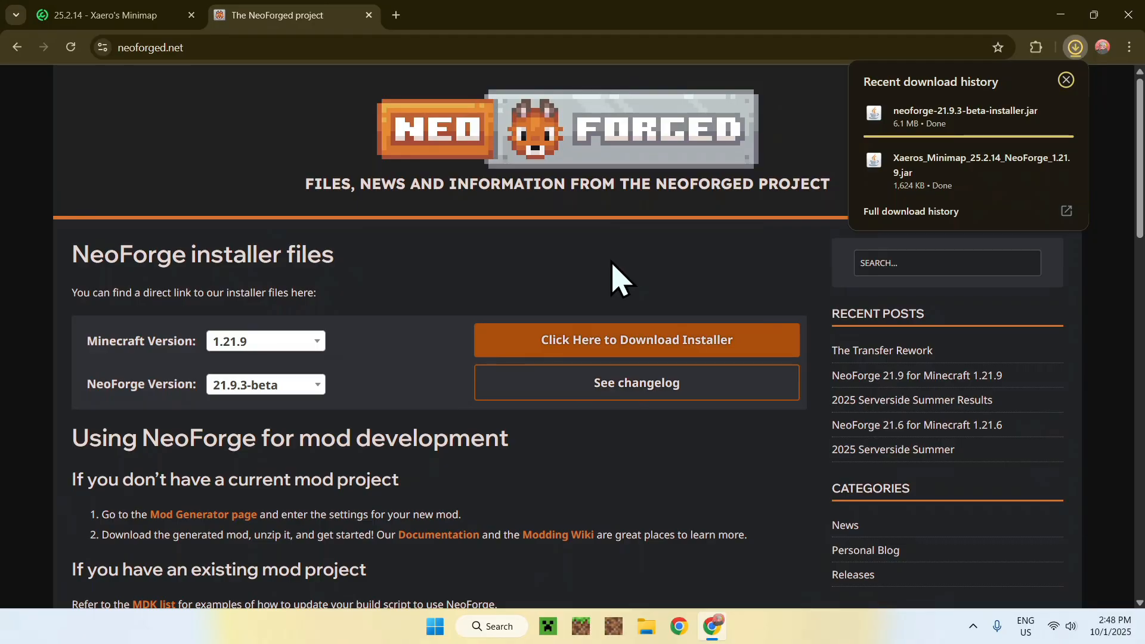
pyautogui.moveTo(725, 257)
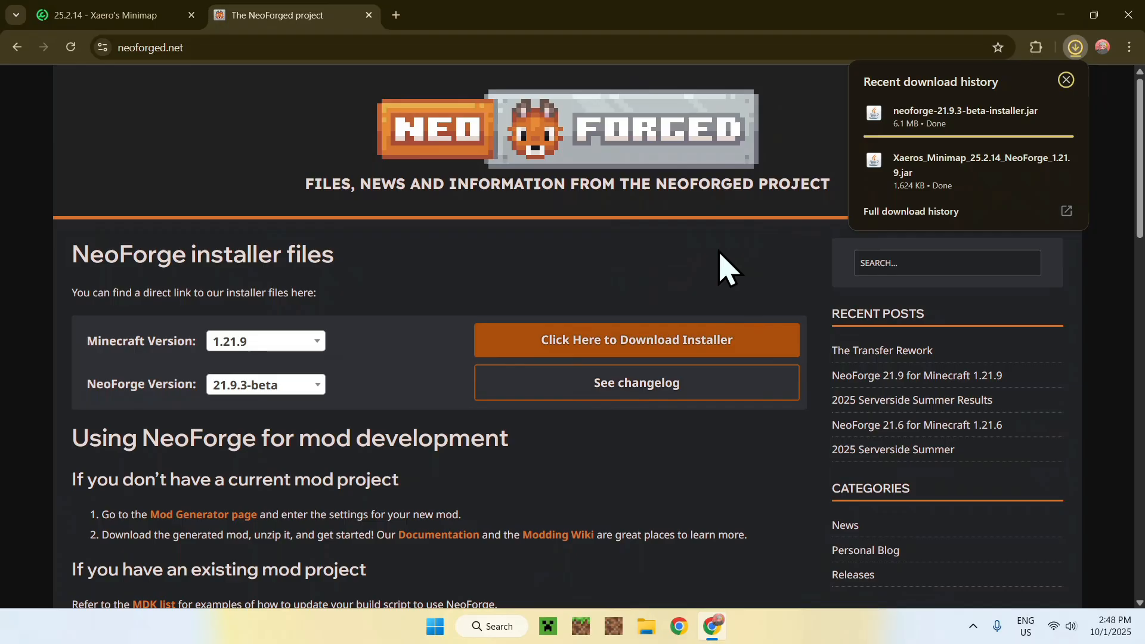
pyautogui.moveTo(747, 275)
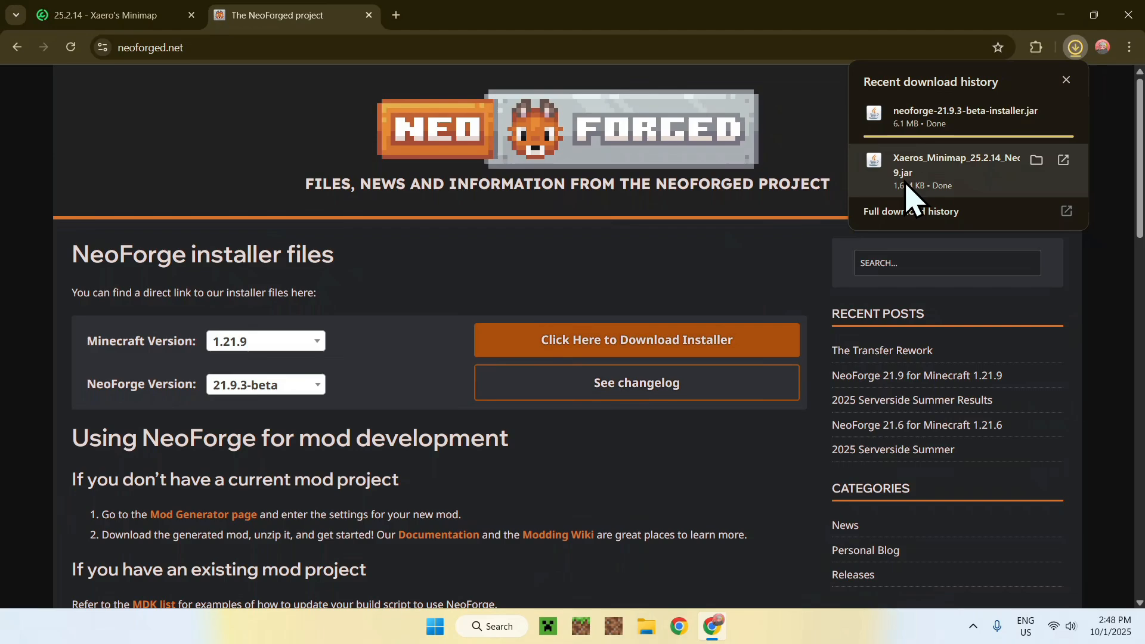
pyautogui.moveTo(740, 248)
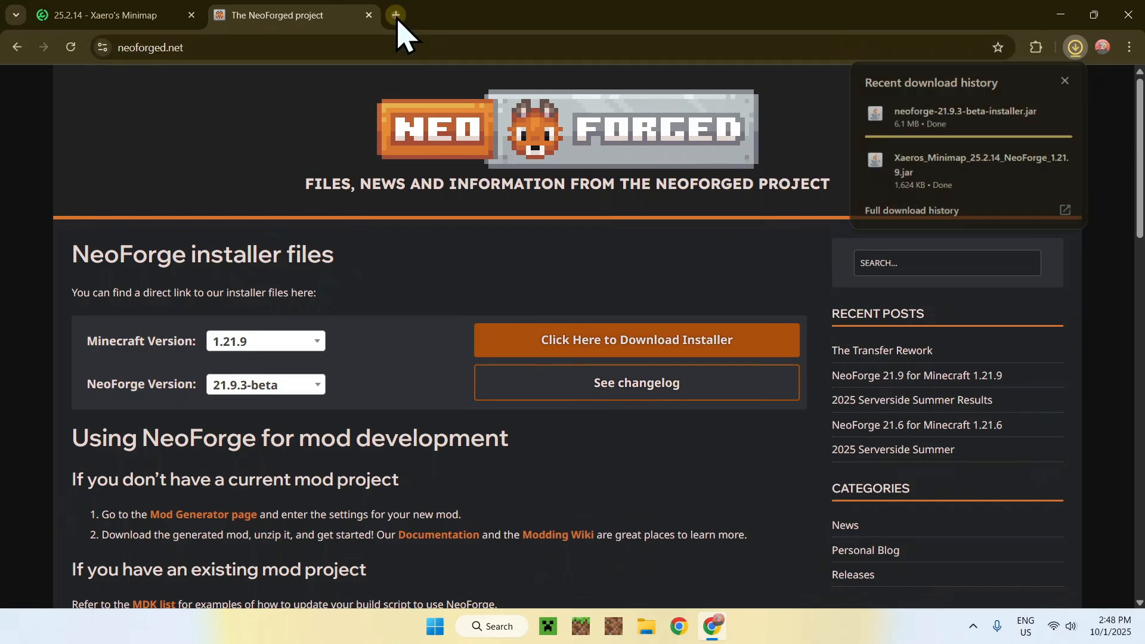
pyautogui.click(396, 16)
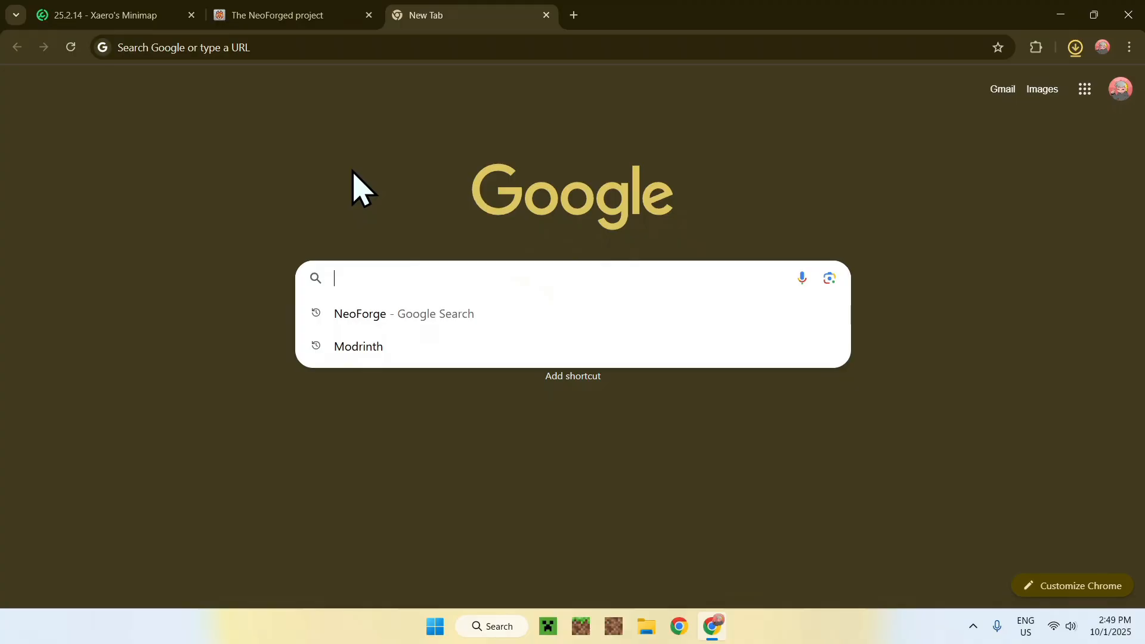
# Open Oracle's JDK 25 Windows downloads and check both jars in download history
pyautogui.write('JDK')
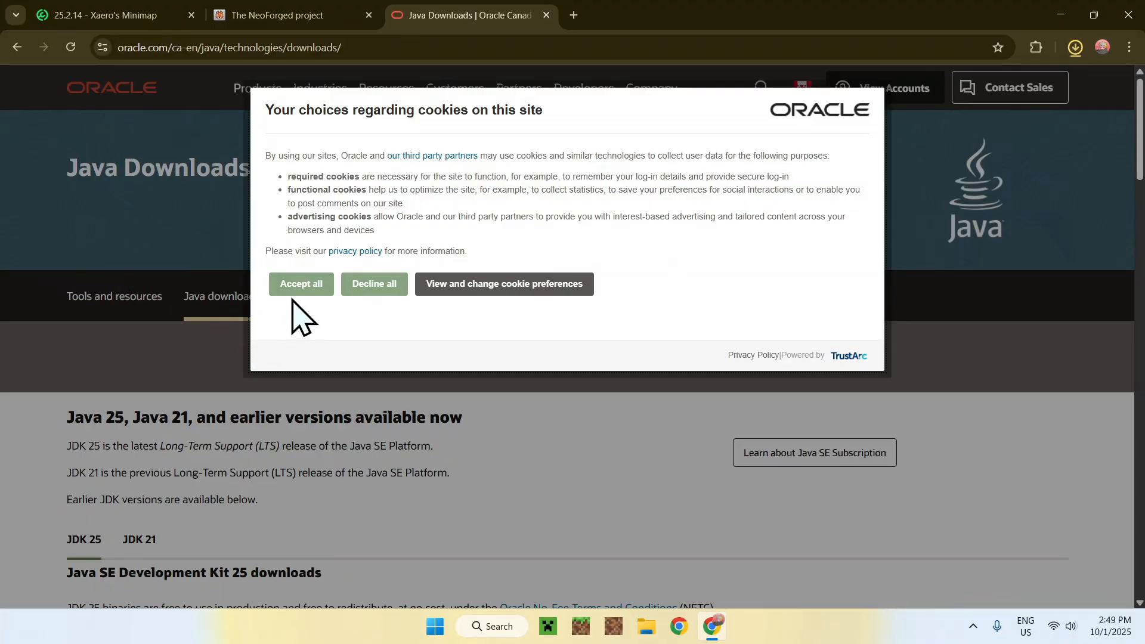
pyautogui.click(302, 284)
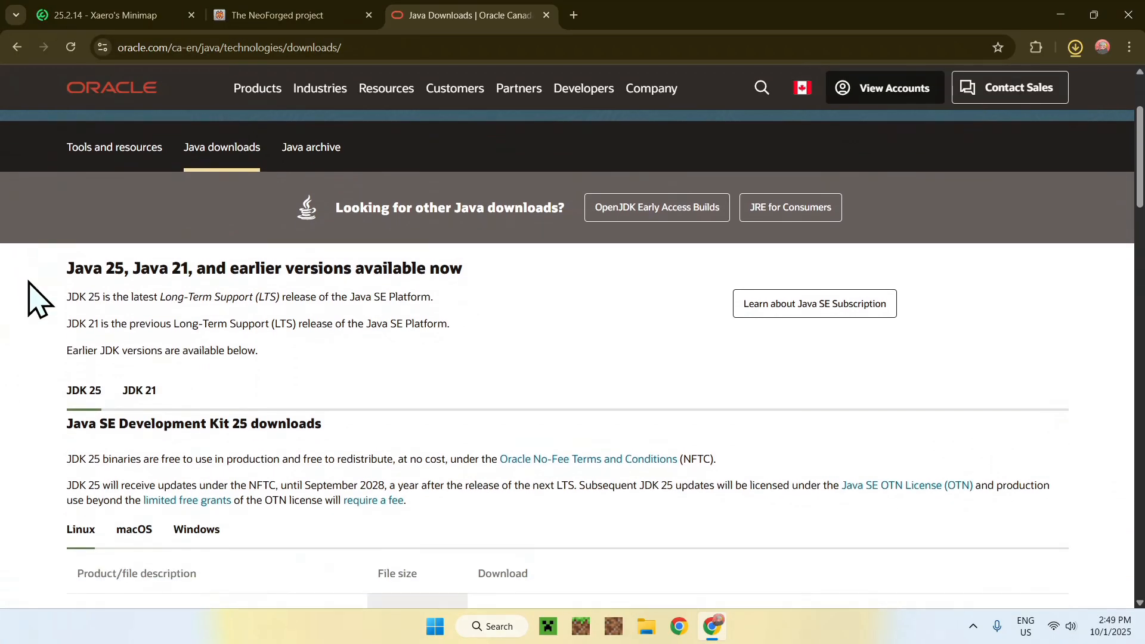
pyautogui.scroll(-3)
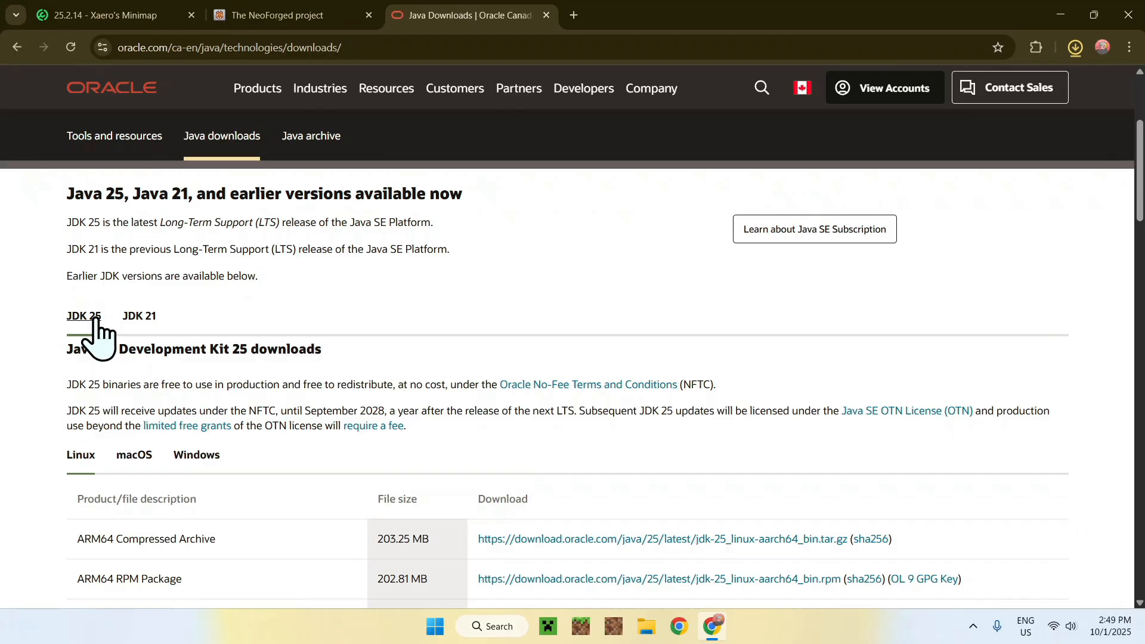
pyautogui.moveTo(190, 460)
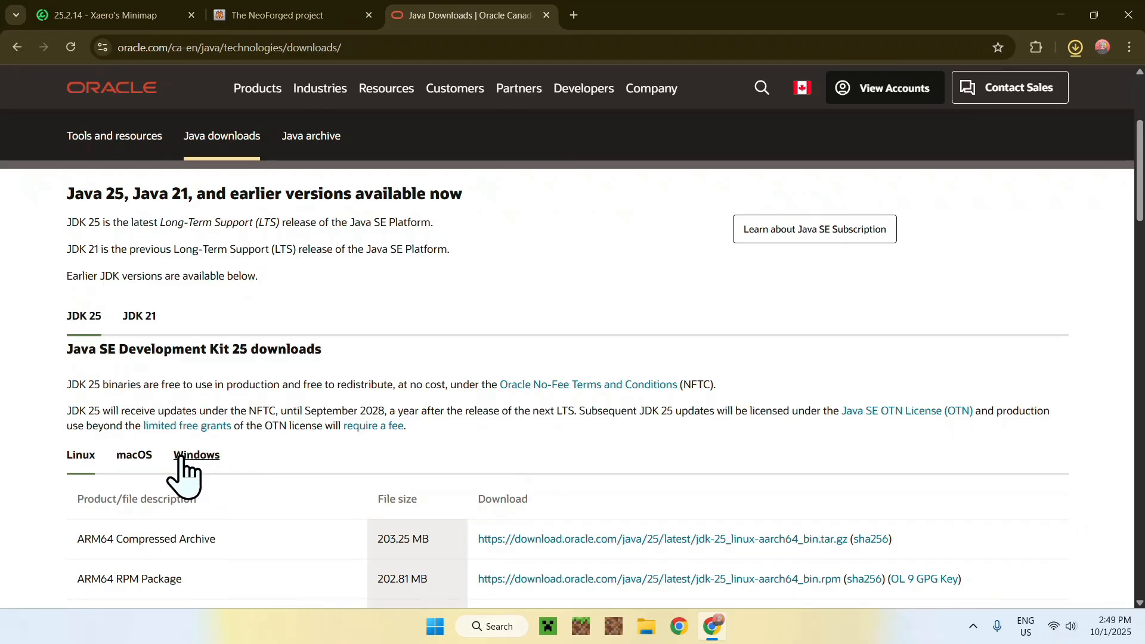
pyautogui.click(196, 454)
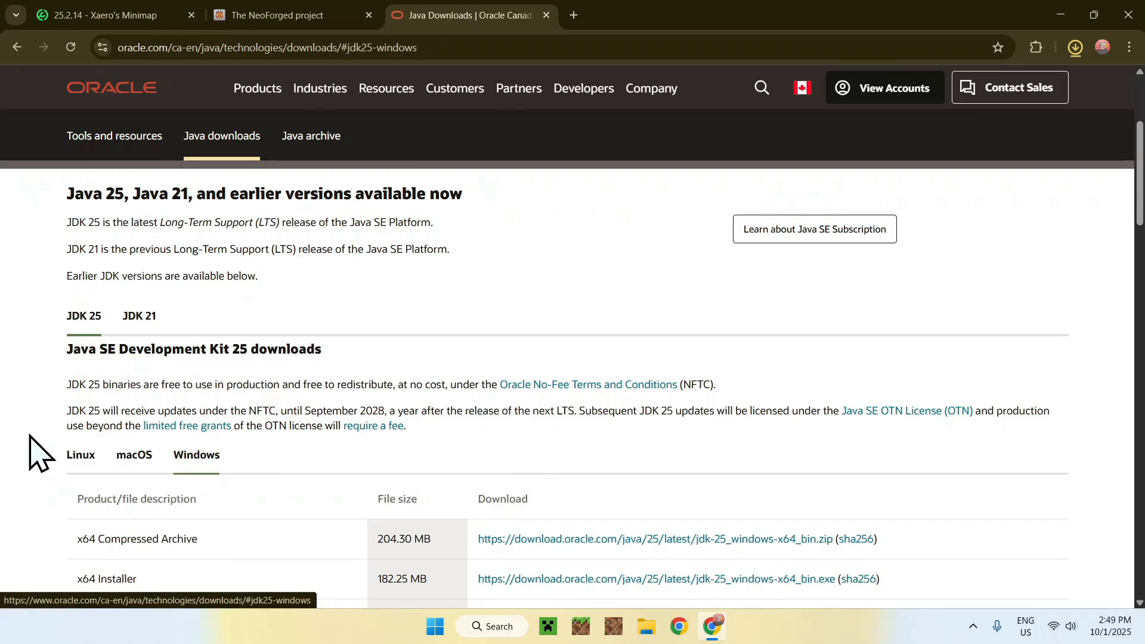
pyautogui.scroll(-3)
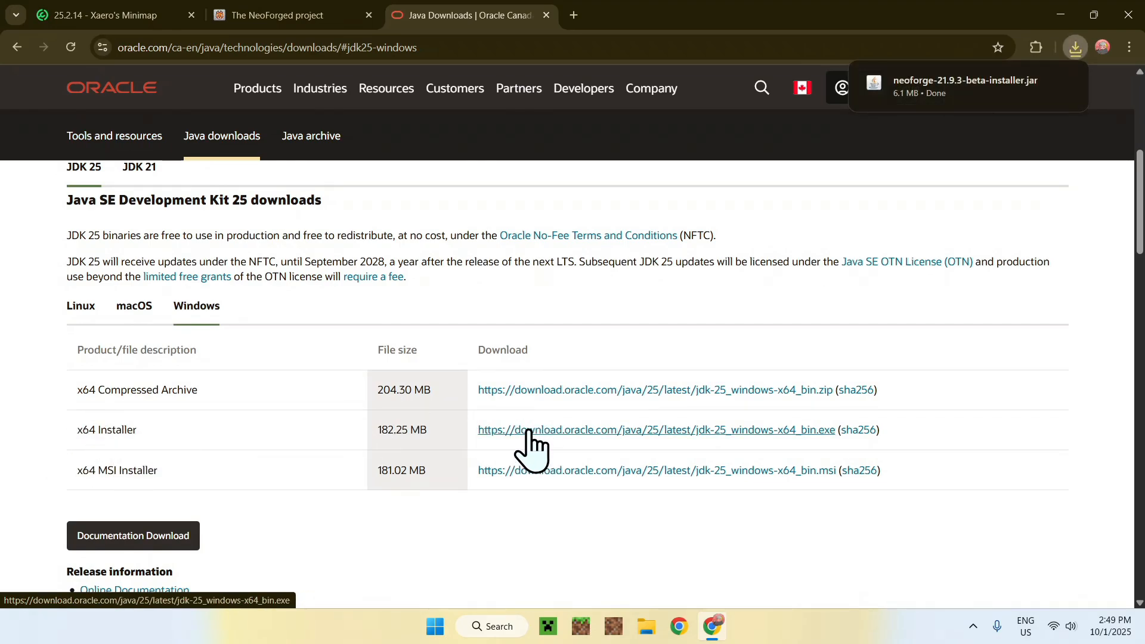
pyautogui.moveTo(423, 320)
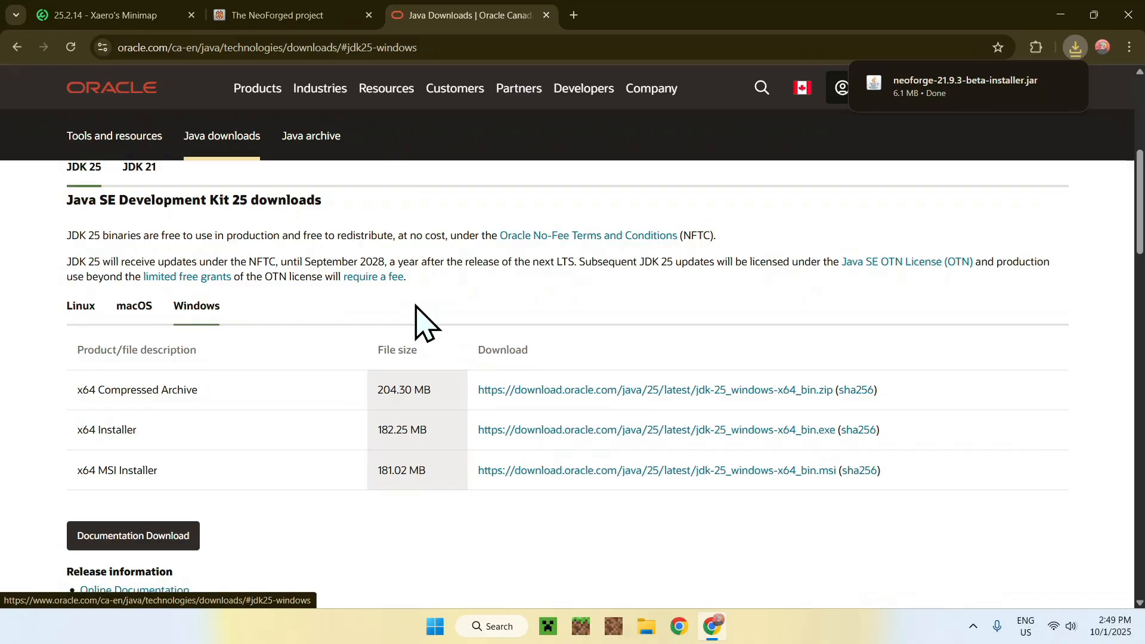
pyautogui.moveTo(876, 99)
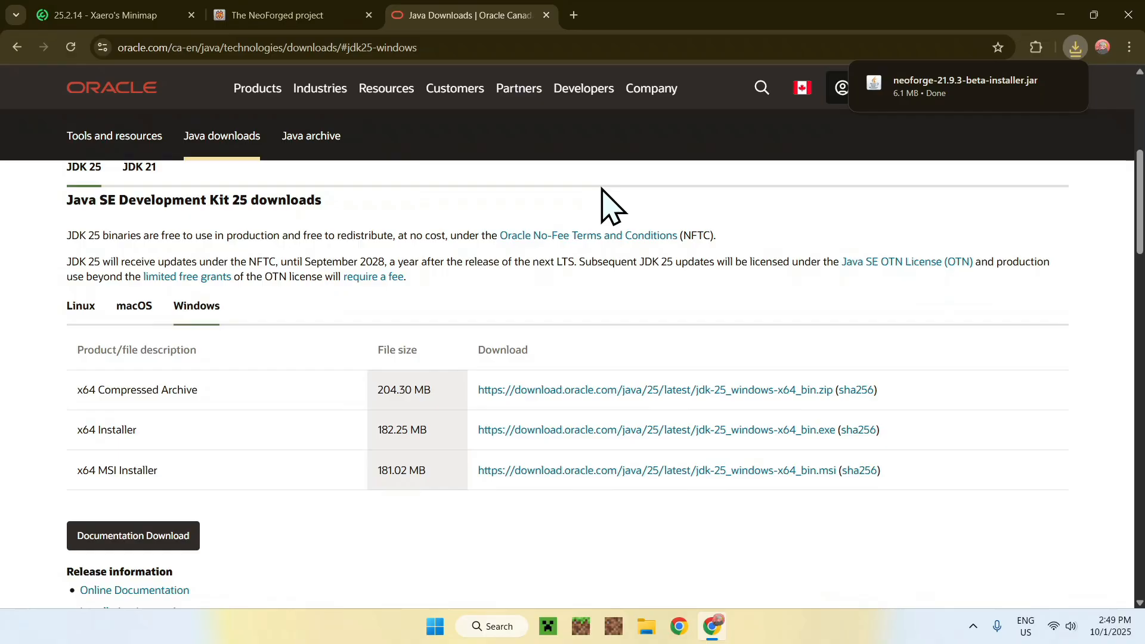
pyautogui.moveTo(636, 194)
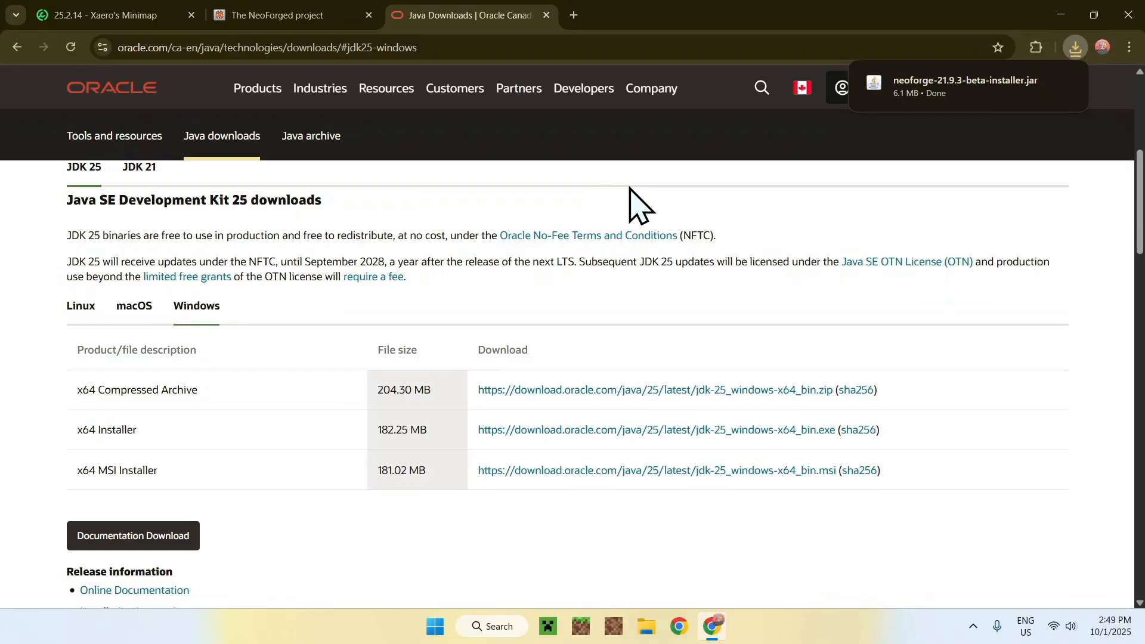
pyautogui.moveTo(671, 190)
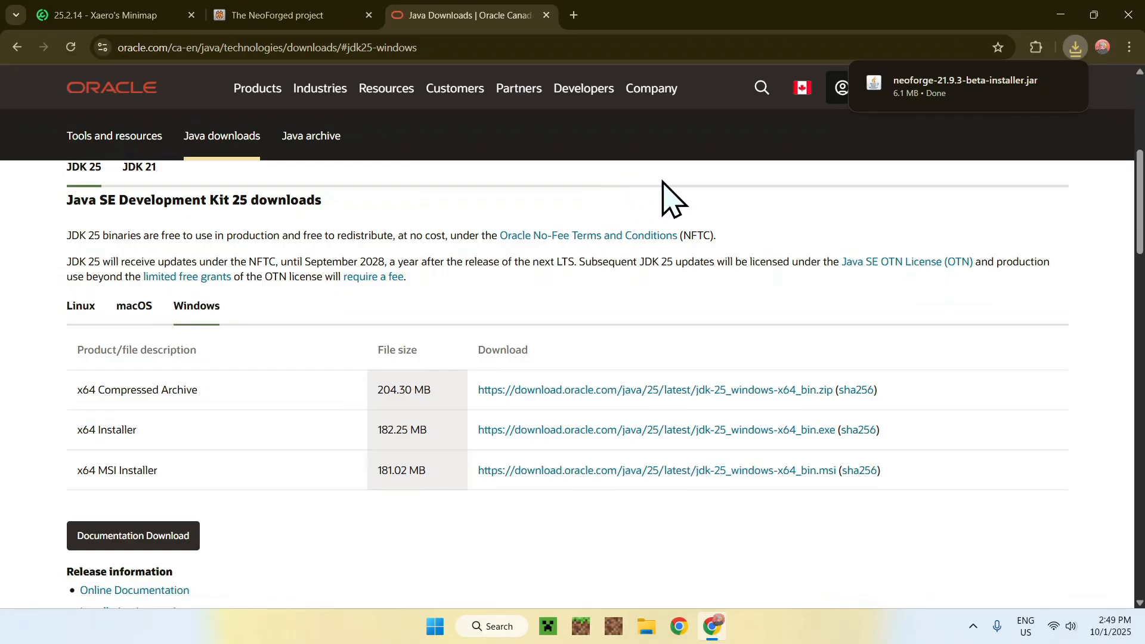
pyautogui.click(1075, 47)
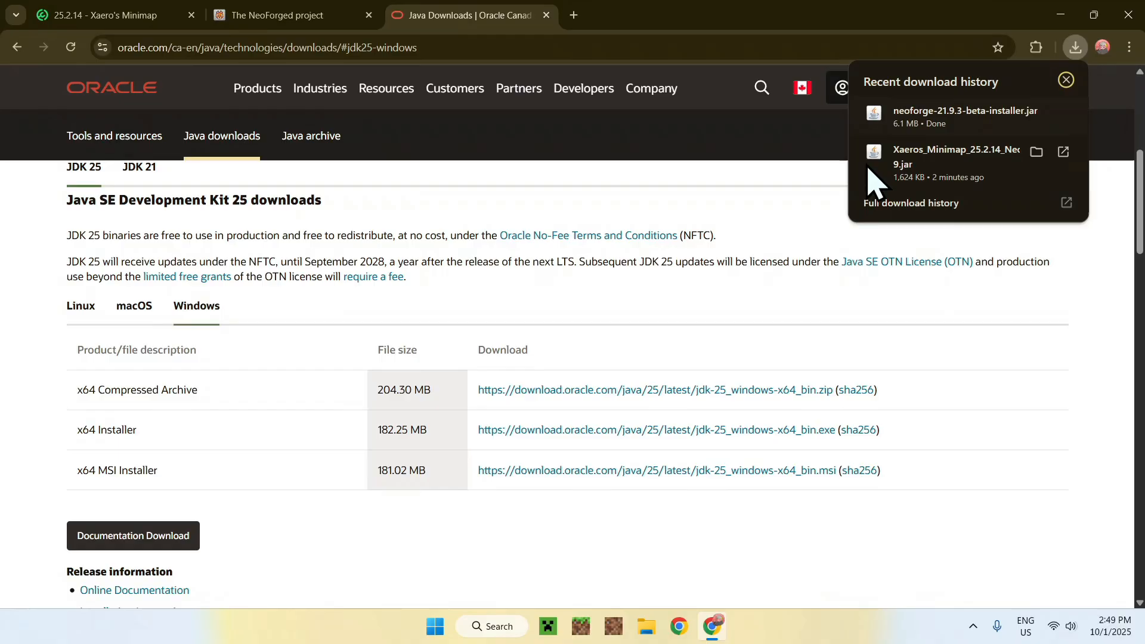
pyautogui.moveTo(695, 173)
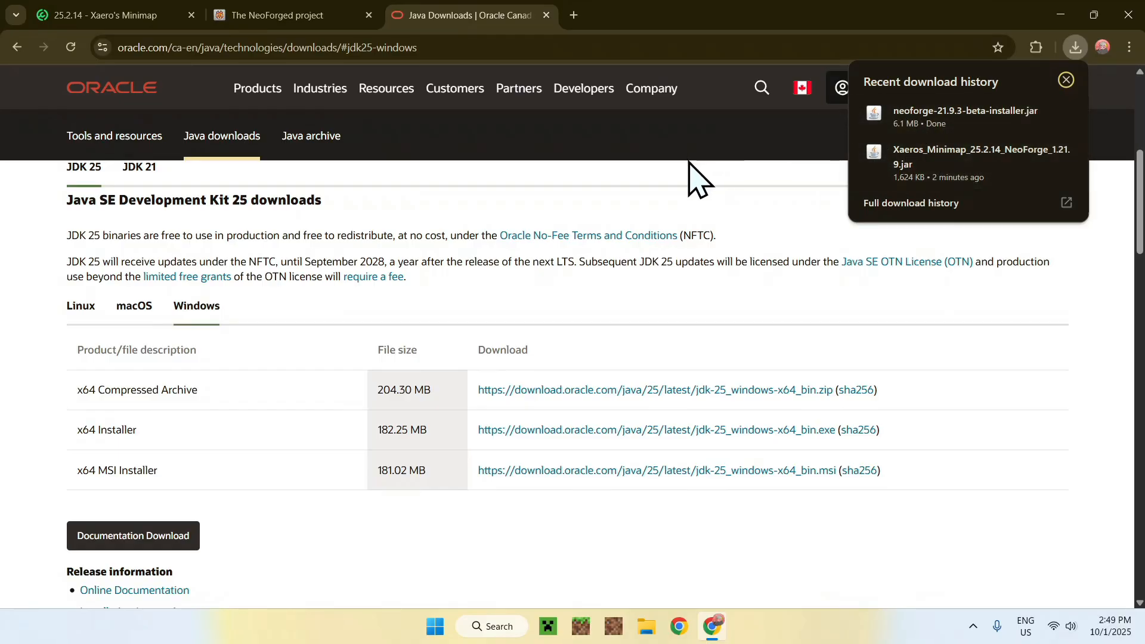
pyautogui.moveTo(1110, 243)
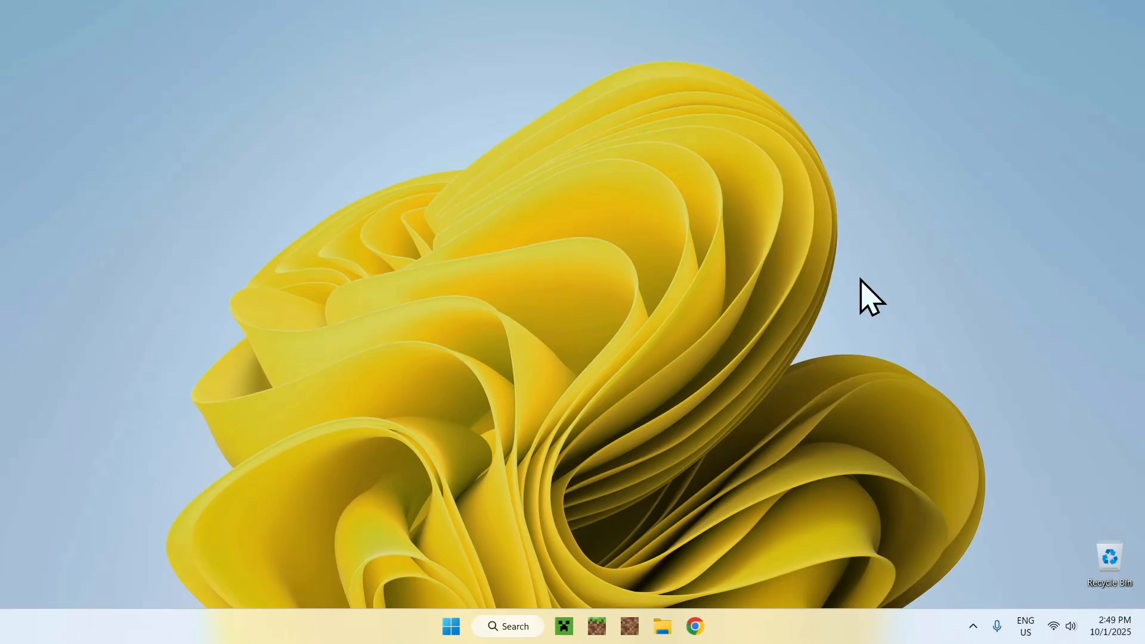
pyautogui.moveTo(668, 626)
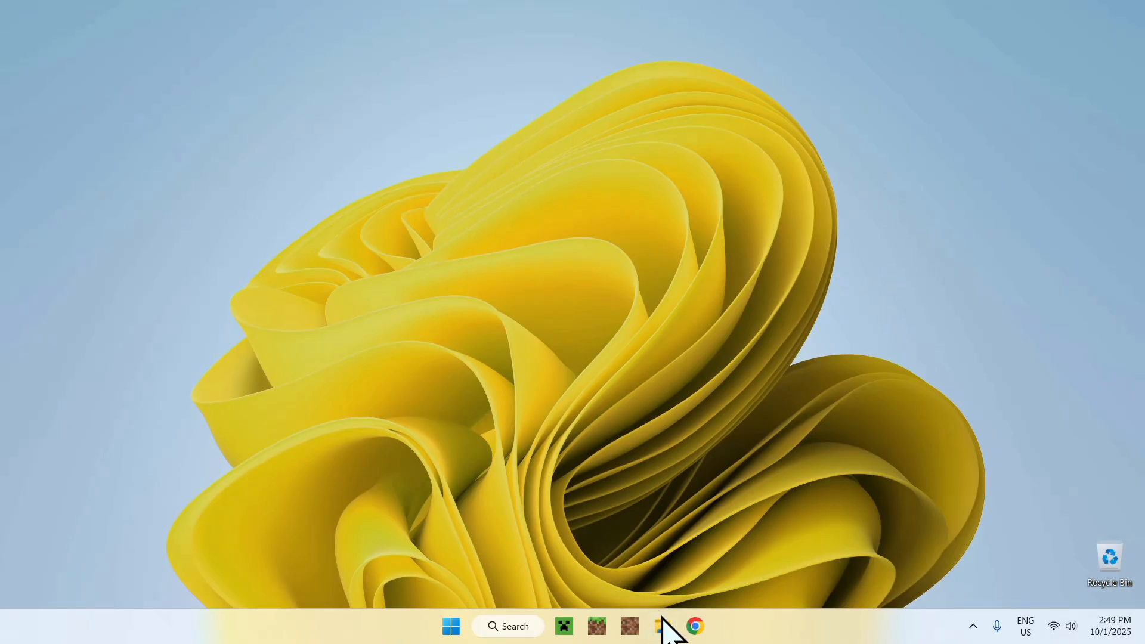
# Run neoforge-21.9.3-beta-installer.jar from the Downloads folder in File Explorer
pyautogui.click(662, 626)
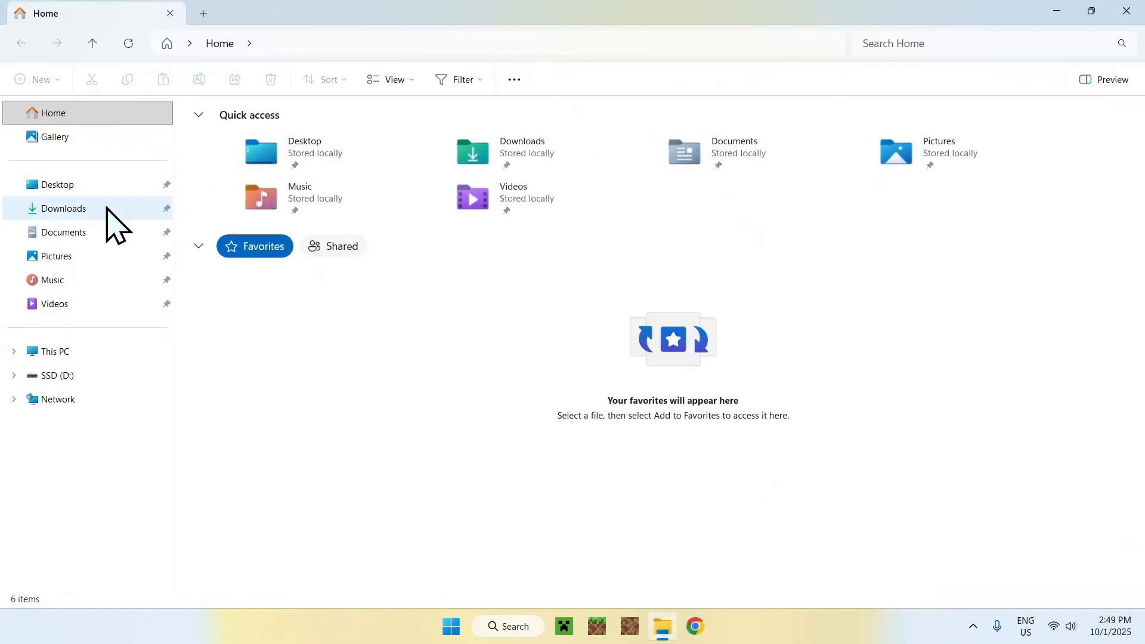
pyautogui.click(64, 208)
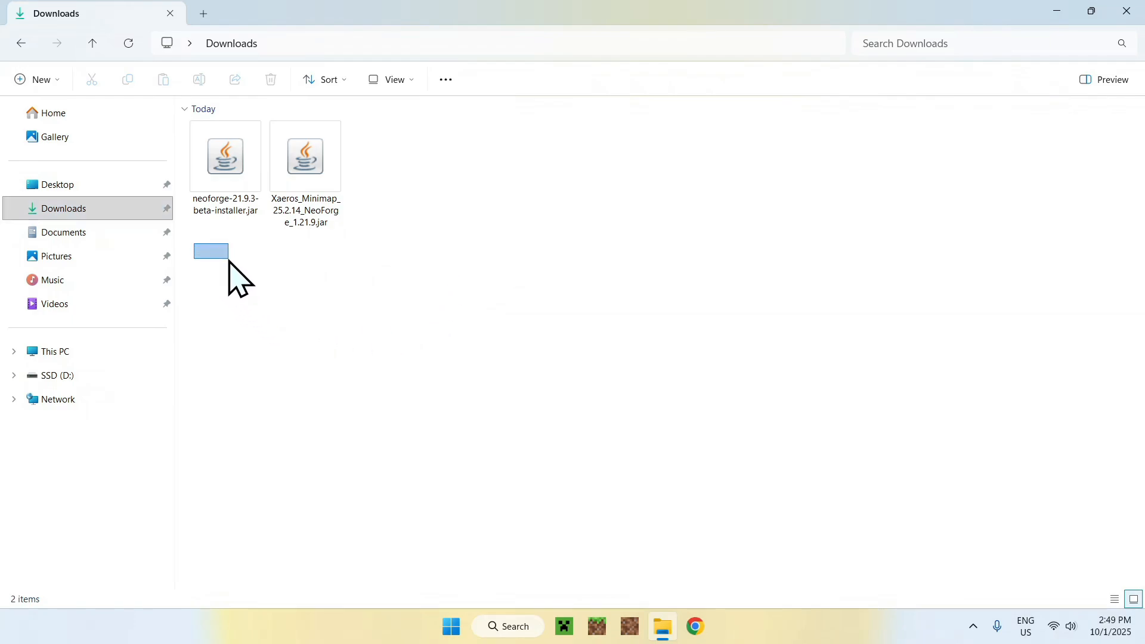
pyautogui.click(224, 157)
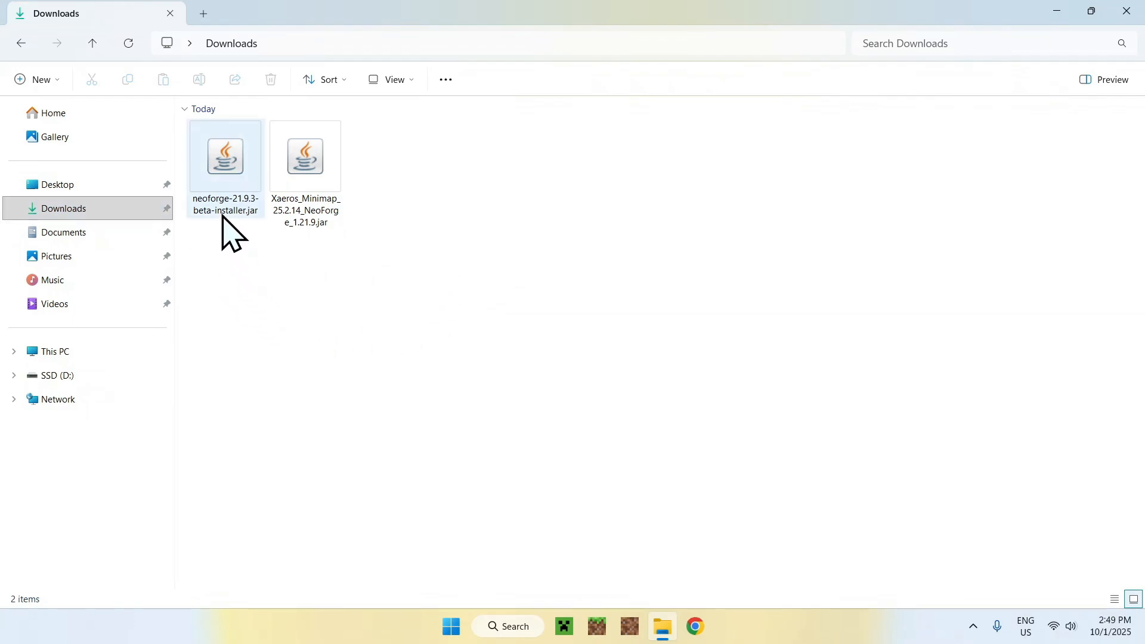
pyautogui.doubleClick(224, 156)
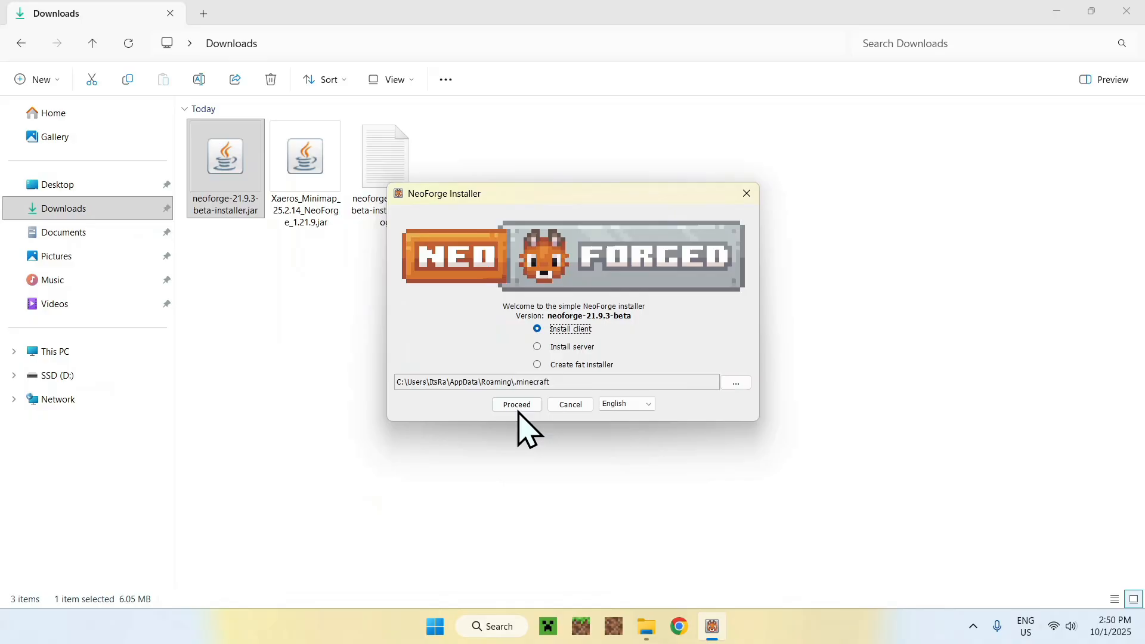
# Install the NeoForge 21.9.3-beta client and dismiss the Installation Complete message
pyautogui.click(516, 404)
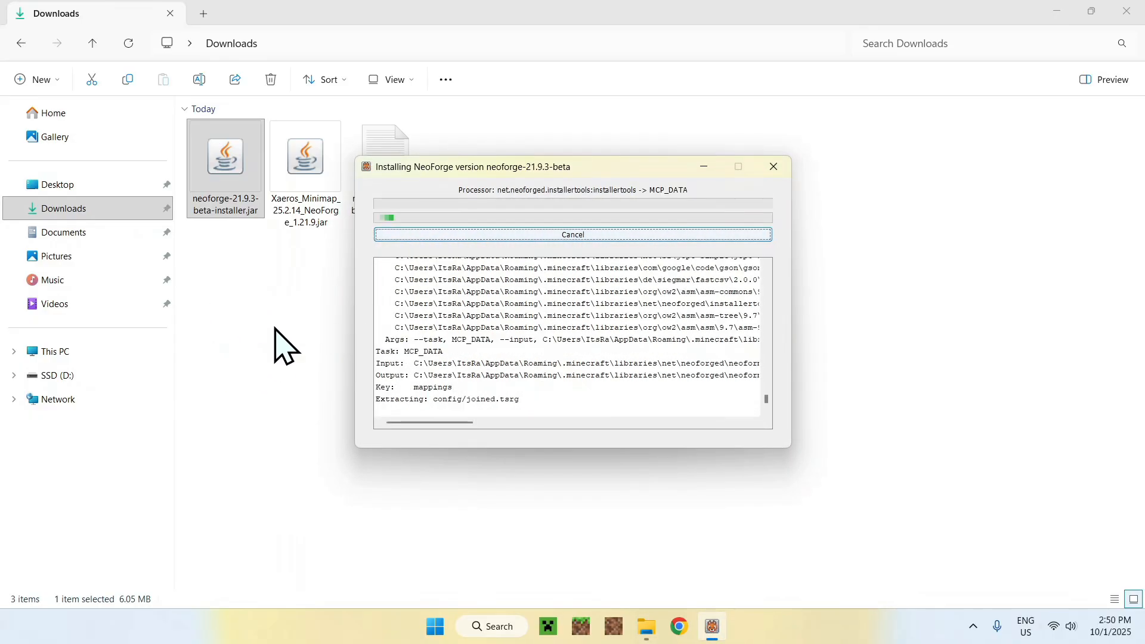
pyautogui.moveTo(239, 317)
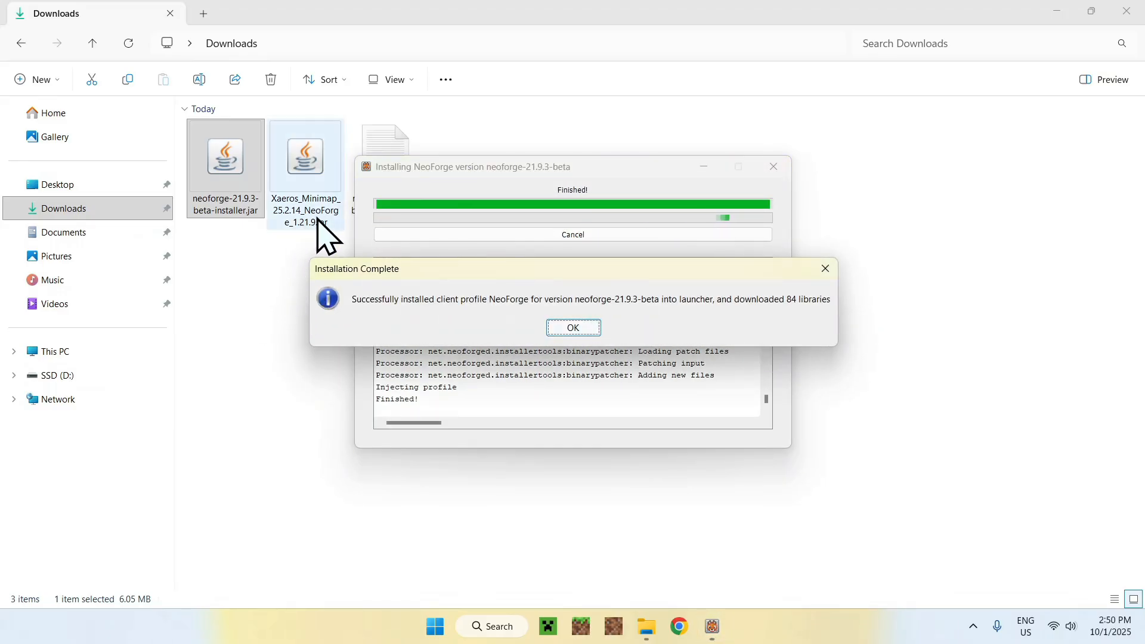
pyautogui.moveTo(283, 347)
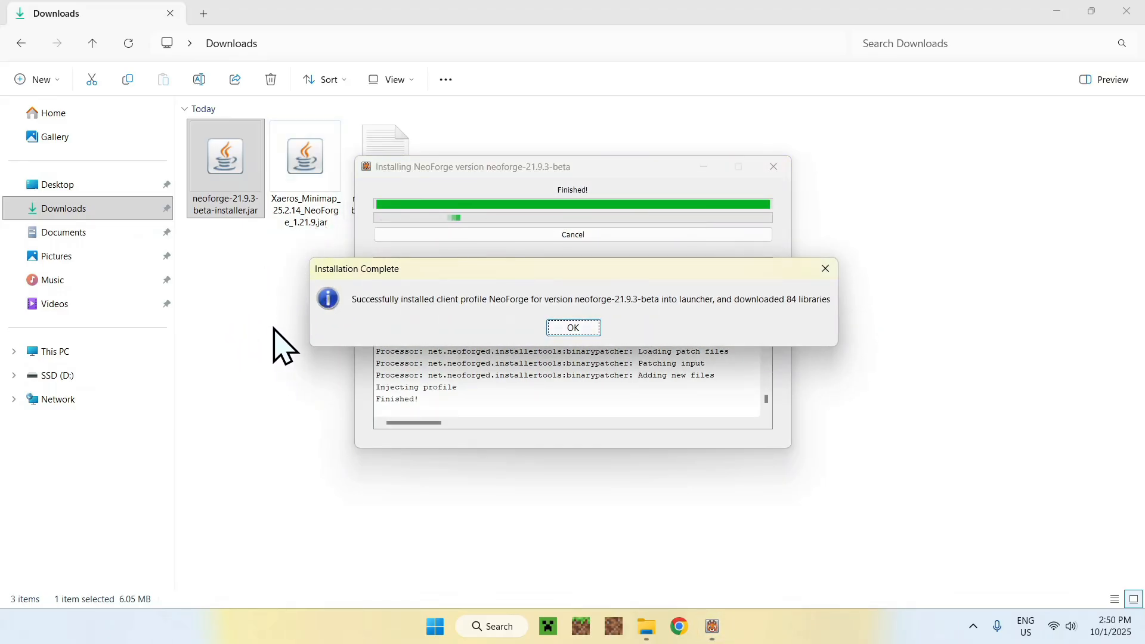
pyautogui.moveTo(249, 304)
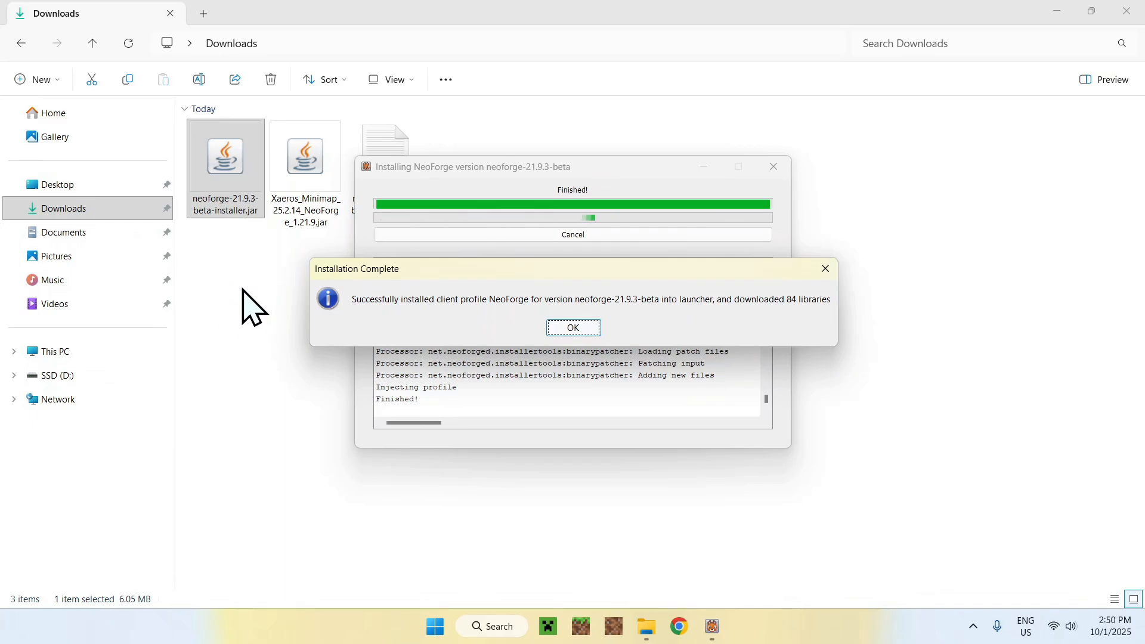
pyautogui.click(573, 327)
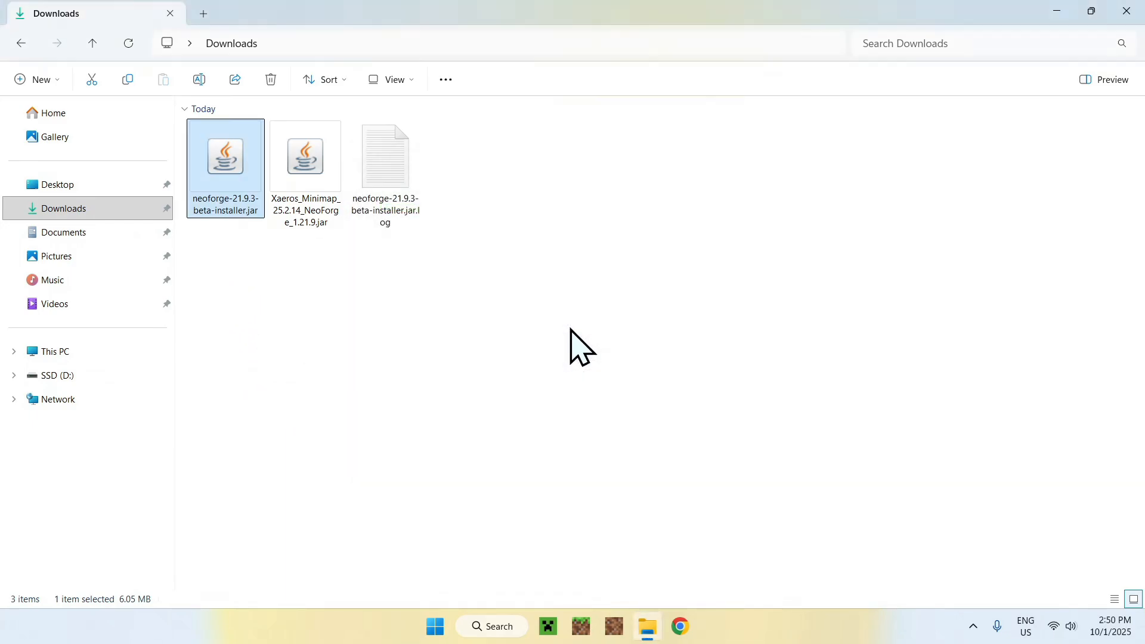
pyautogui.moveTo(435, 323)
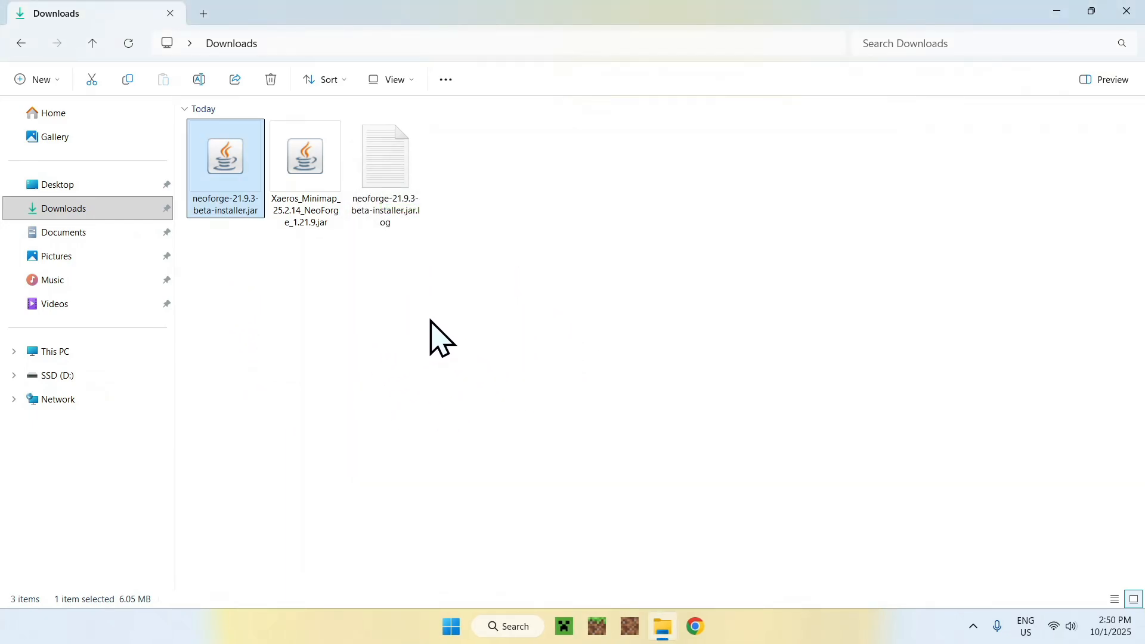
pyautogui.moveTo(577, 620)
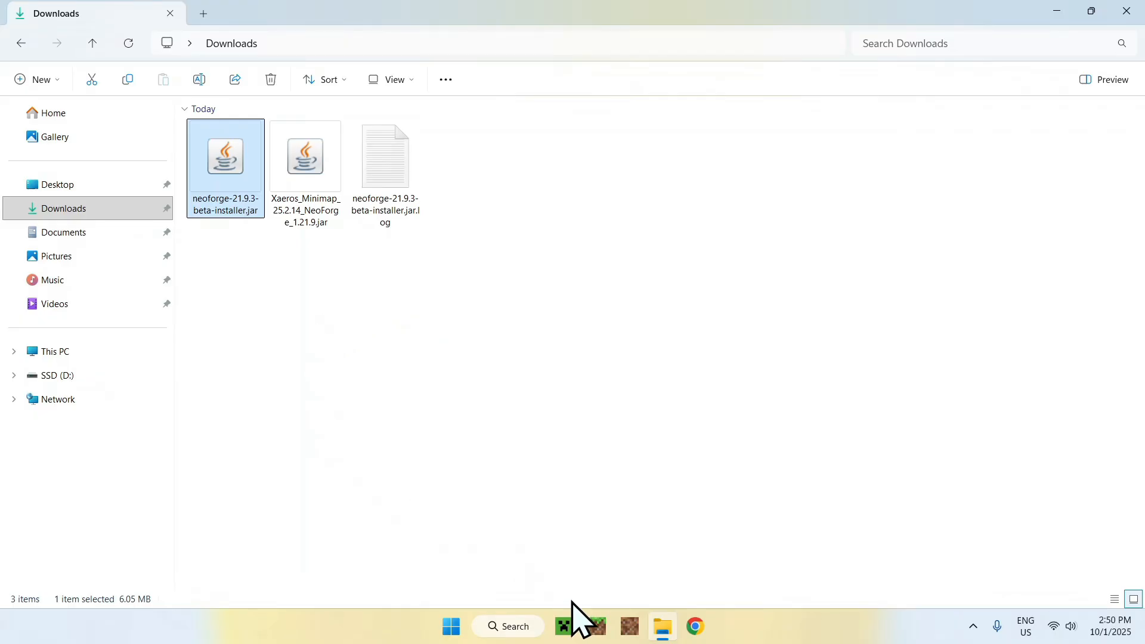
# Bring up Minecraft Launcher's Installations list, showing the neoforge-21.9.3-beta profile
pyautogui.click(565, 626)
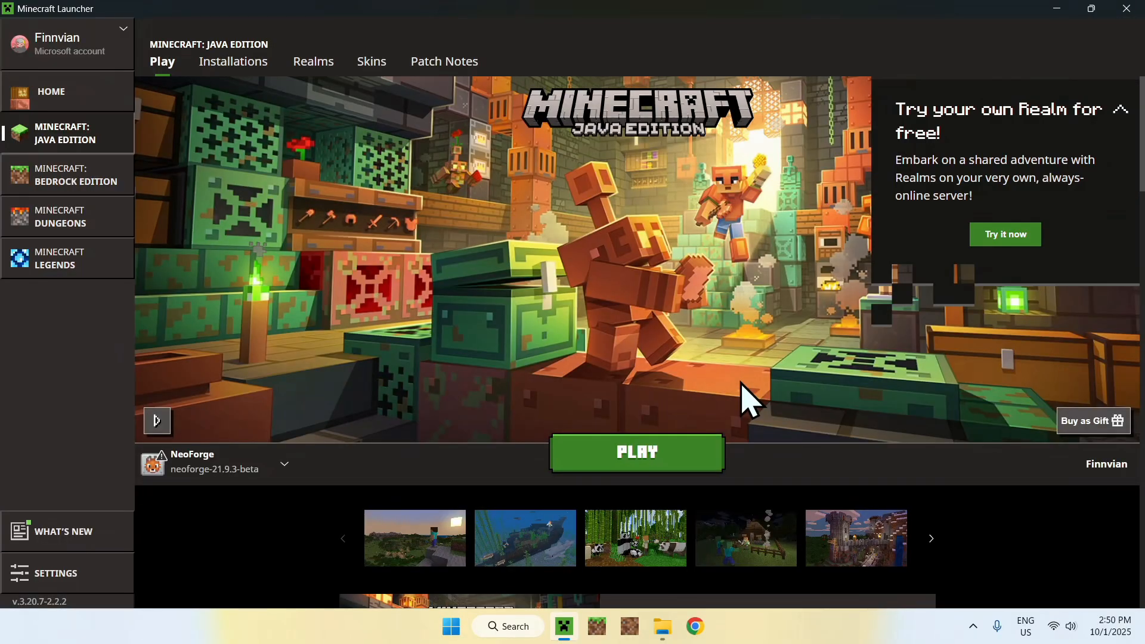
pyautogui.moveTo(271, 413)
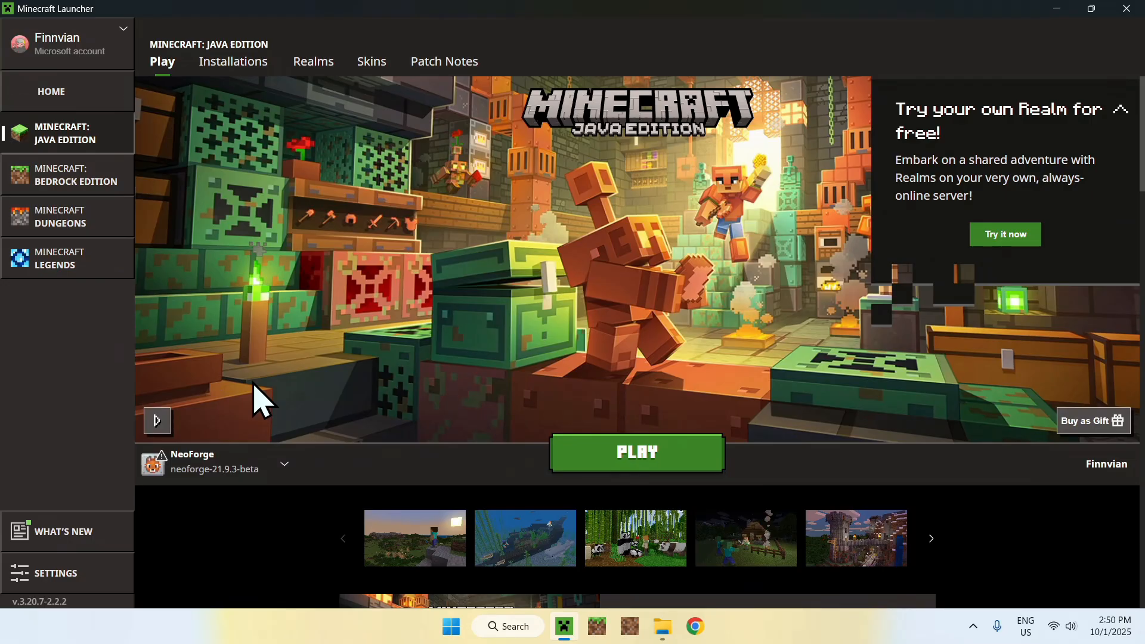
pyautogui.moveTo(283, 111)
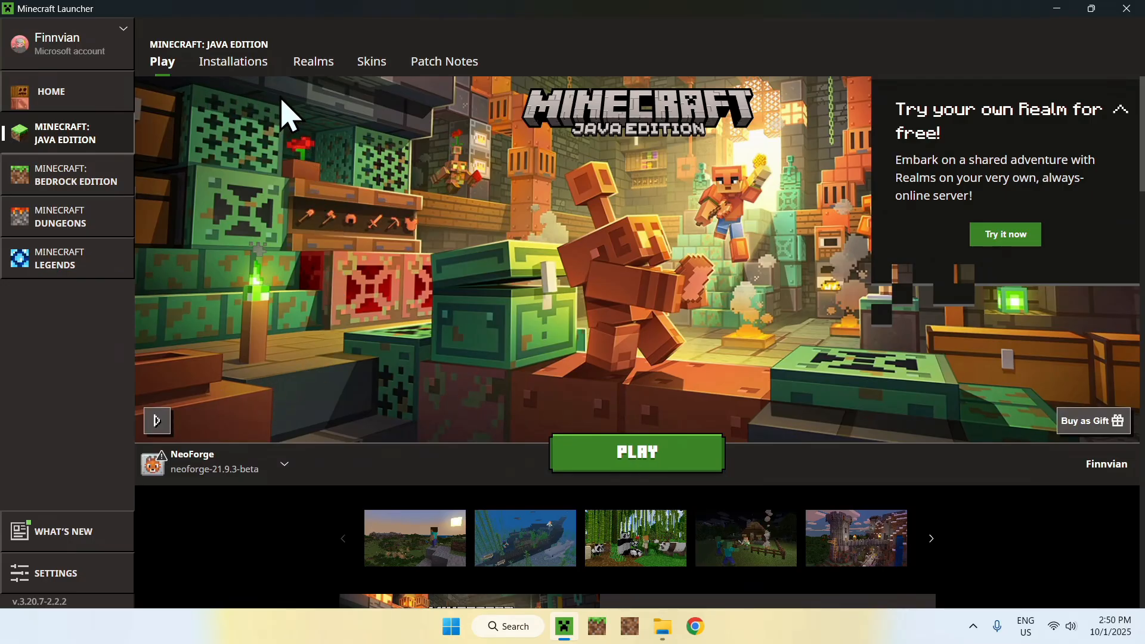
pyautogui.click(233, 62)
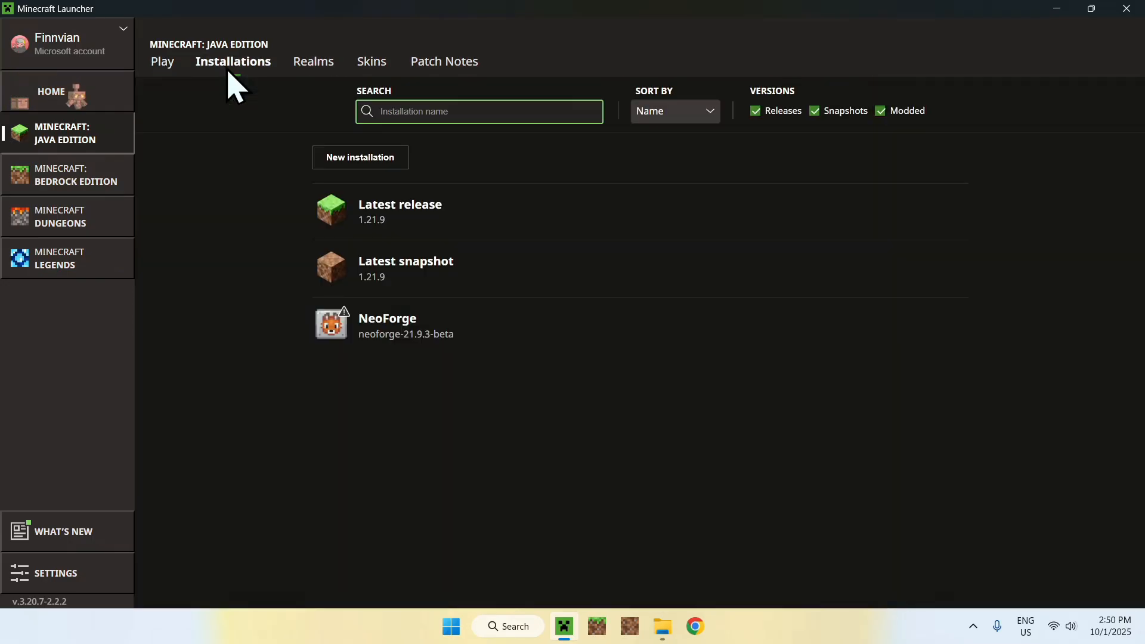
pyautogui.moveTo(502, 267)
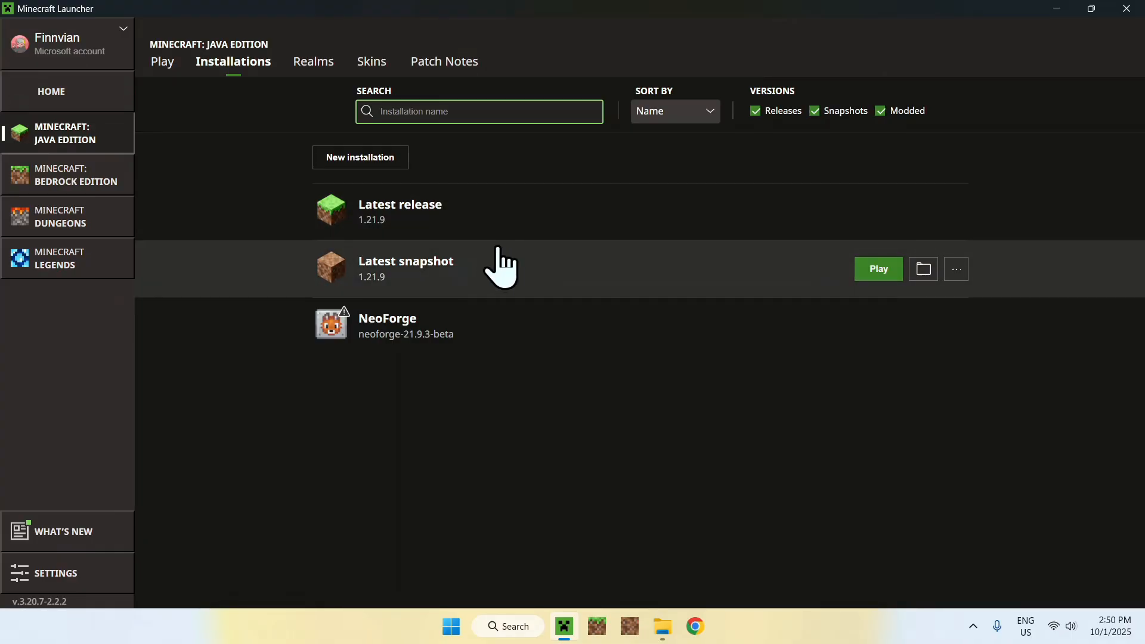
pyautogui.moveTo(860, 369)
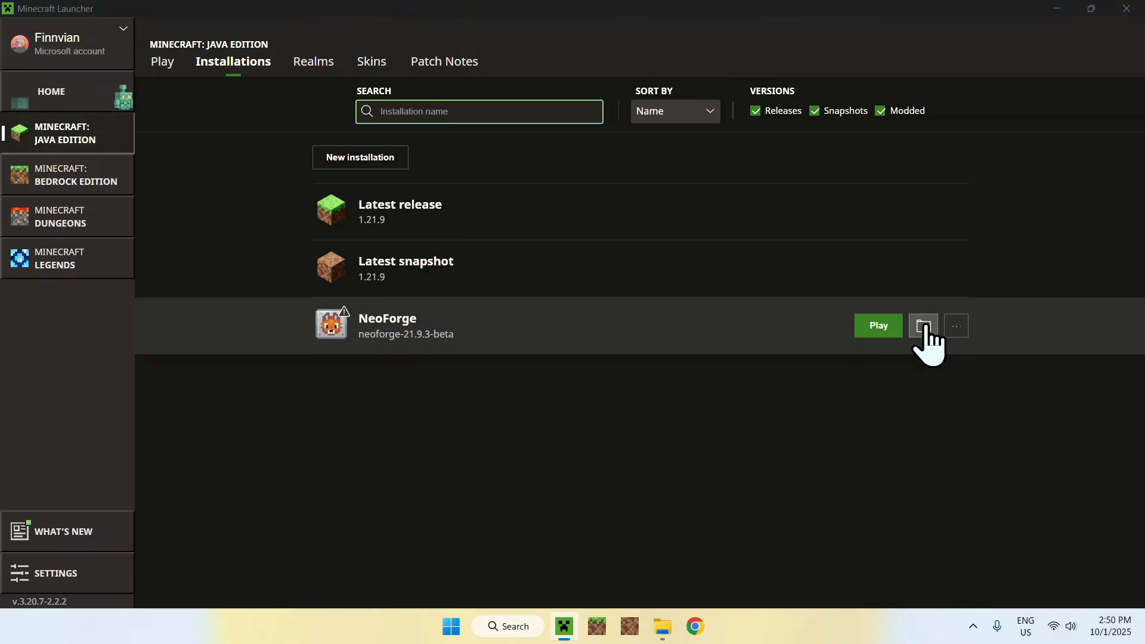
# Open the NeoForge installation's .minecraft game folder and create a new folder named mods
pyautogui.click(923, 325)
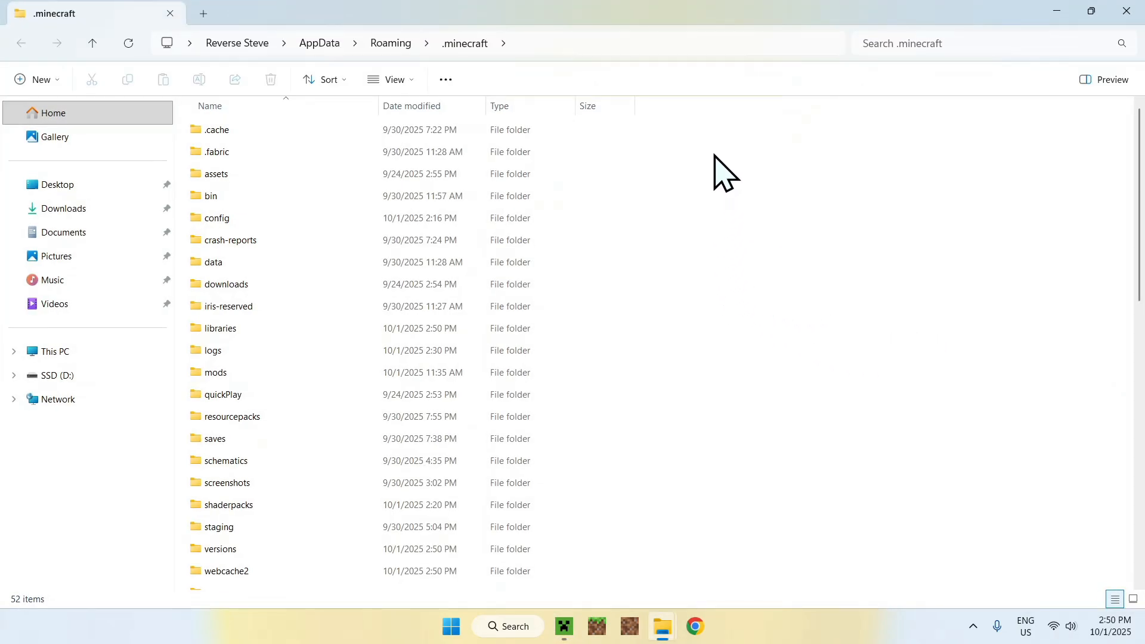
pyautogui.moveTo(312, 376)
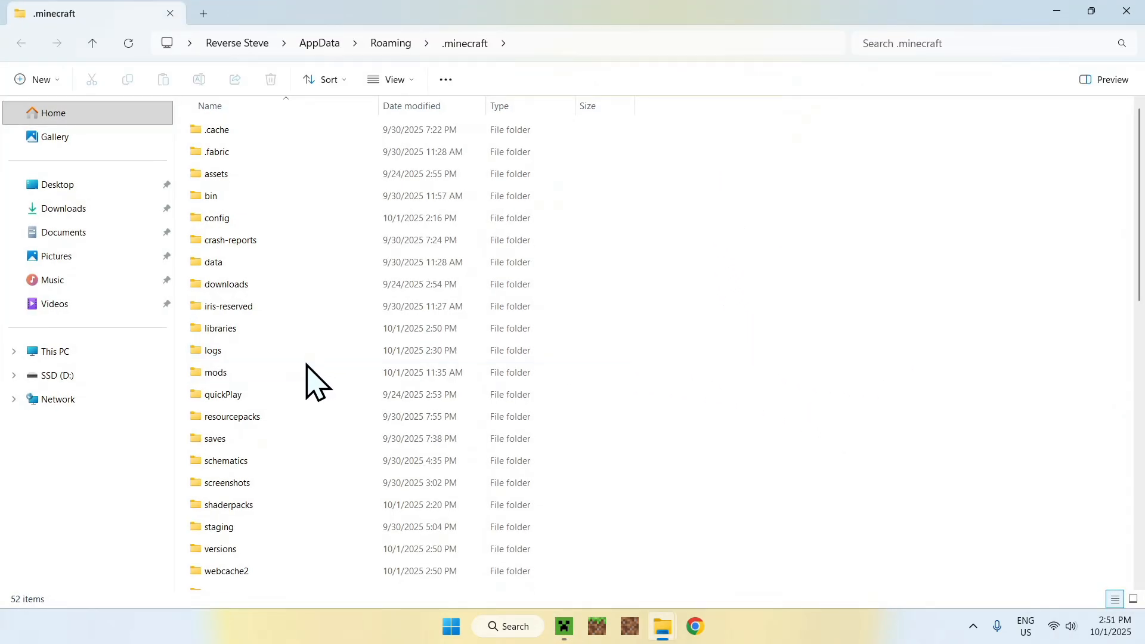
pyautogui.click(216, 372)
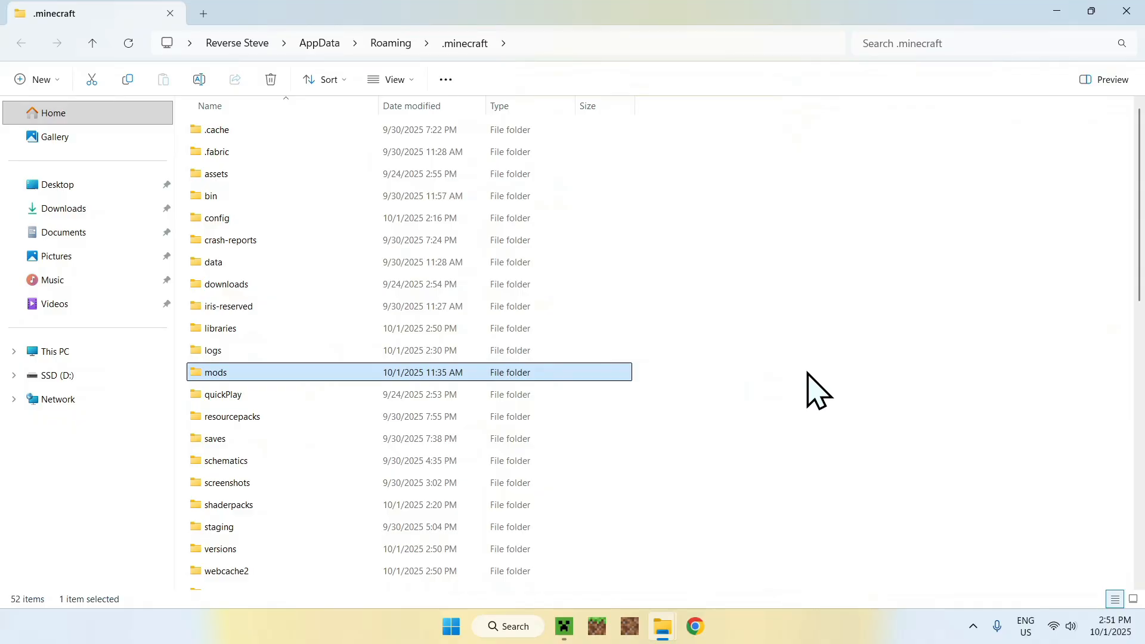
pyautogui.moveTo(736, 332)
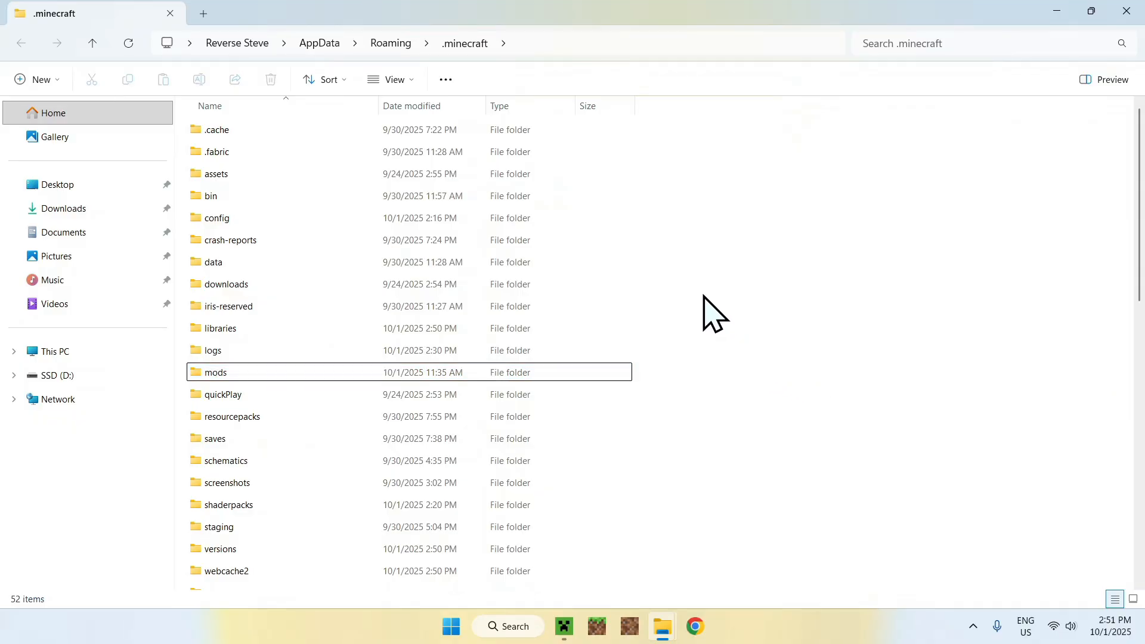
pyautogui.rightClick(713, 314)
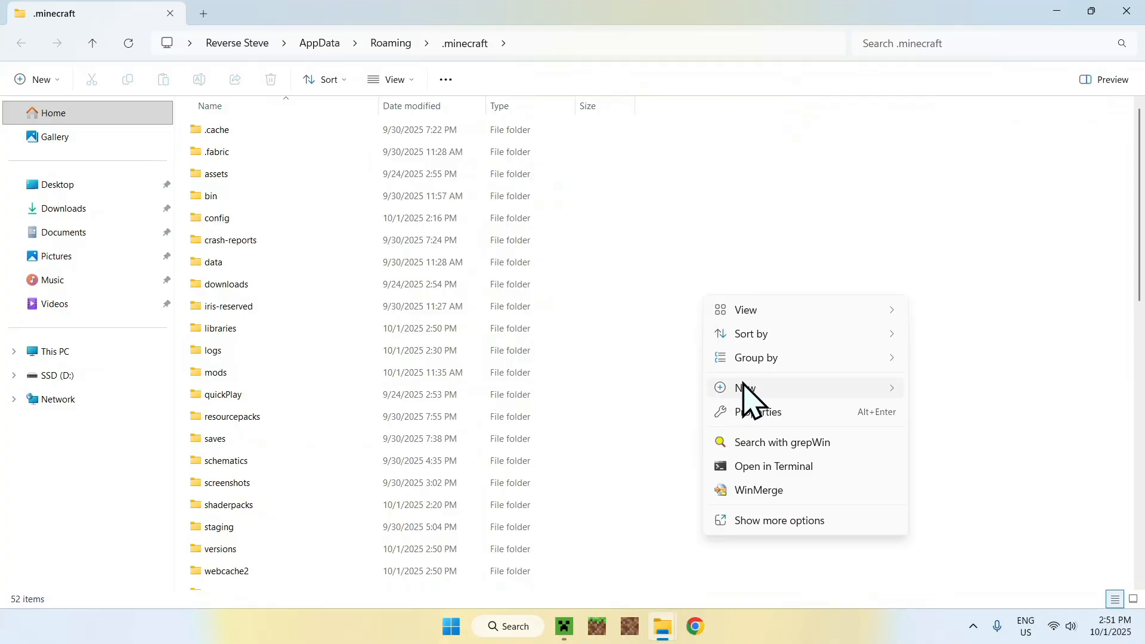
pyautogui.click(762, 387)
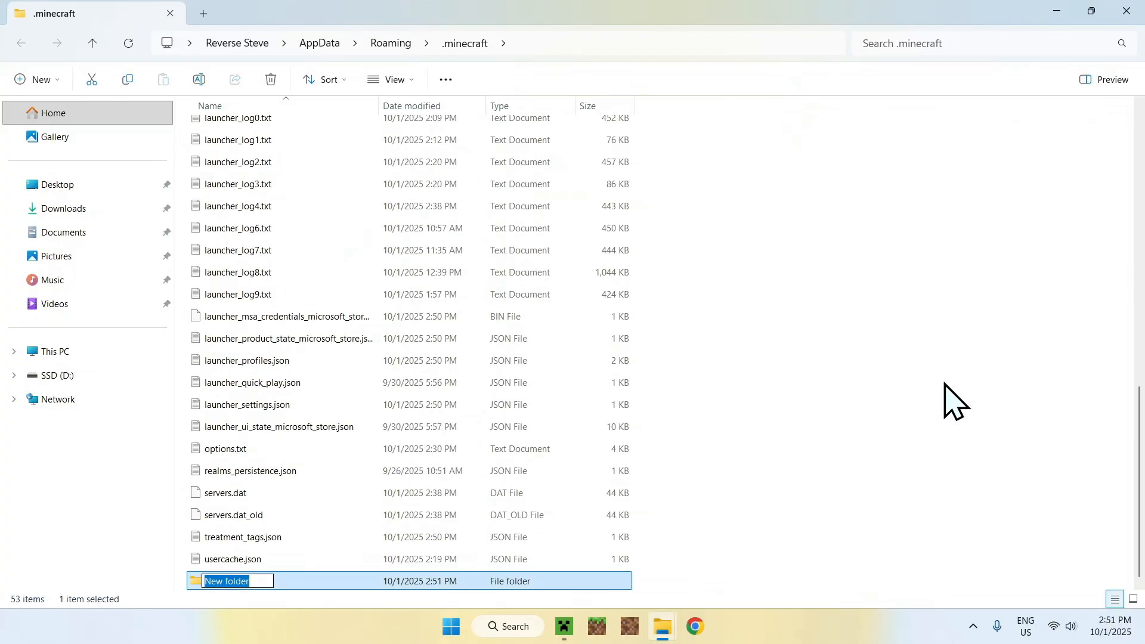
pyautogui.write('mods')
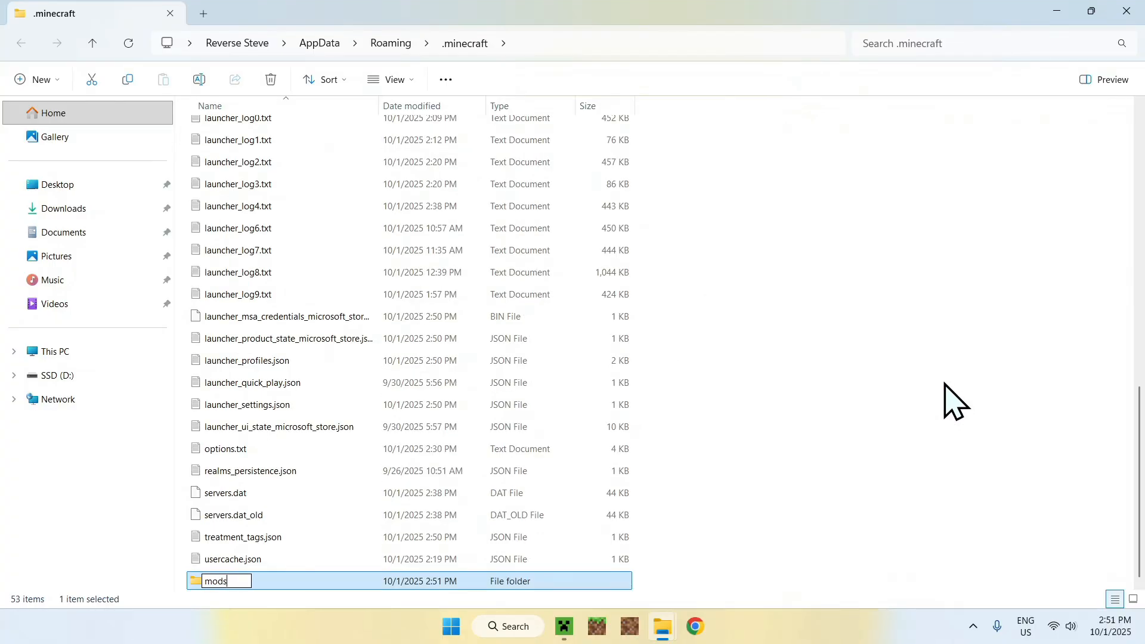
pyautogui.moveTo(807, 415)
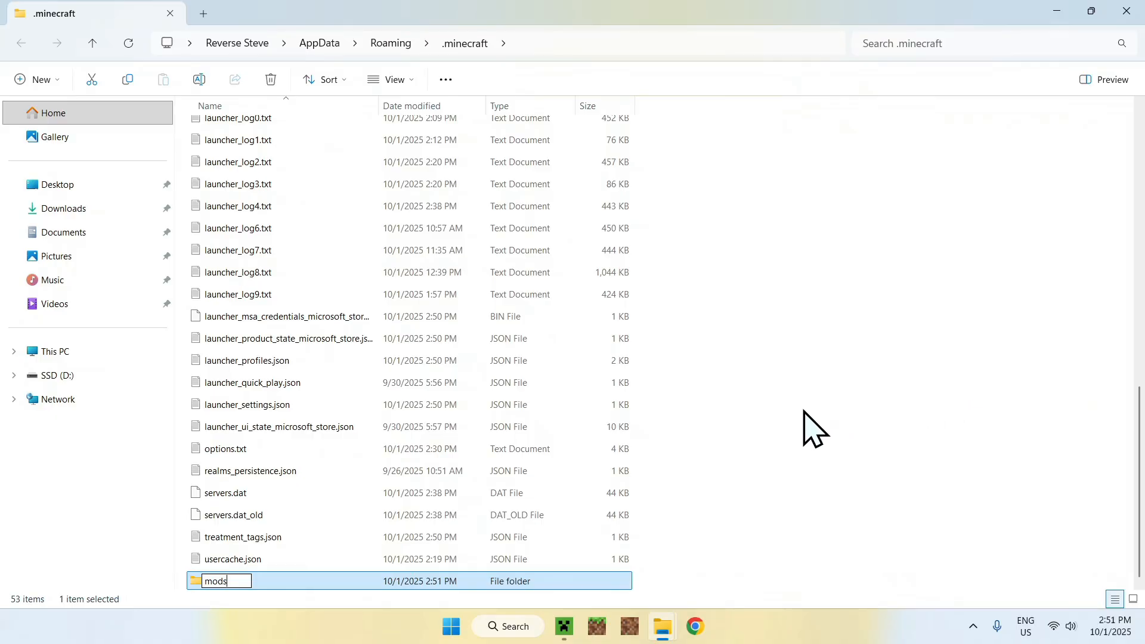
pyautogui.press('Backspace')
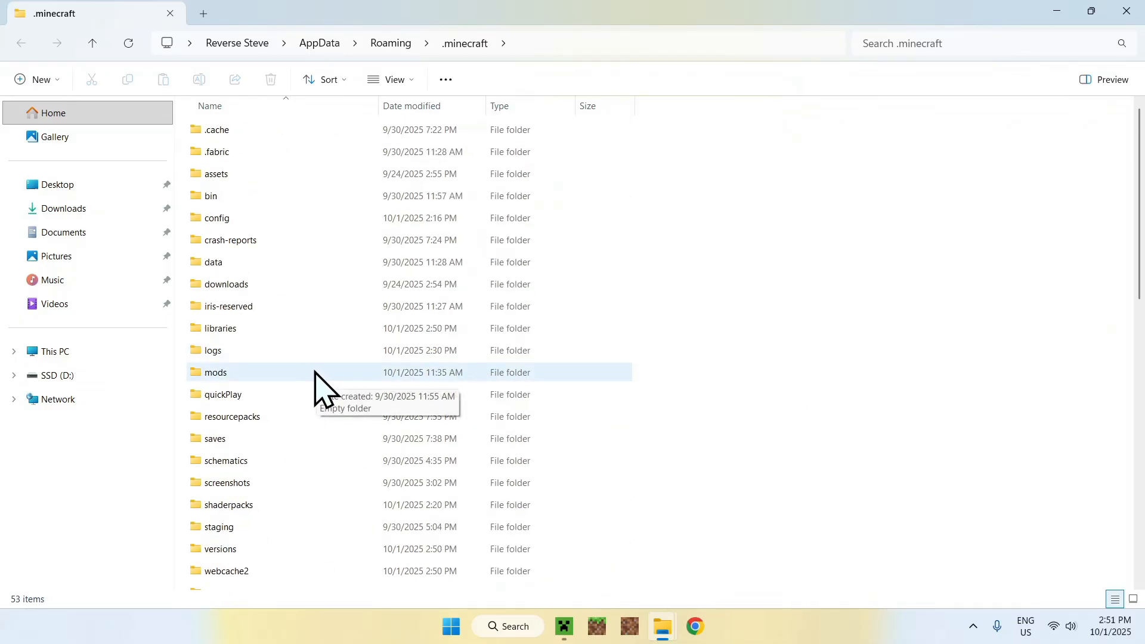
# Copy the Xaeros_Minimap NeoForge 1.21.9 jar from Downloads into the .minecraft mods folder
pyautogui.doubleClick(216, 372)
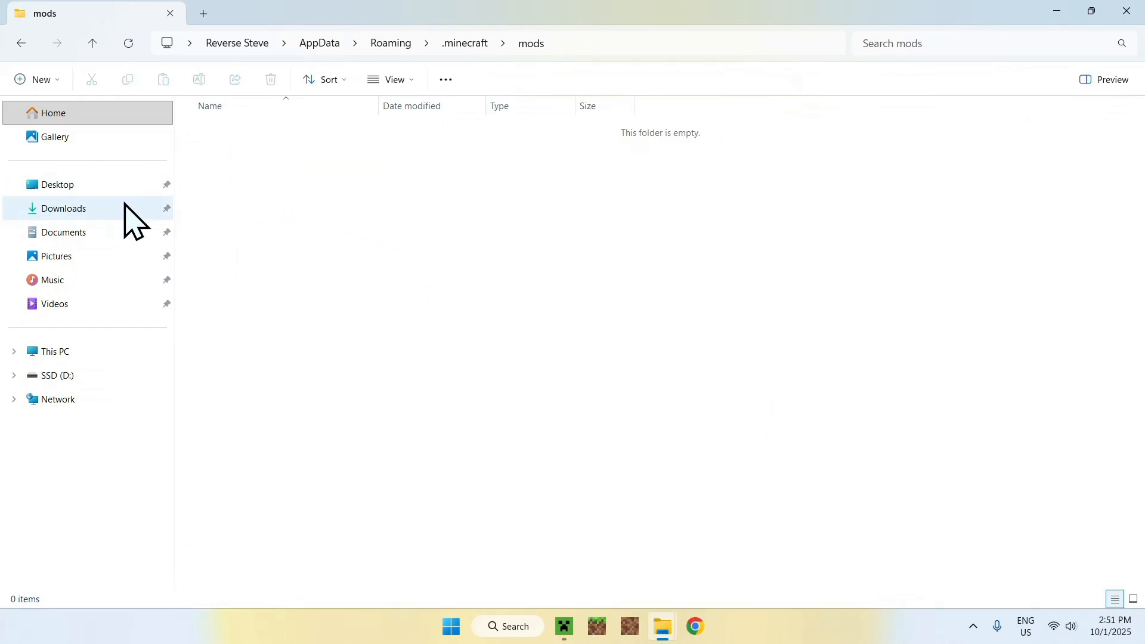
pyautogui.click(63, 208)
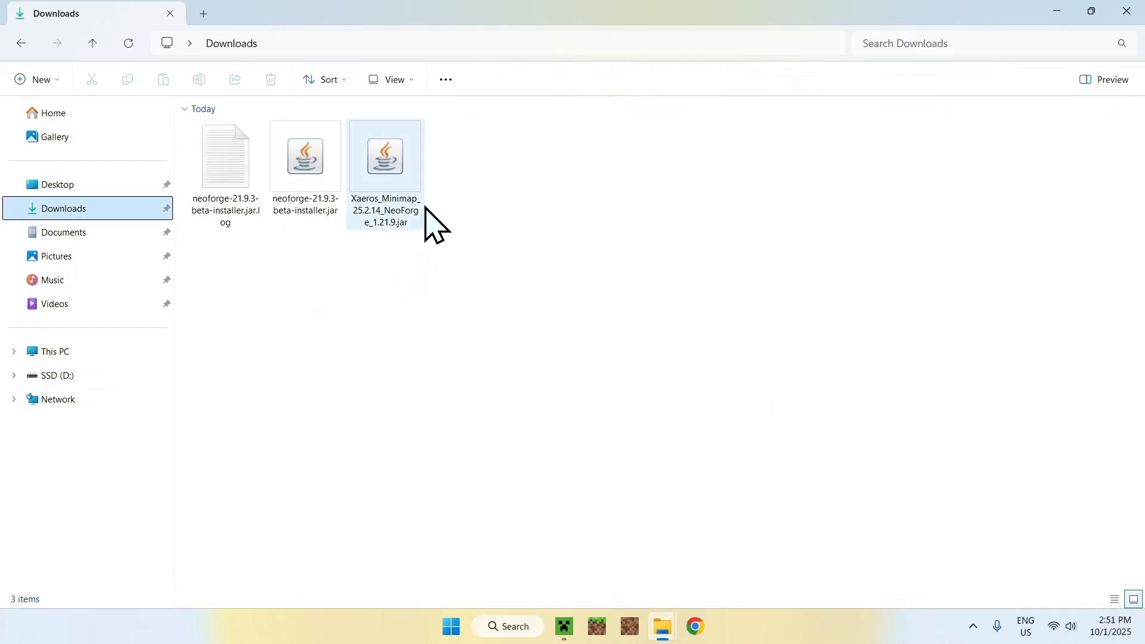
pyautogui.click(384, 157)
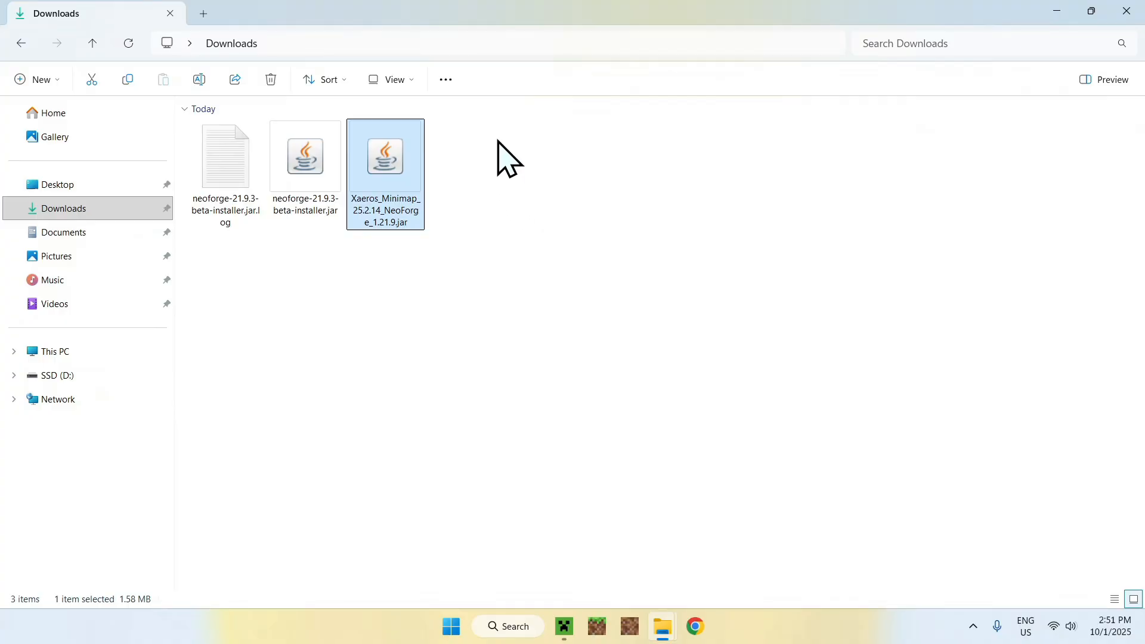
pyautogui.moveTo(705, 174)
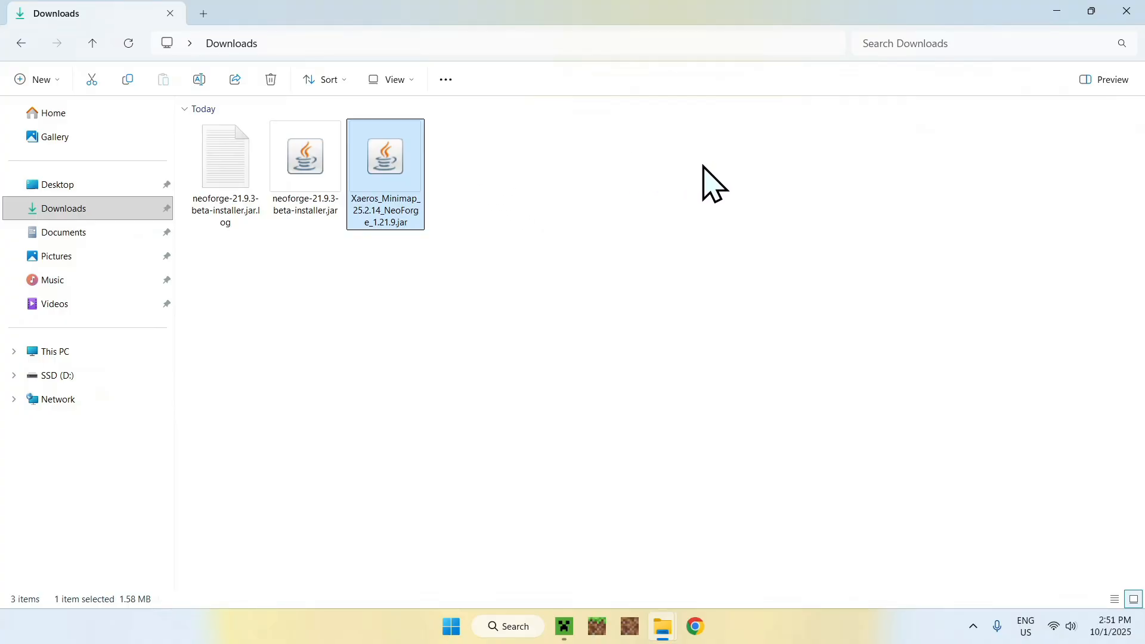
pyautogui.moveTo(127, 79)
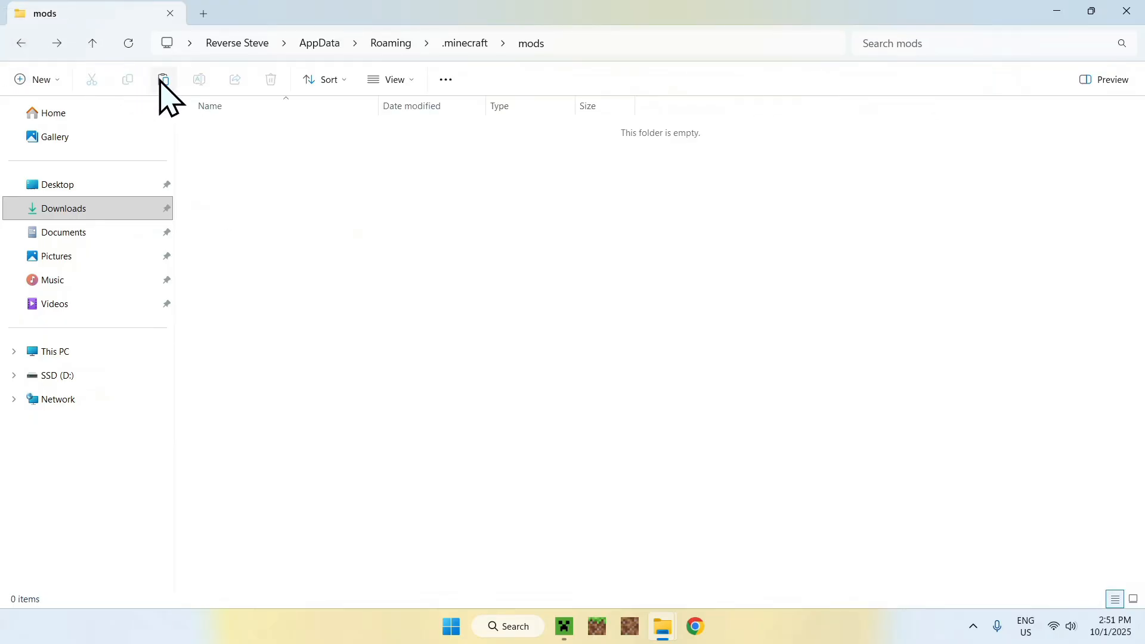
pyautogui.click(163, 79)
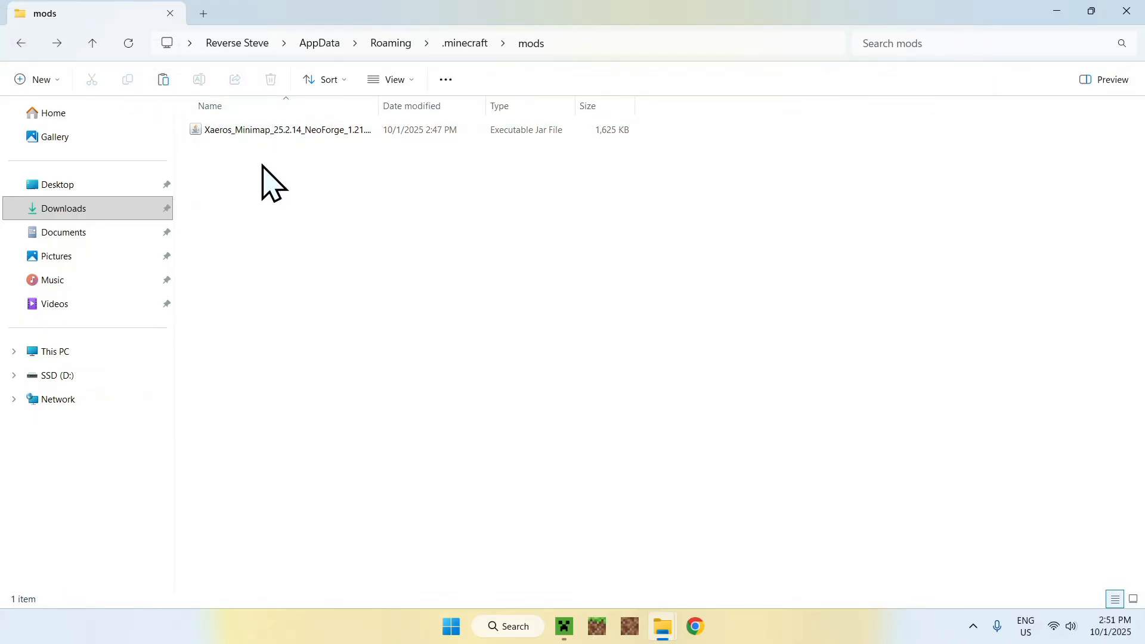
pyautogui.moveTo(571, 83)
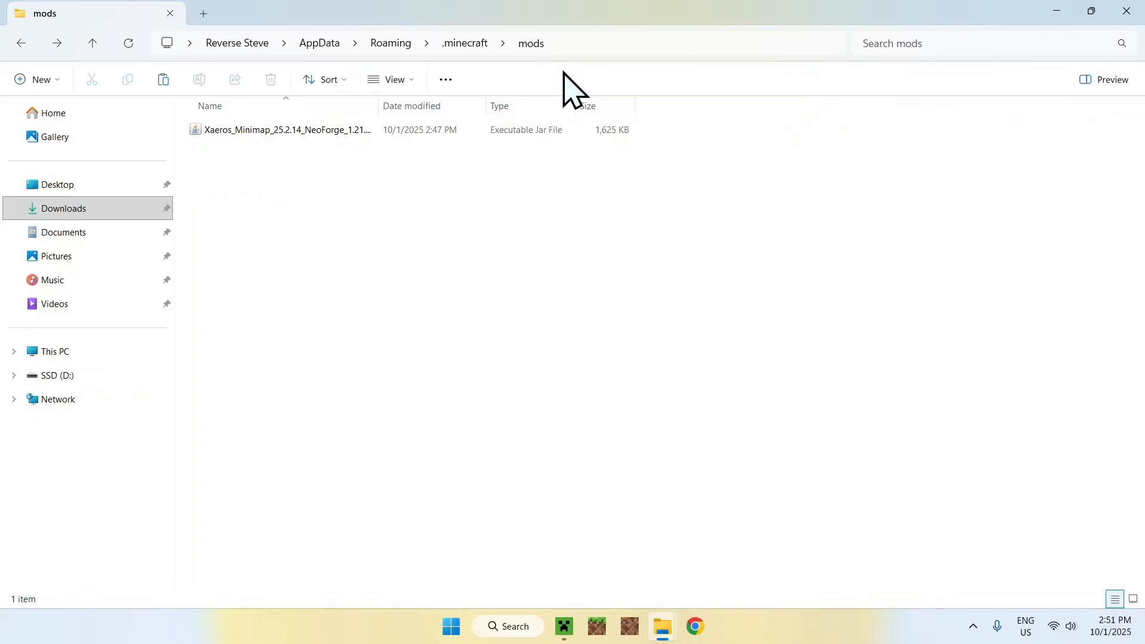
pyautogui.moveTo(338, 334)
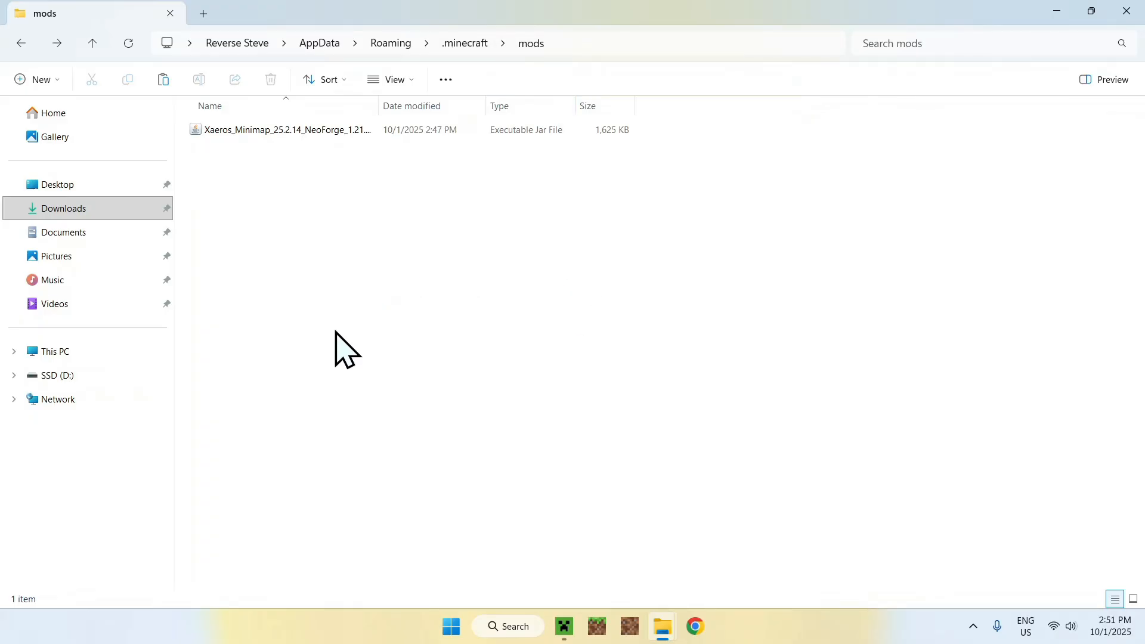
# Launch the NeoForge 1.21.9 installation from the Play page, accepting the modified-installation risk warning
pyautogui.click(564, 626)
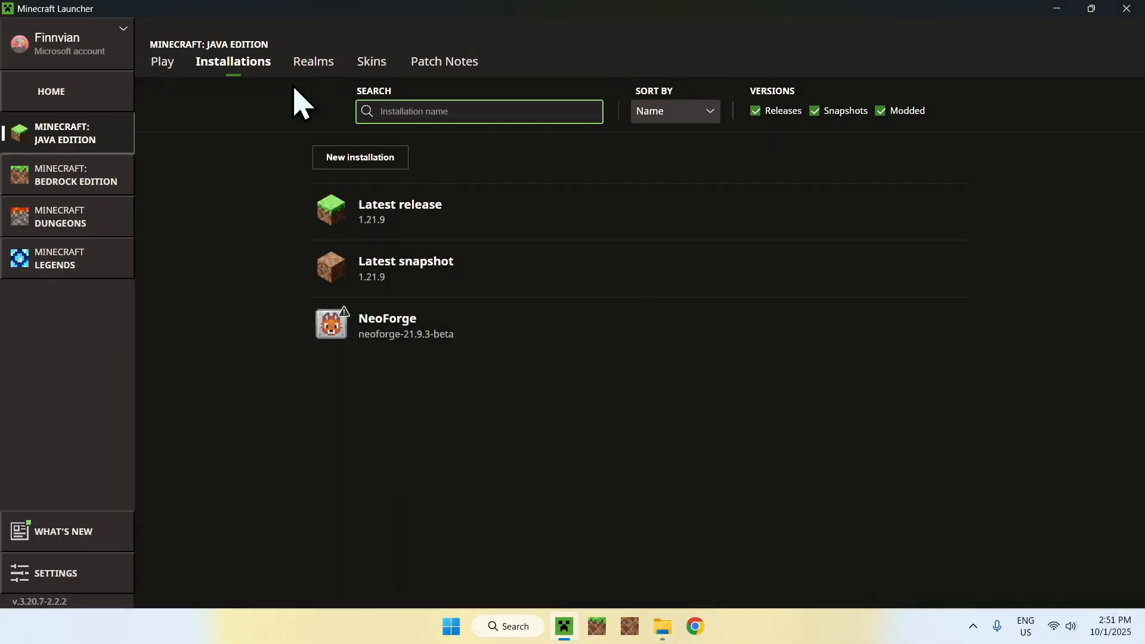
pyautogui.click(162, 62)
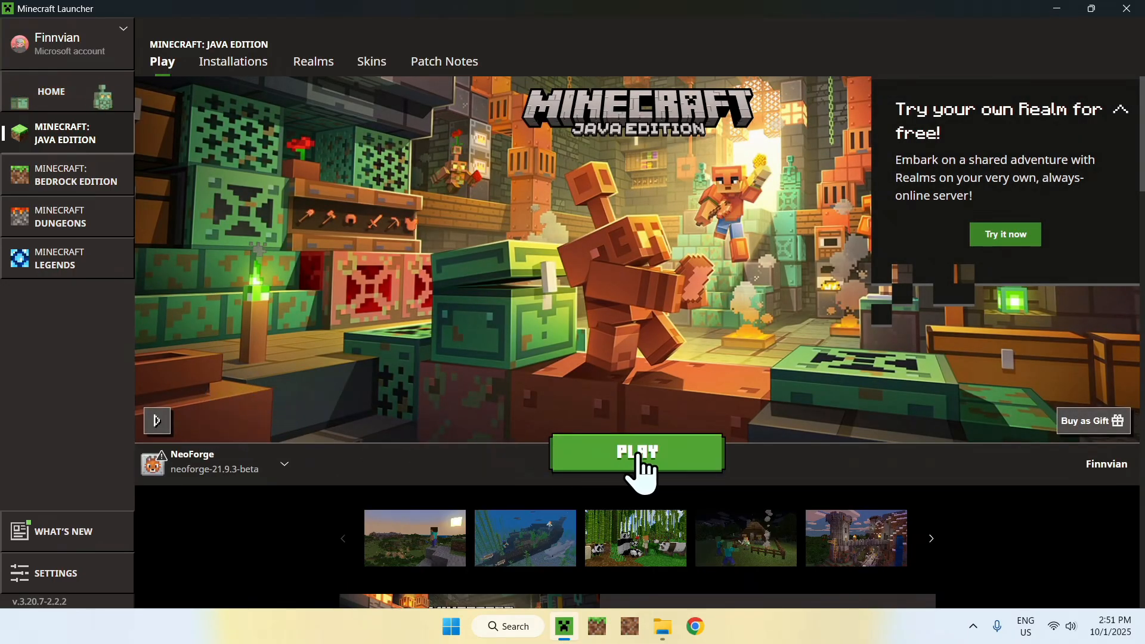
pyautogui.click(638, 453)
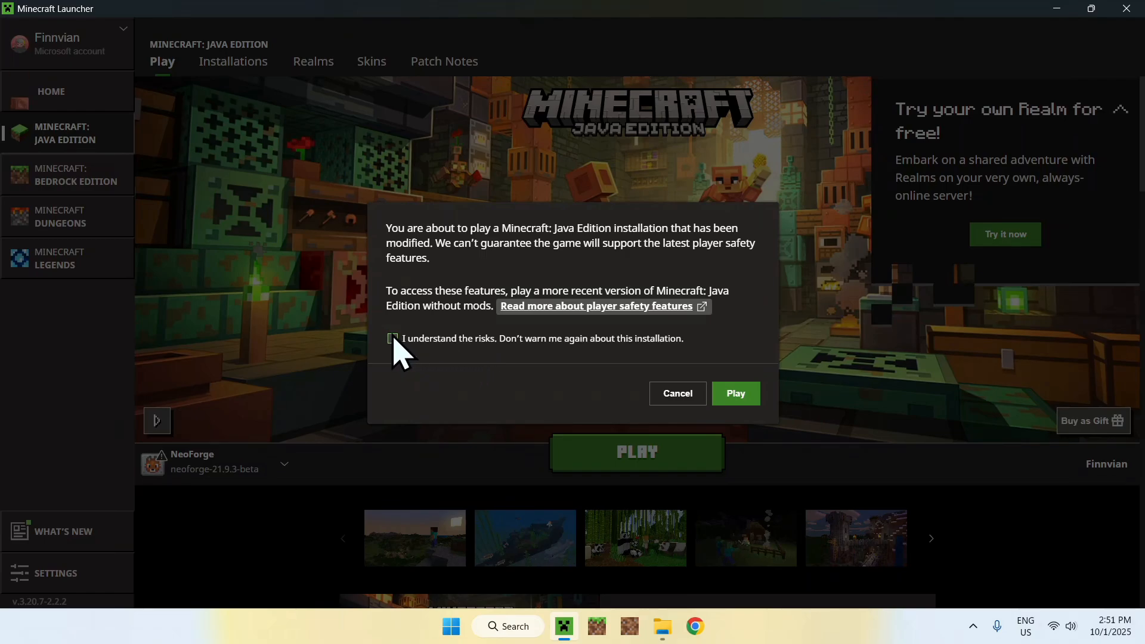
pyautogui.click(393, 338)
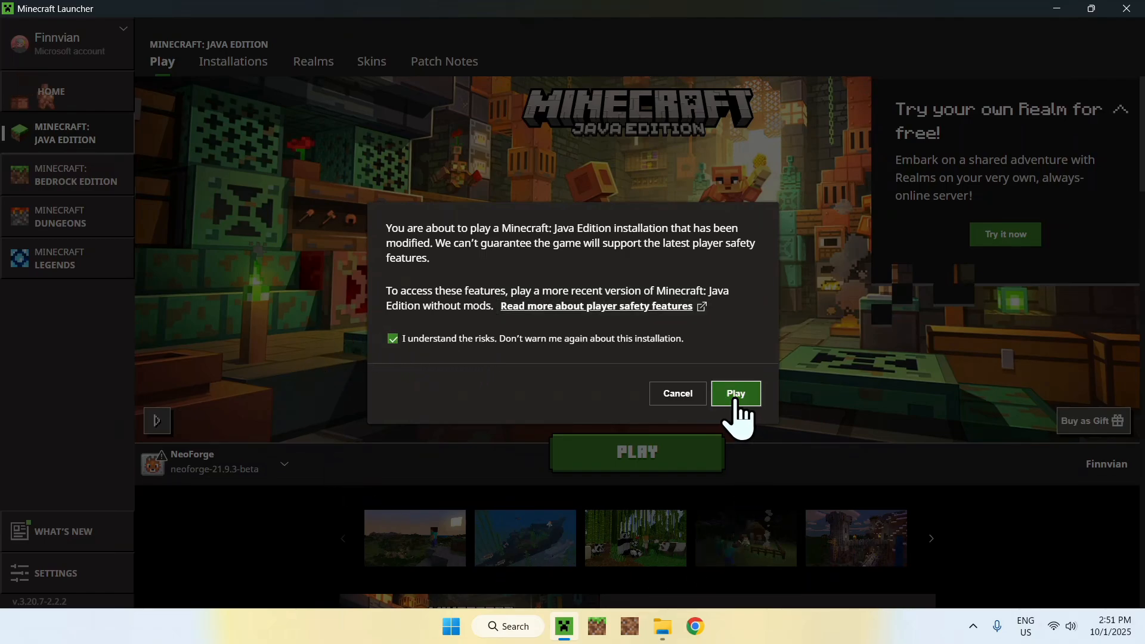
pyautogui.click(736, 393)
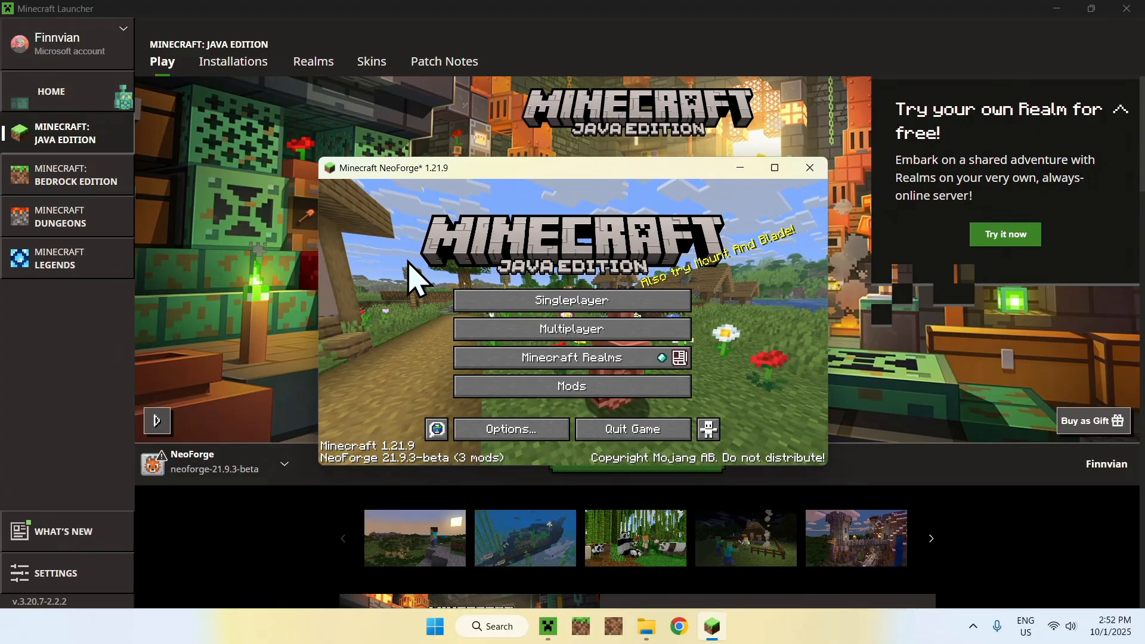
# Maximize the game and confirm in Mods that Xaero's Minimap 25.2.14 shows State: loaded
pyautogui.click(774, 168)
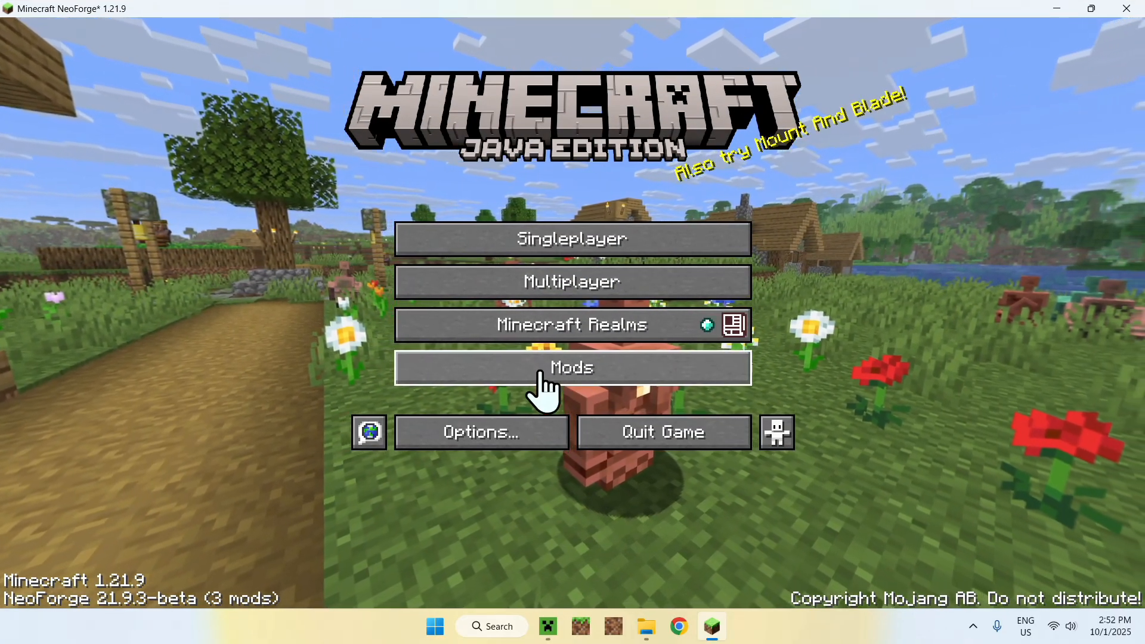
pyautogui.click(572, 368)
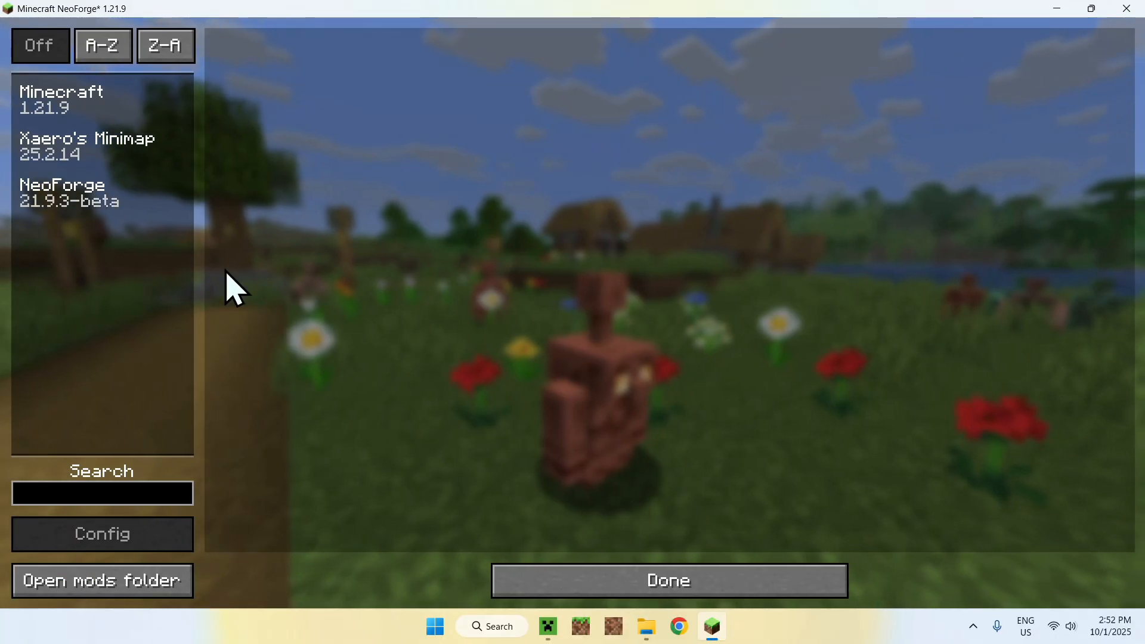
pyautogui.click(90, 146)
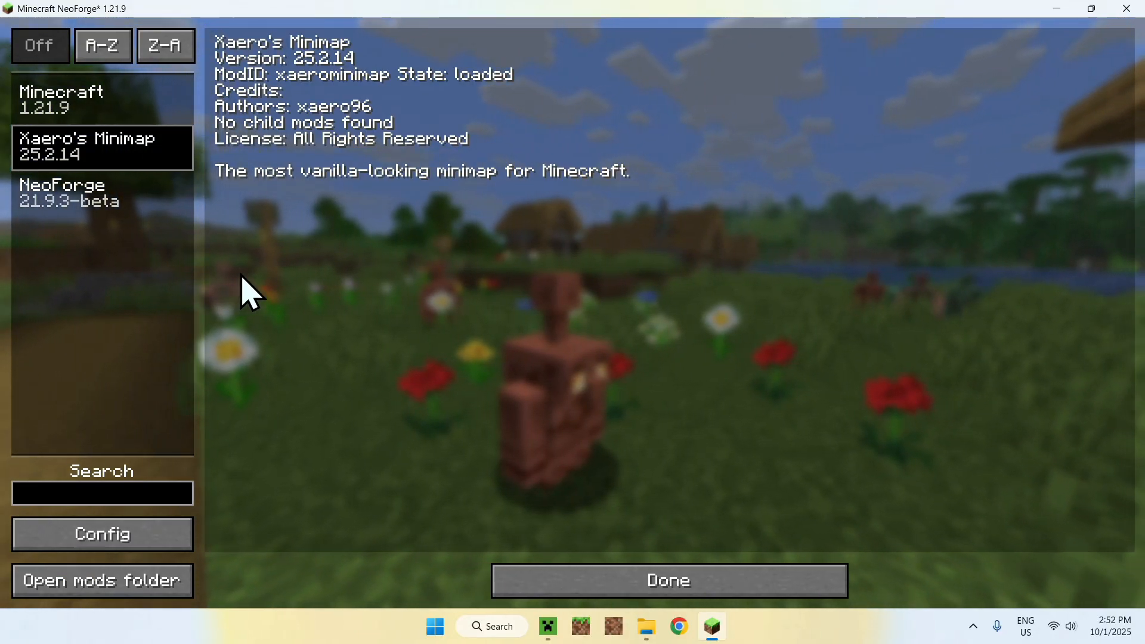
pyautogui.click(669, 580)
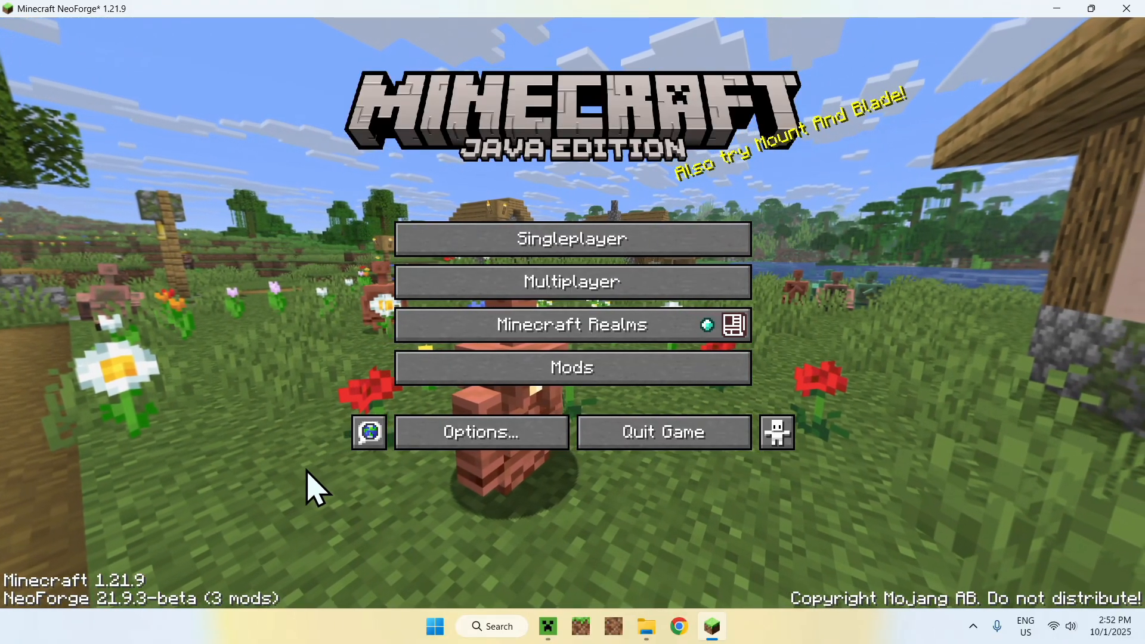
pyautogui.moveTo(330, 493)
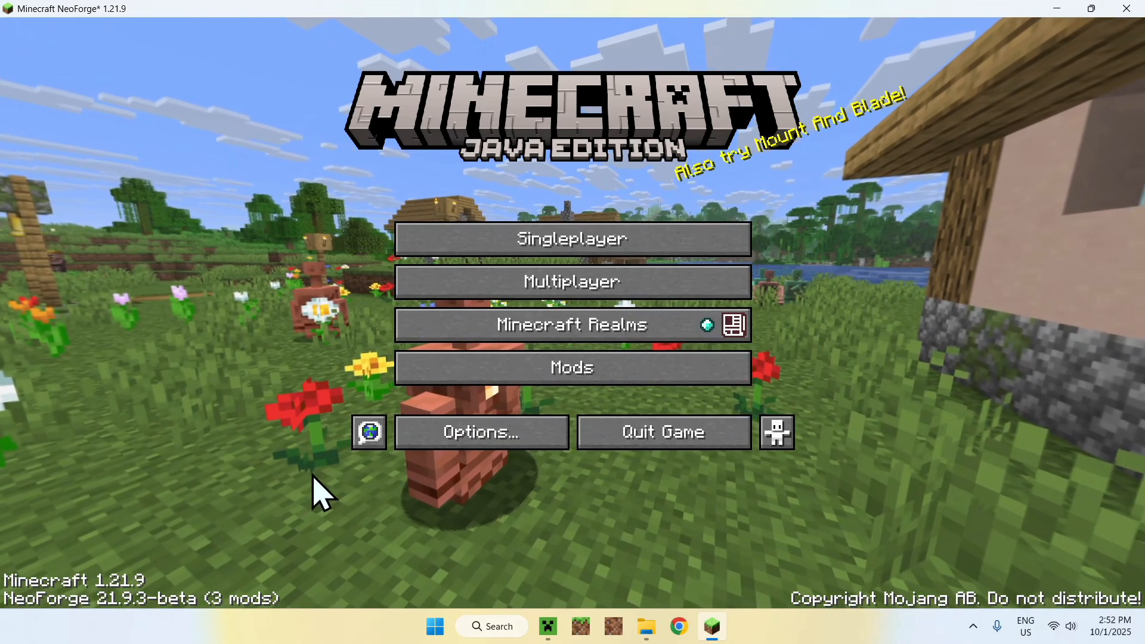
pyautogui.moveTo(311, 228)
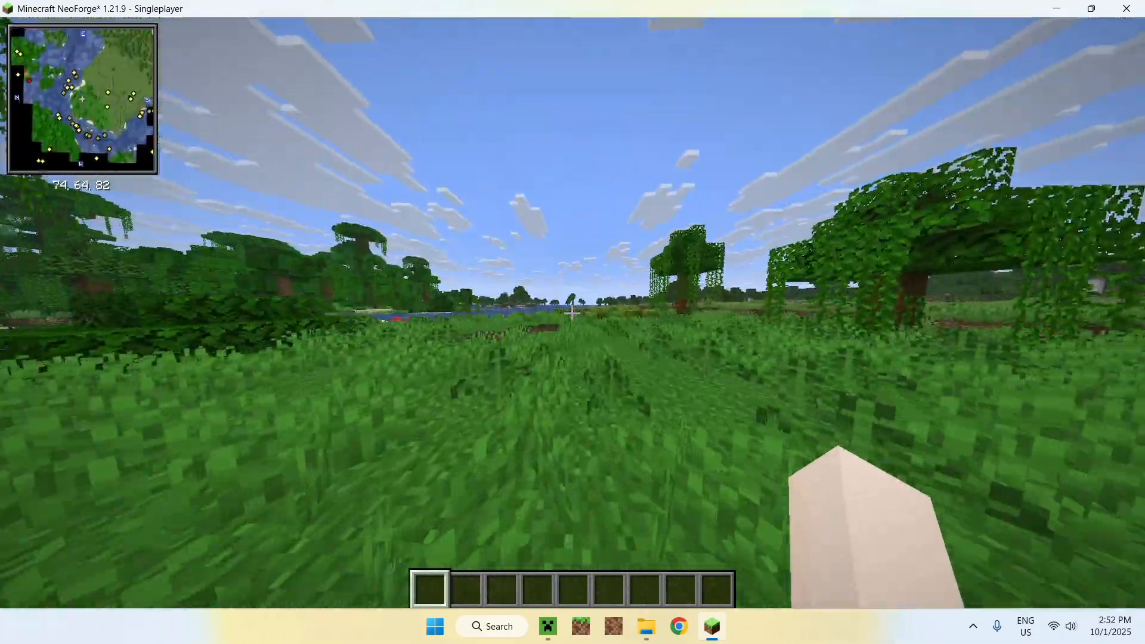
# Walk the character along the river while the minimap and coordinates update
pyautogui.press('w')
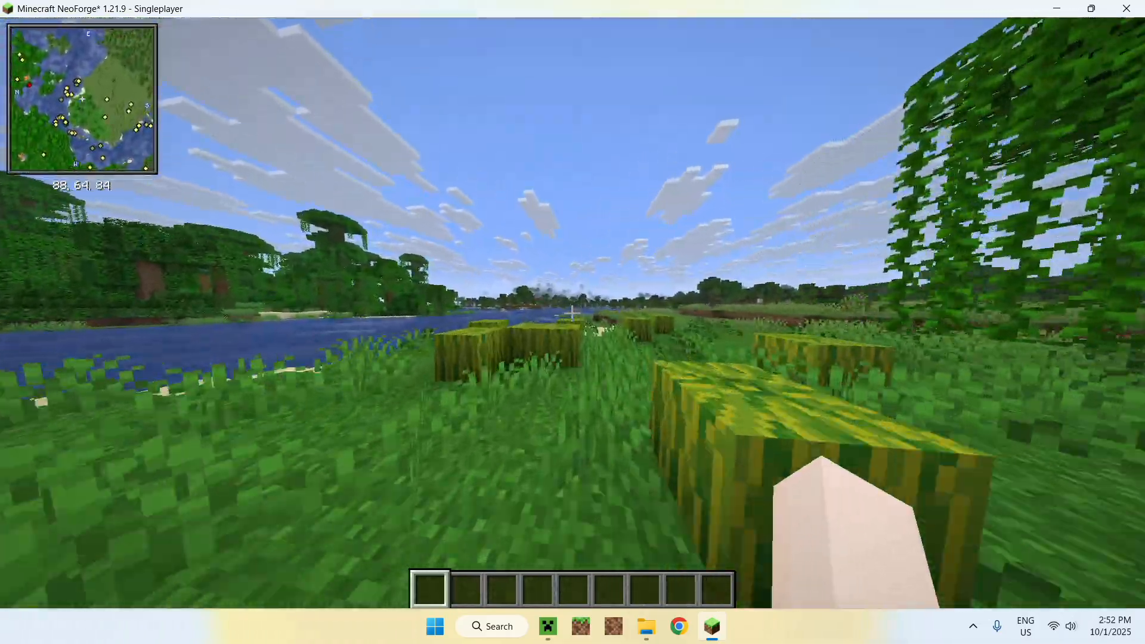
pyautogui.press('w')
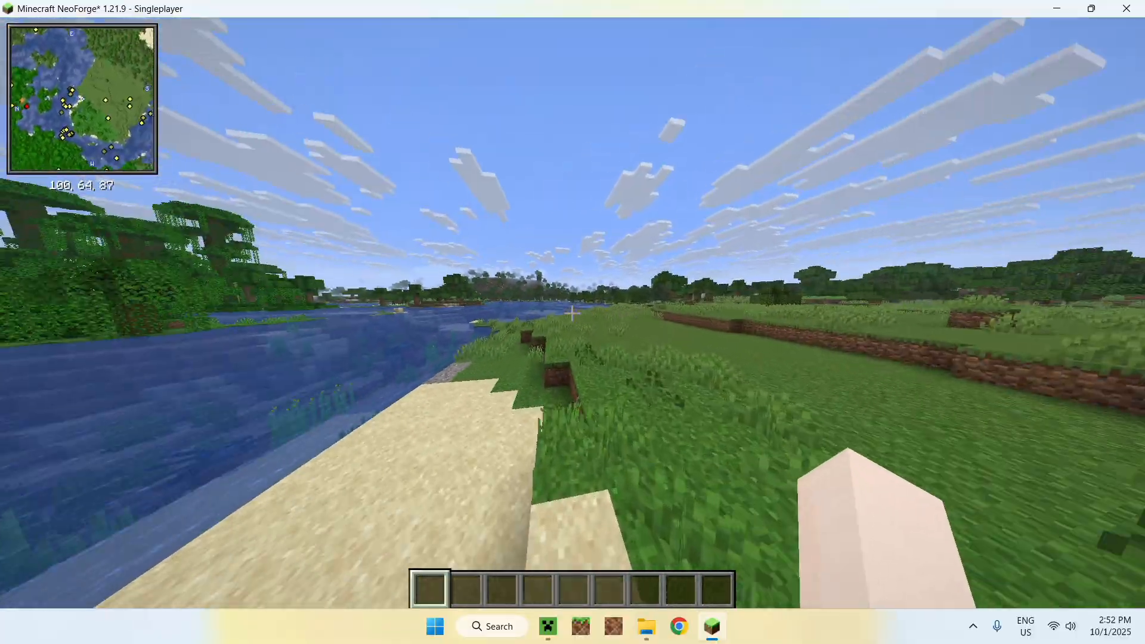
pyautogui.press('w')
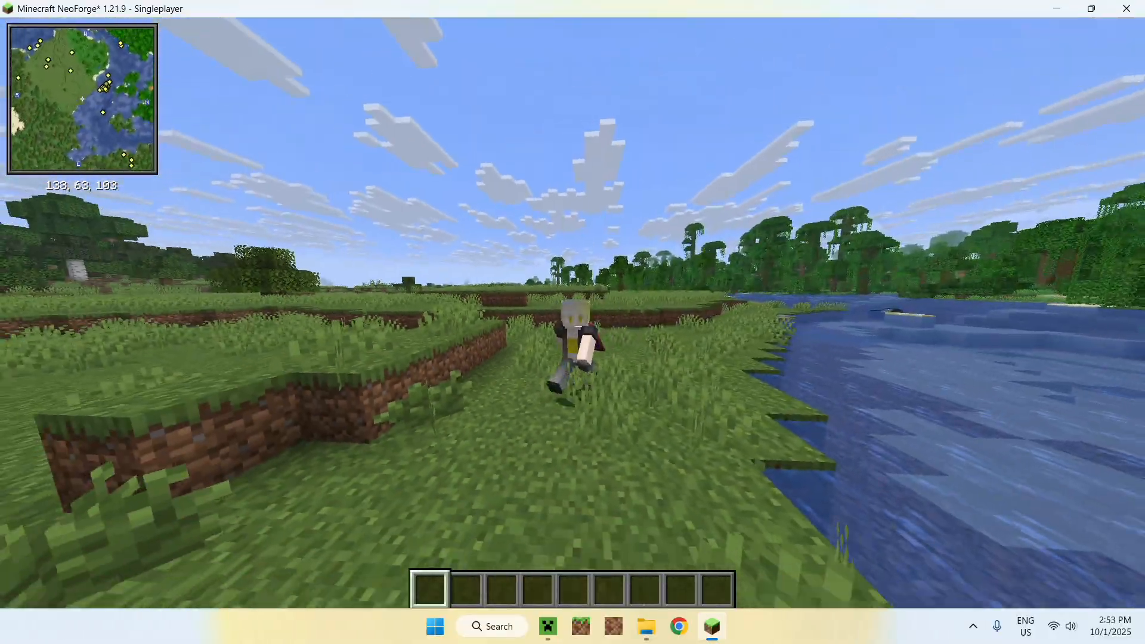
pyautogui.press('w')
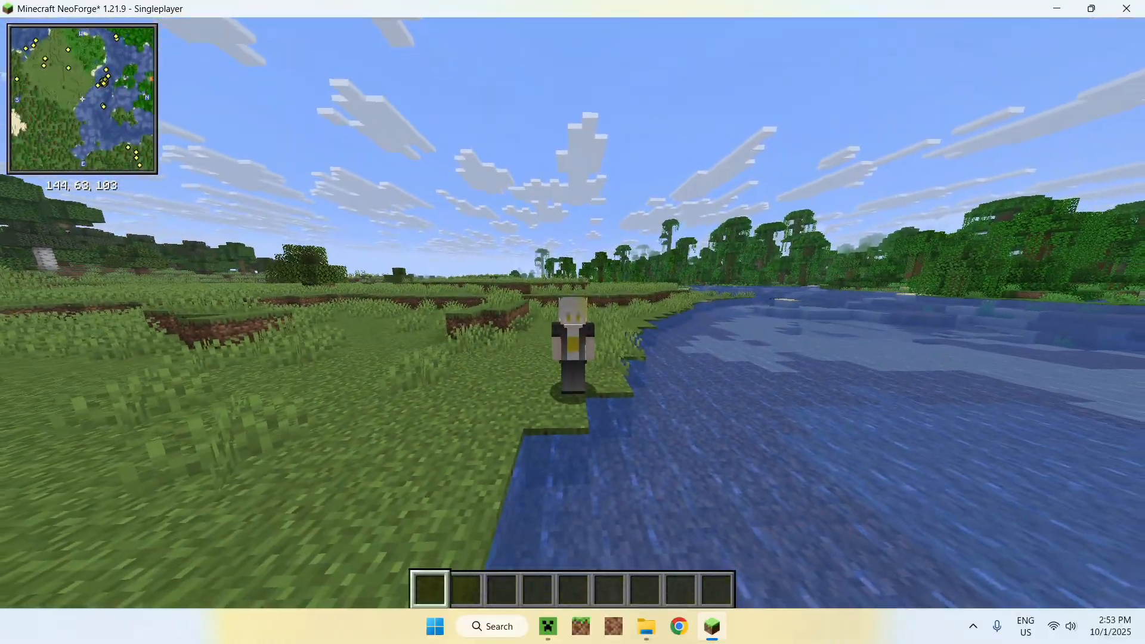